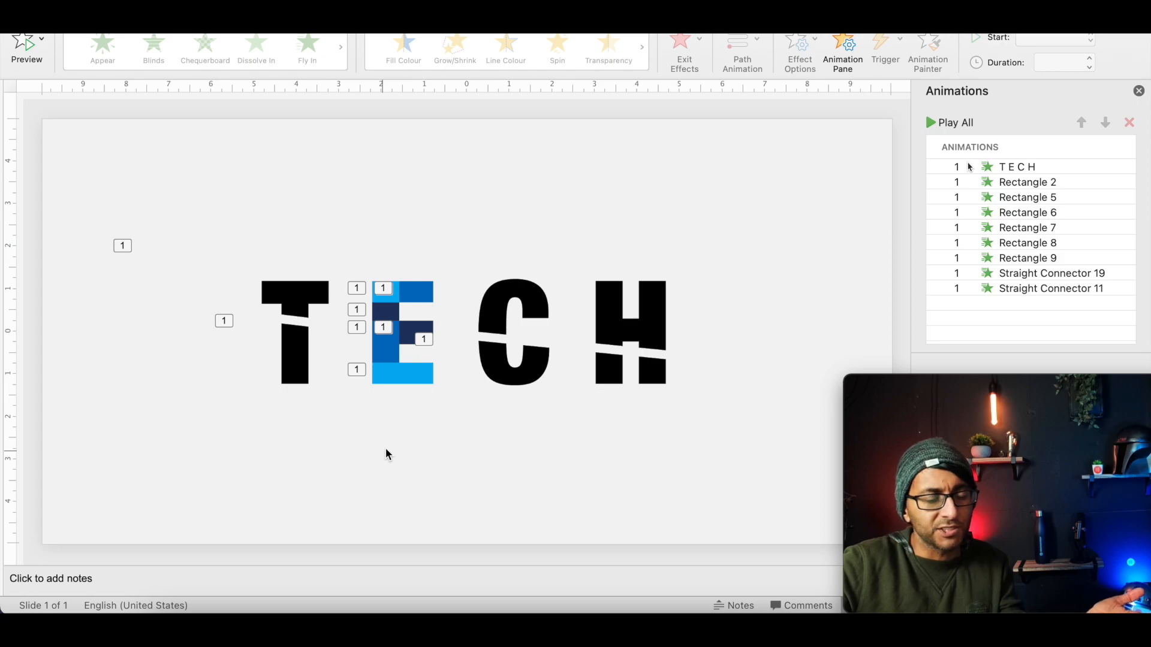
# Preview the slide animations and select the TECH graphic group
pyautogui.click(367, 308)
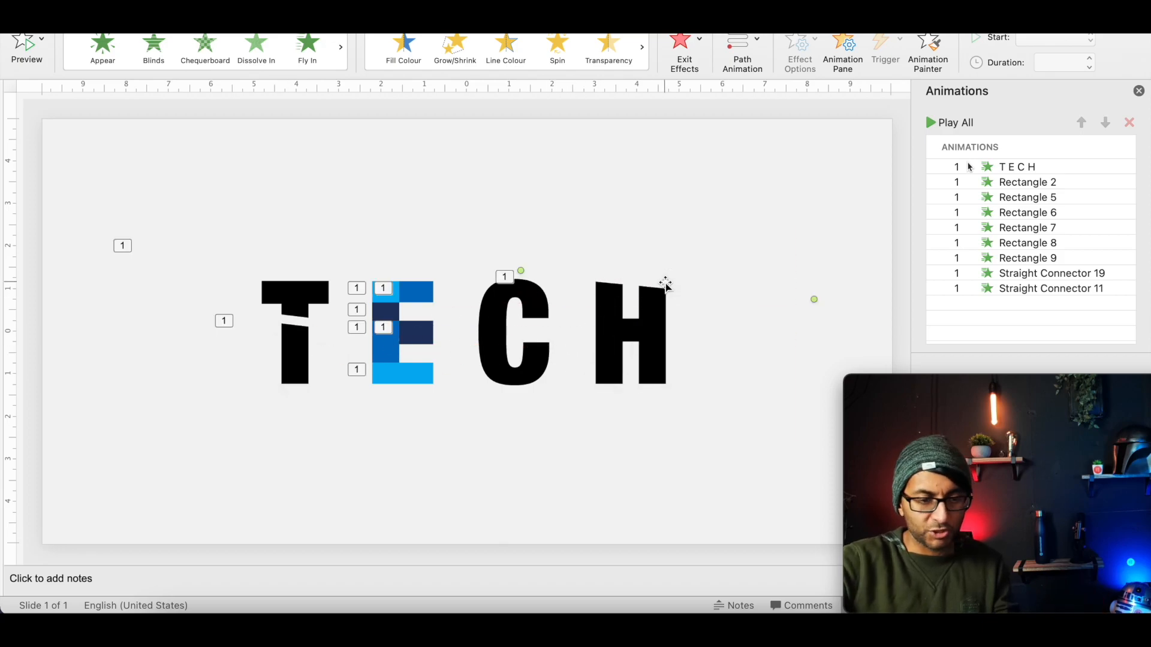
pyautogui.click(400, 294)
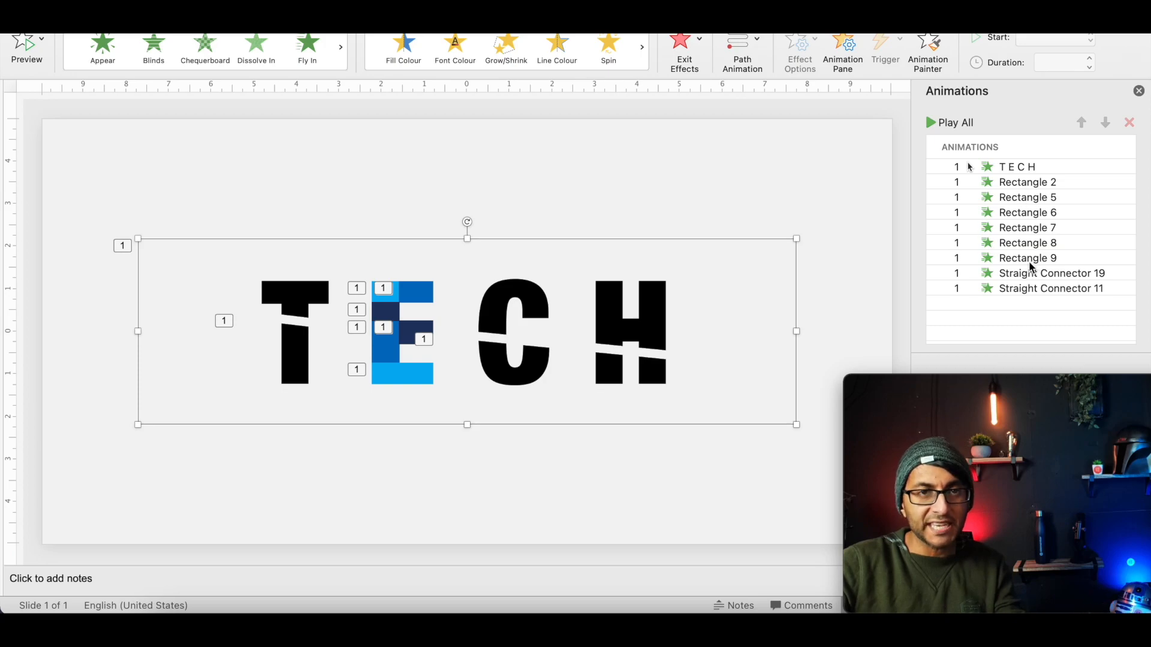
pyautogui.moveTo(1027, 258)
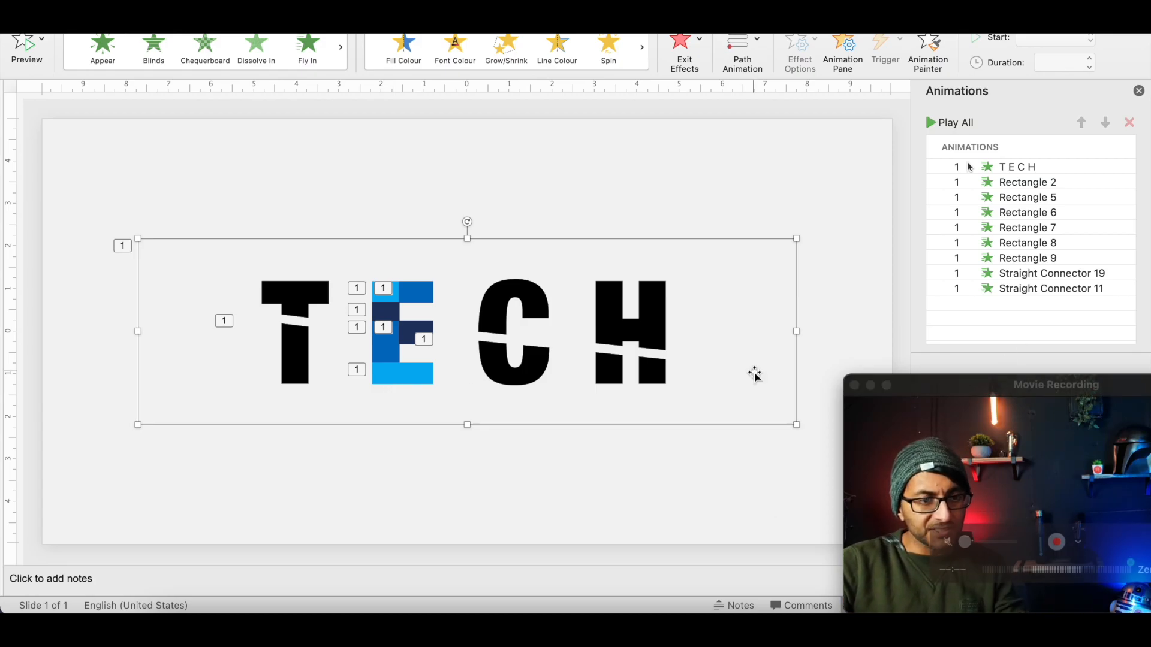
pyautogui.moveTo(655, 466)
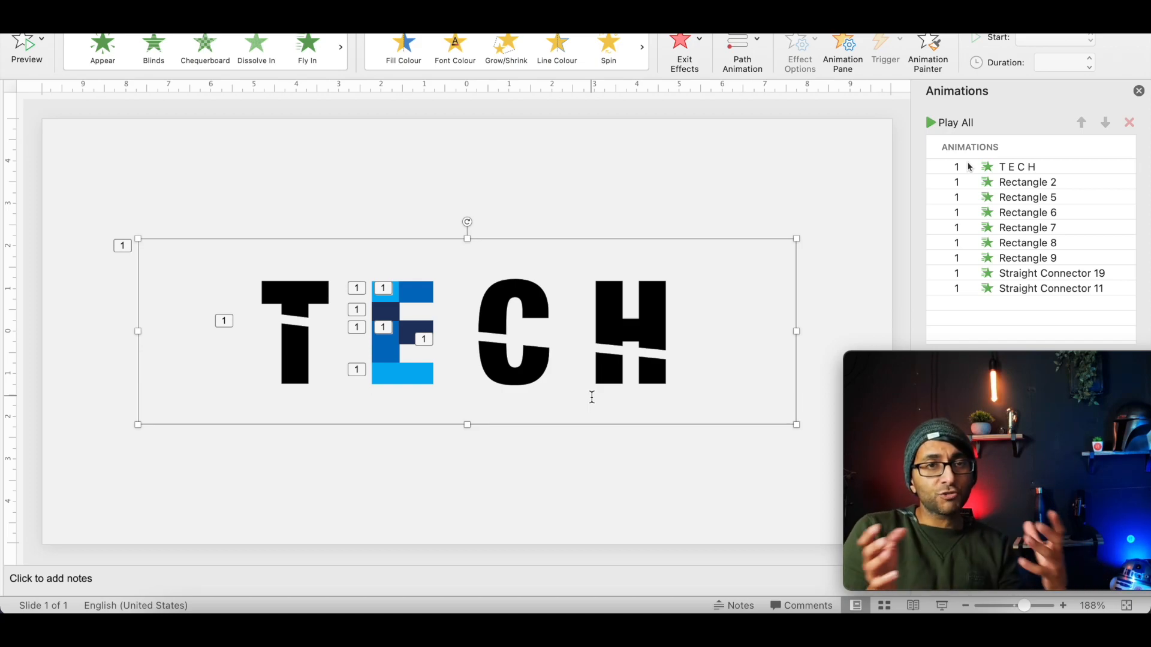
pyautogui.moveTo(478, 160)
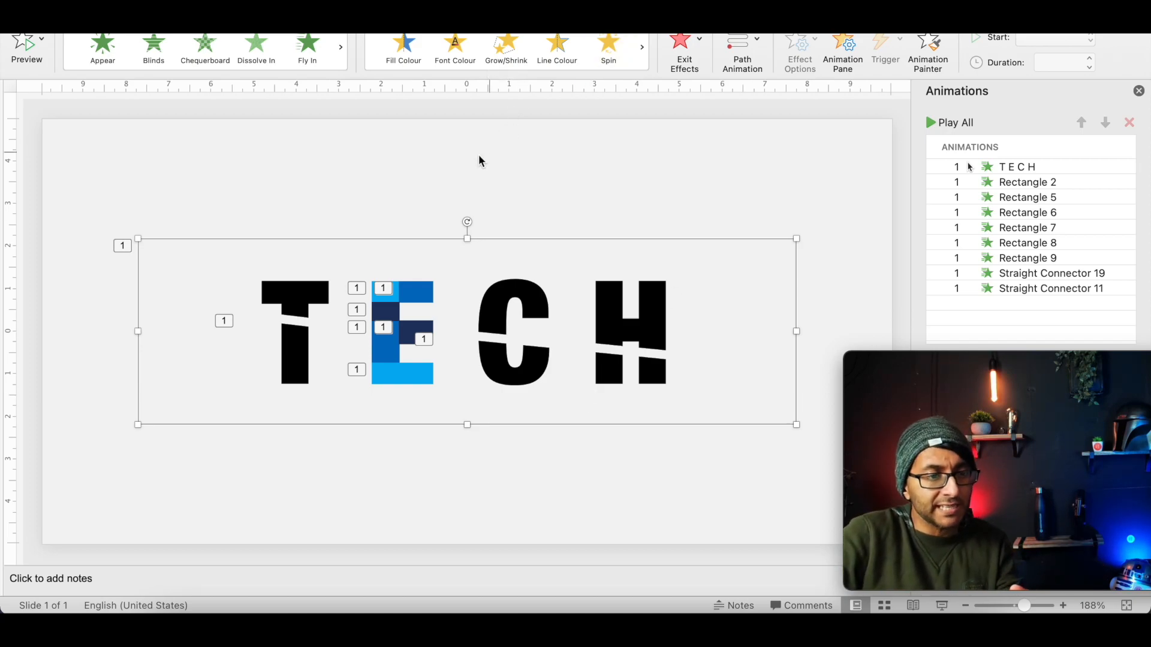
pyautogui.moveTo(204, 73)
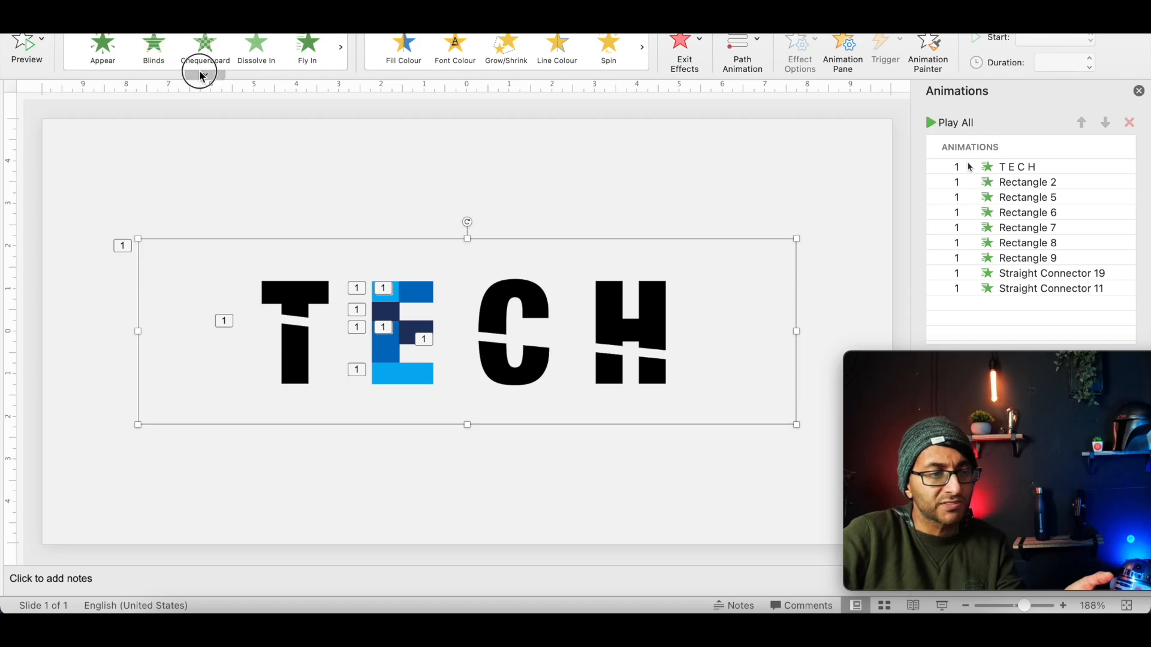
pyautogui.click(205, 74)
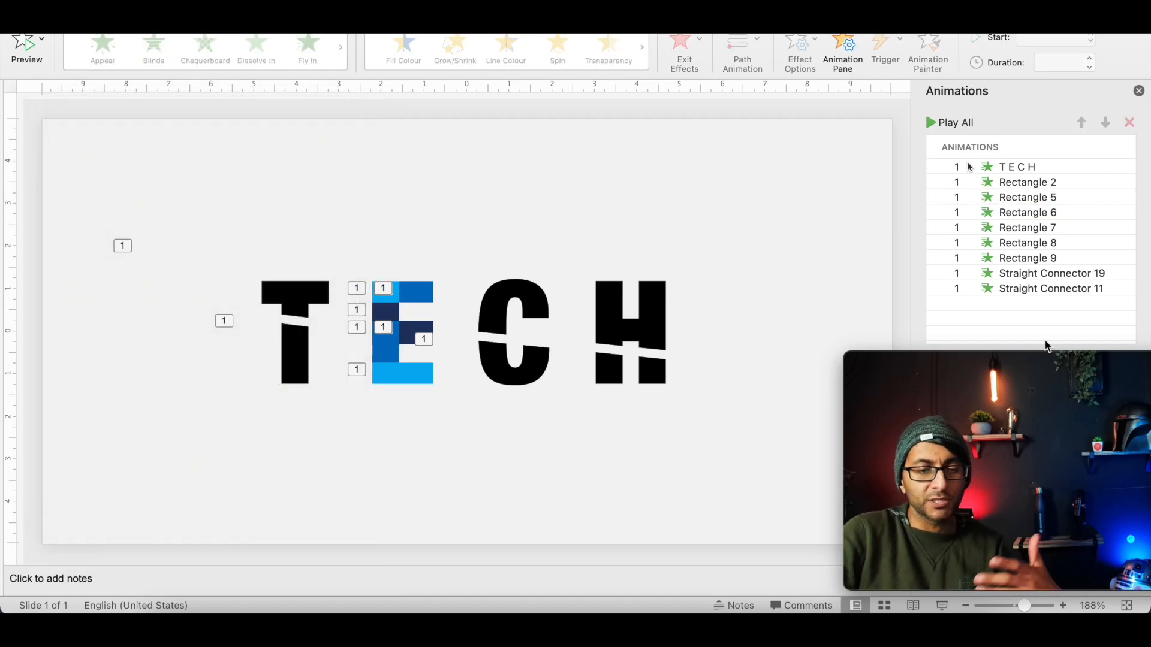
pyautogui.click(1026, 226)
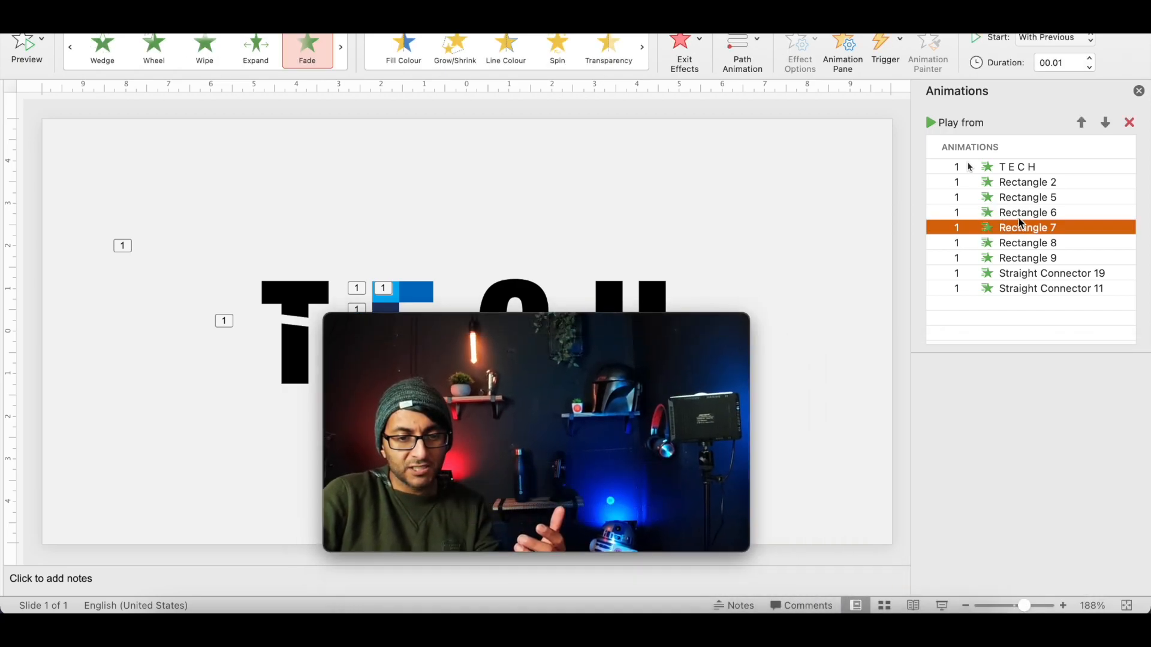
pyautogui.click(960, 362)
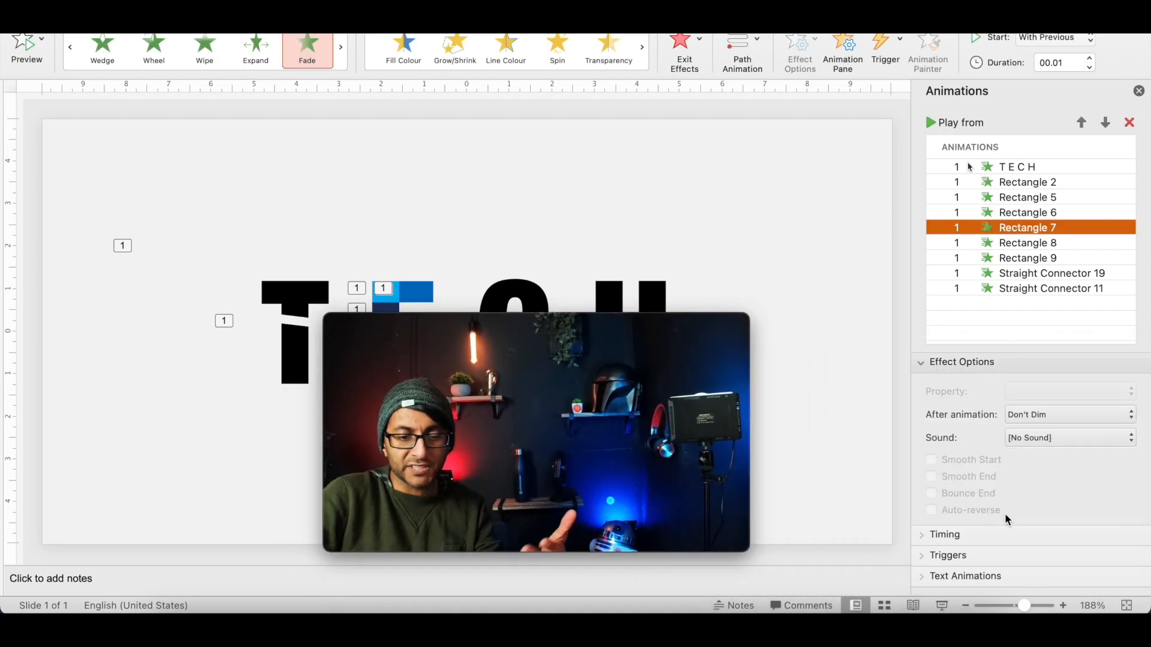
pyautogui.click(944, 534)
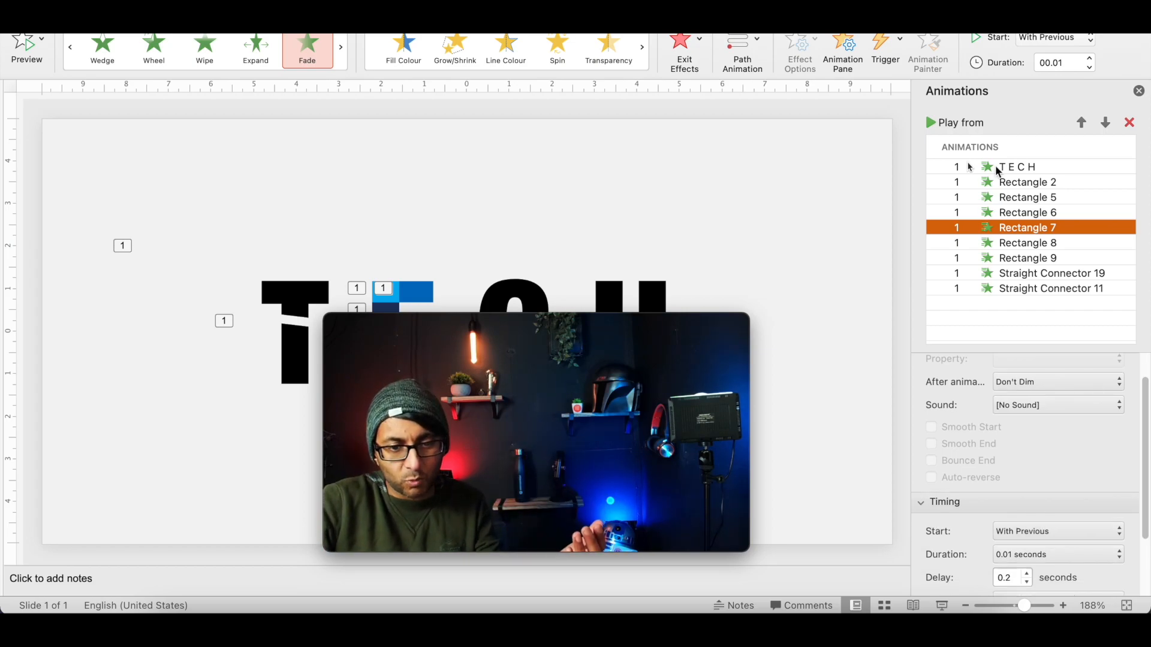
pyautogui.click(1049, 274)
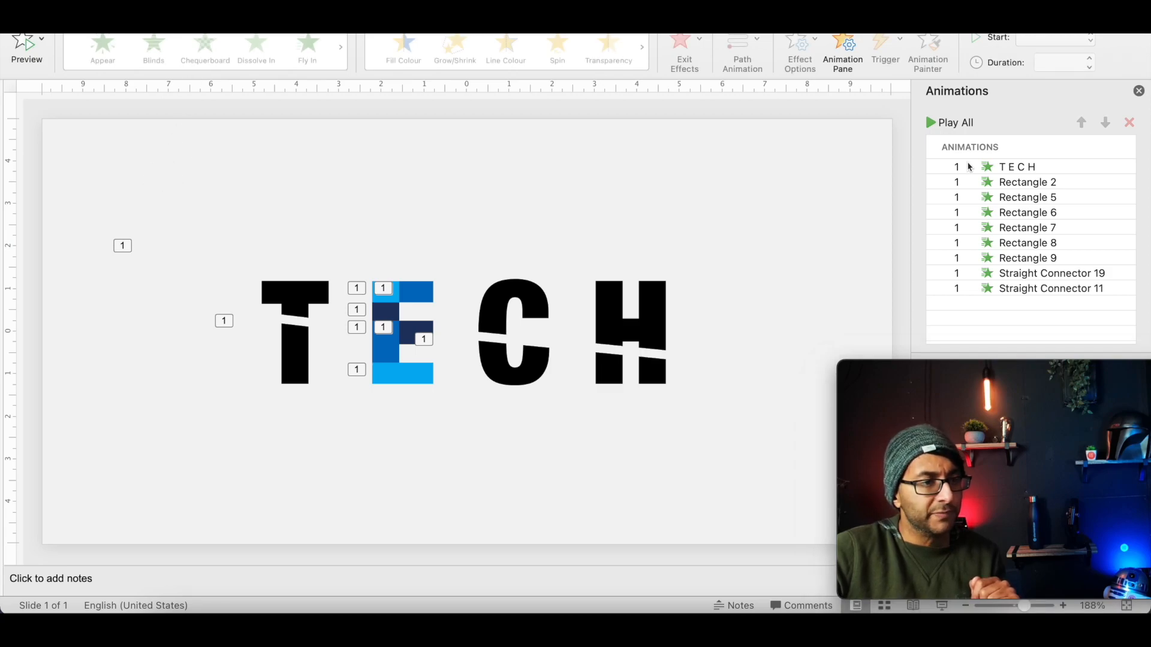
# Export the slide as a Presentation Quality MP4 to Downloads with a corrected file name
pyautogui.click(44, 8)
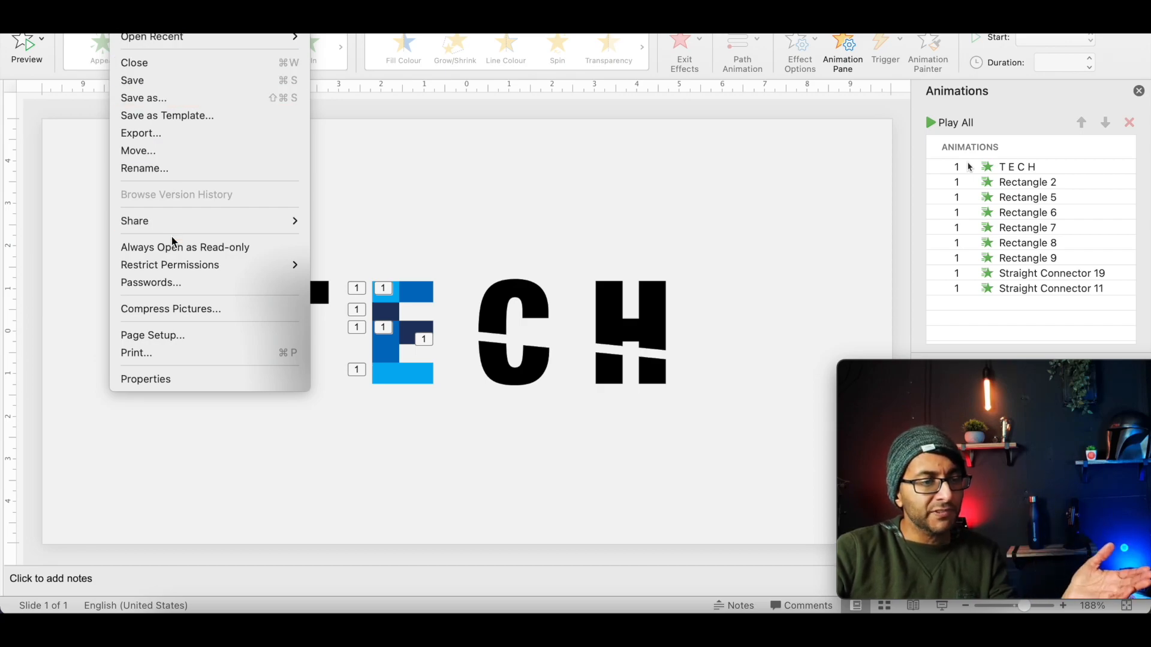
pyautogui.moveTo(172, 138)
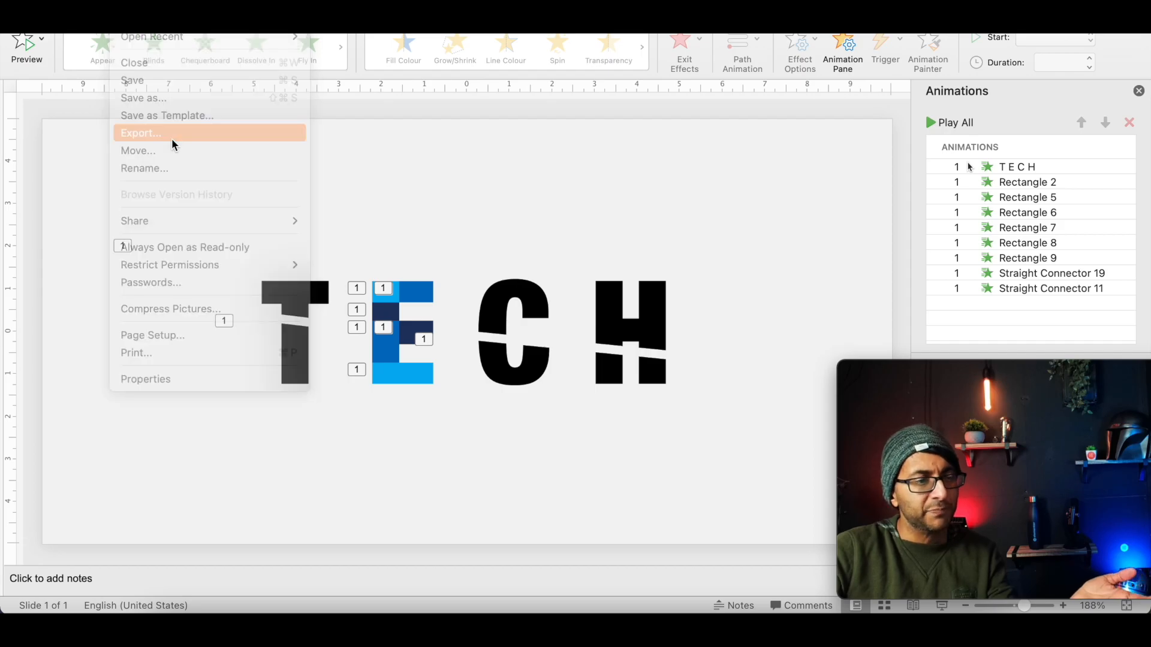
pyautogui.click(140, 133)
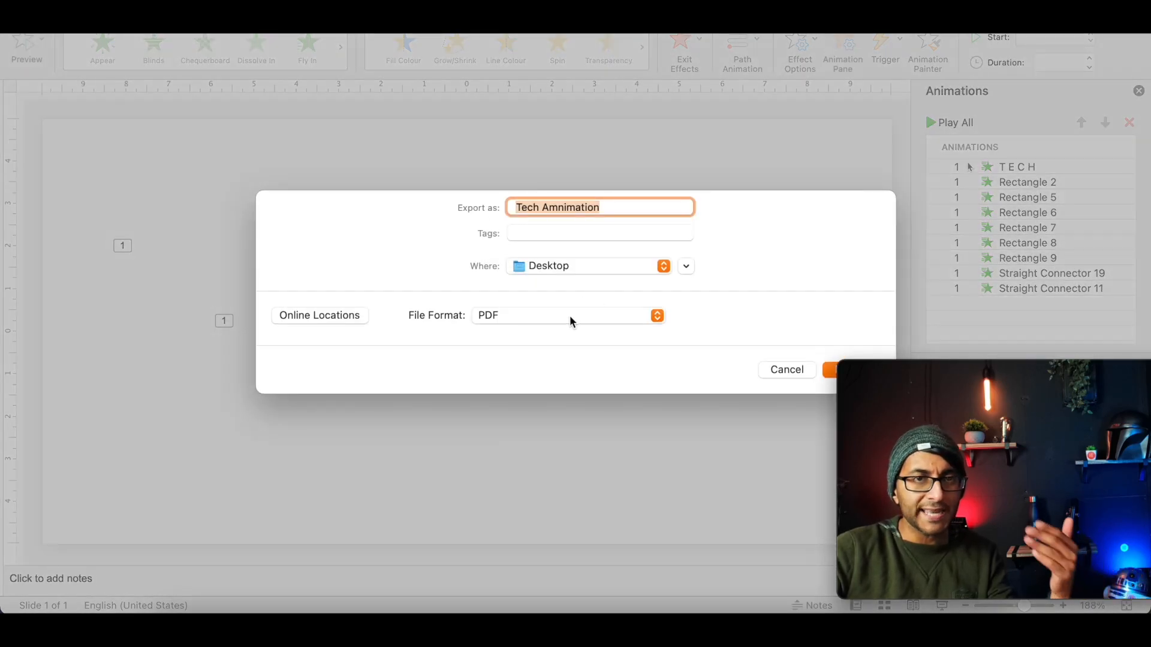
pyautogui.moveTo(586, 277)
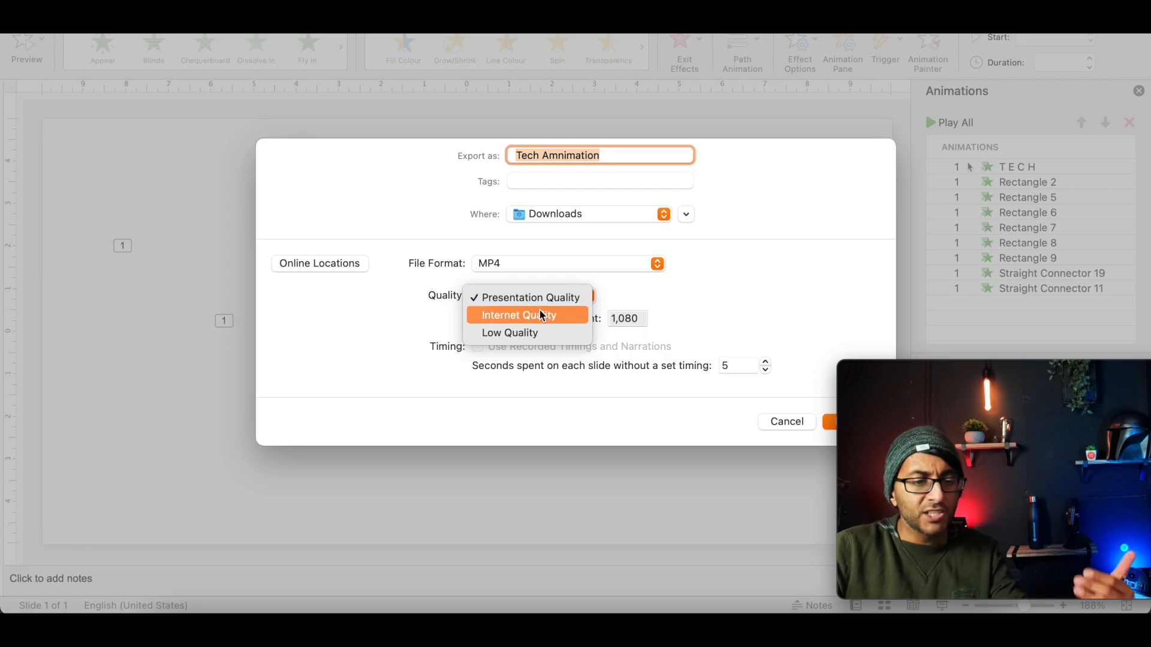
pyautogui.click(529, 297)
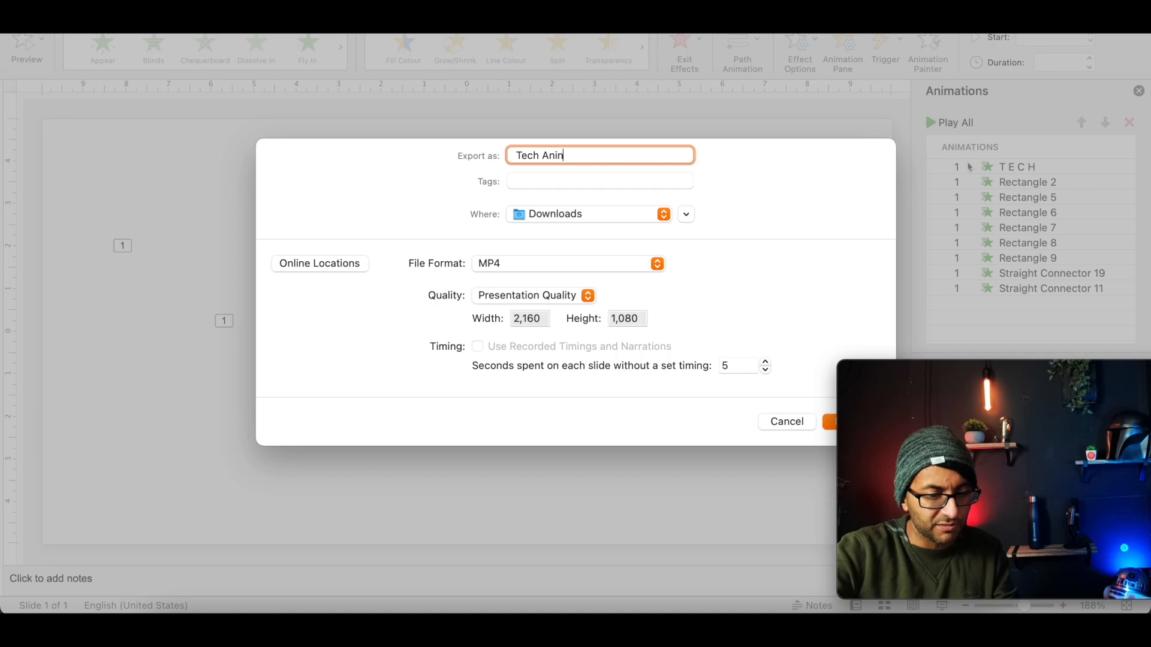
pyautogui.click(840, 421)
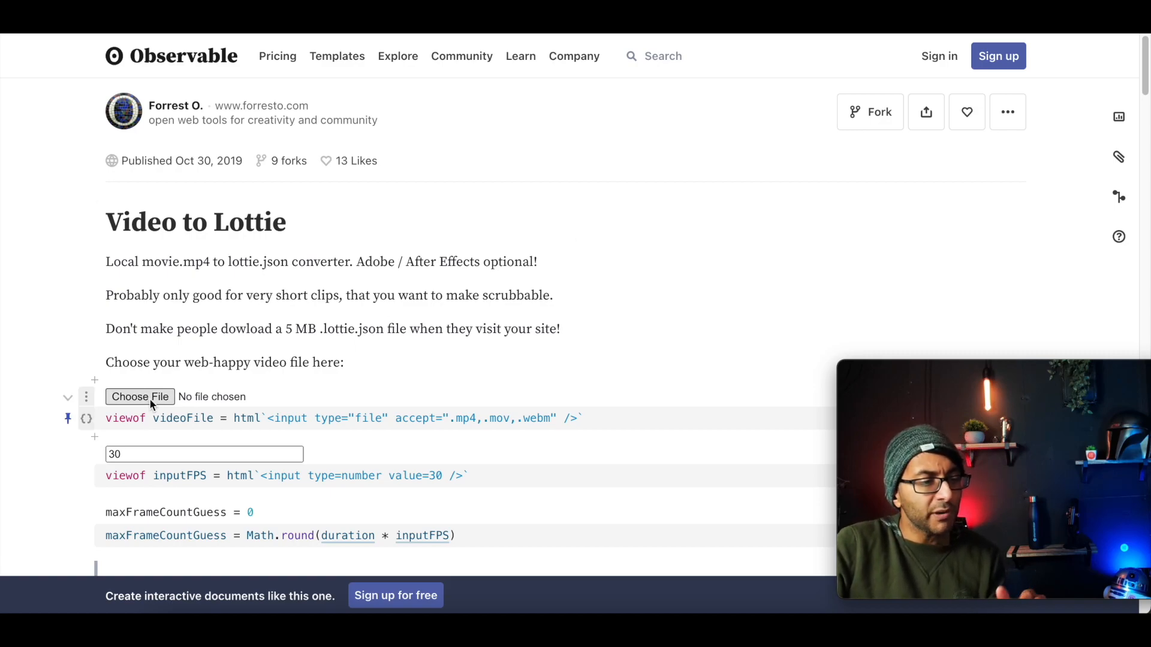
# Load Tech Animation.mp4 into the converter and scroll to the encoding options
pyautogui.click(139, 397)
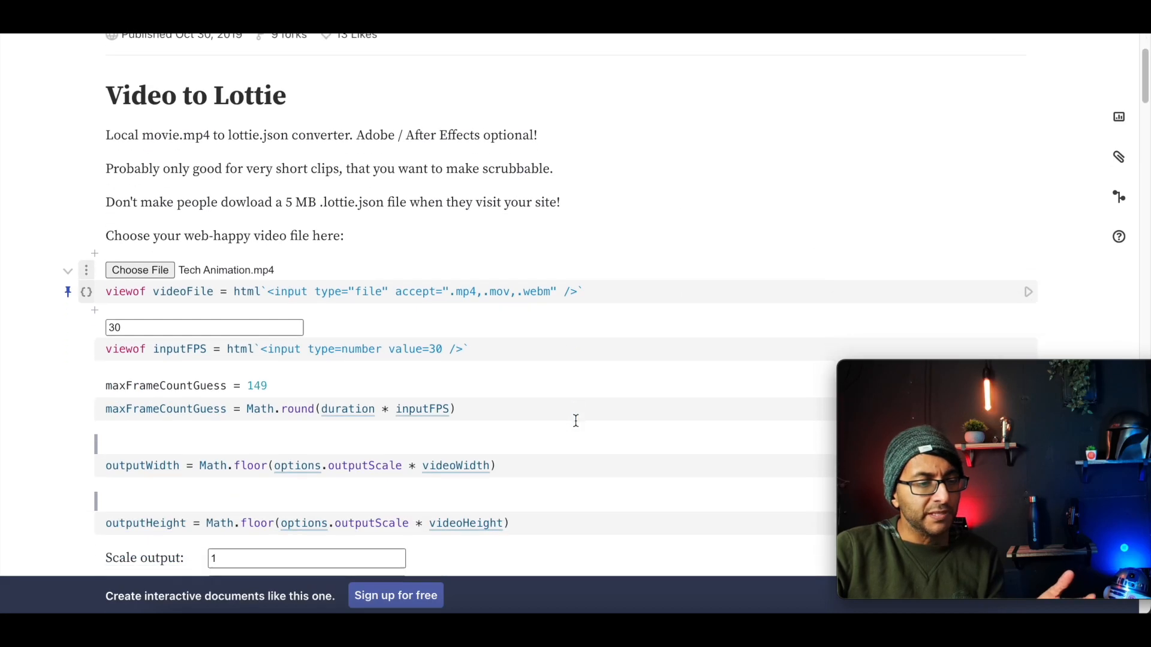
pyautogui.scroll(3)
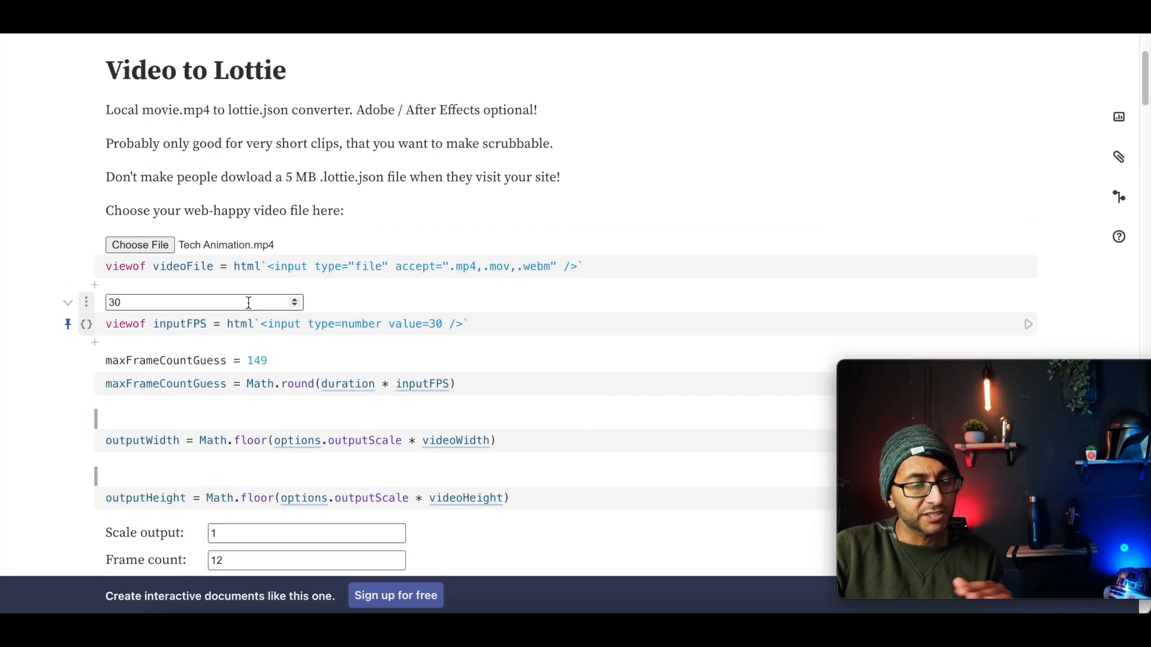
pyautogui.scroll(-3)
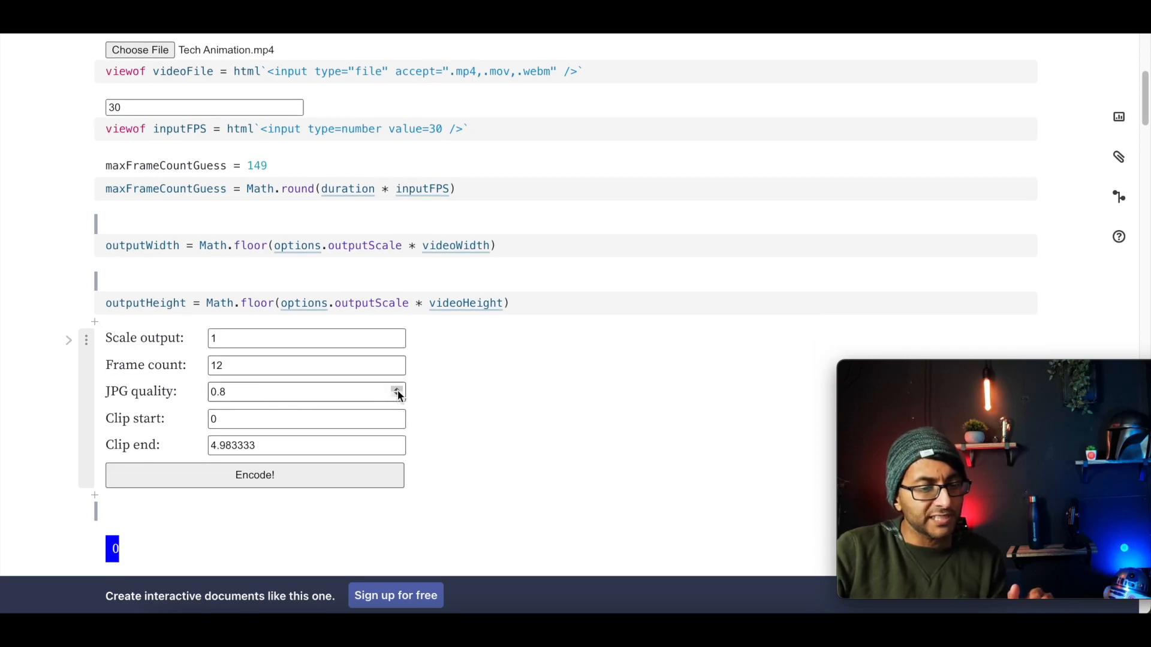
# Encode the clip at JPG quality 1 and download Tech Animation.mp4.lottie.json
pyautogui.click(396, 387)
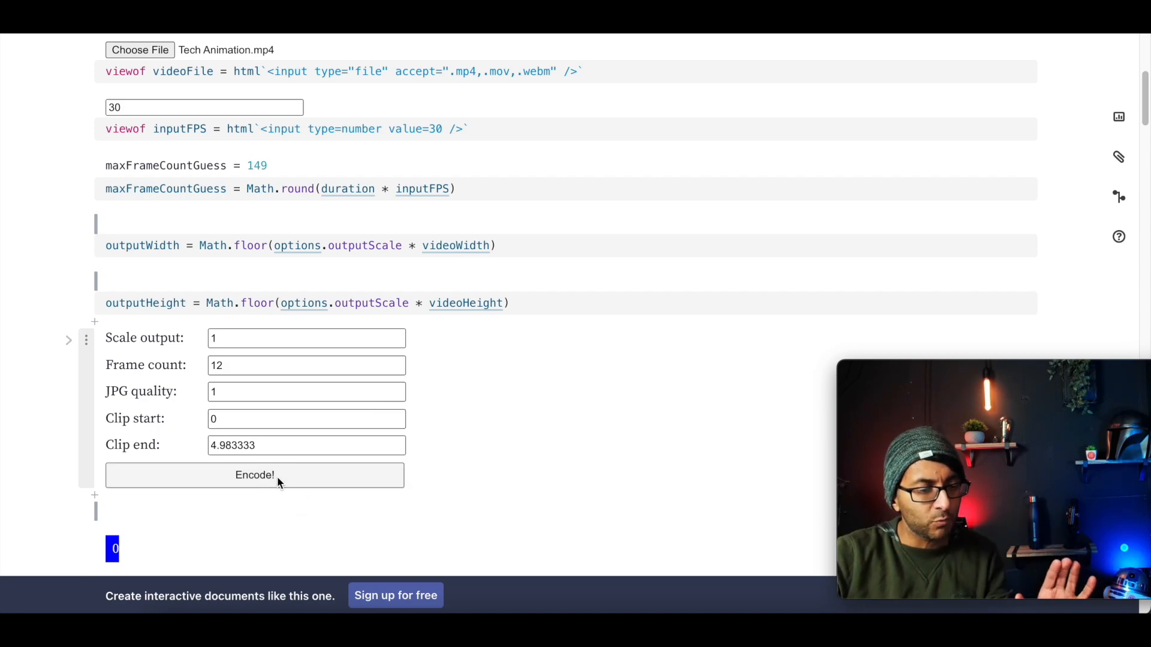
pyautogui.click(254, 475)
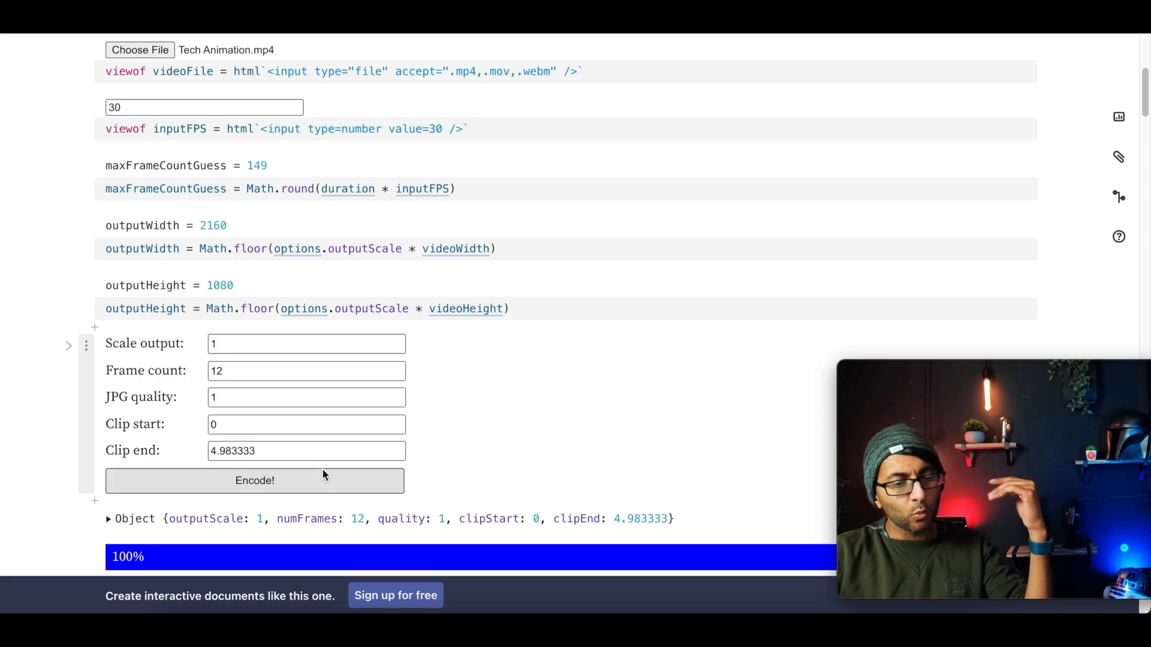
pyautogui.scroll(3)
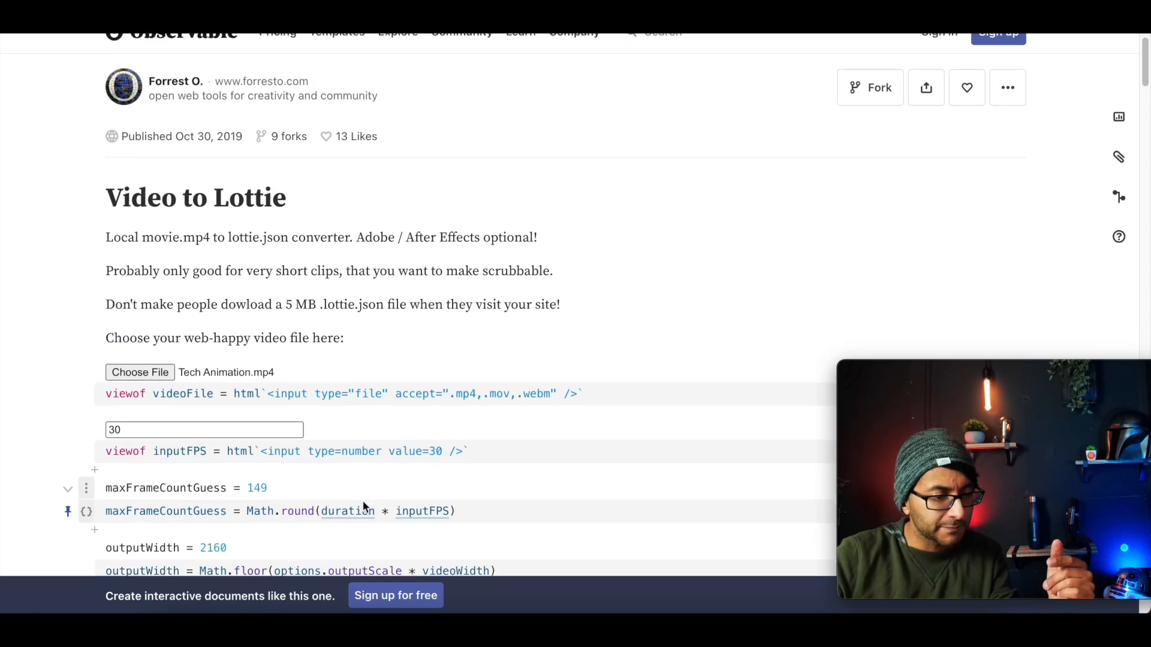
pyautogui.scroll(-3)
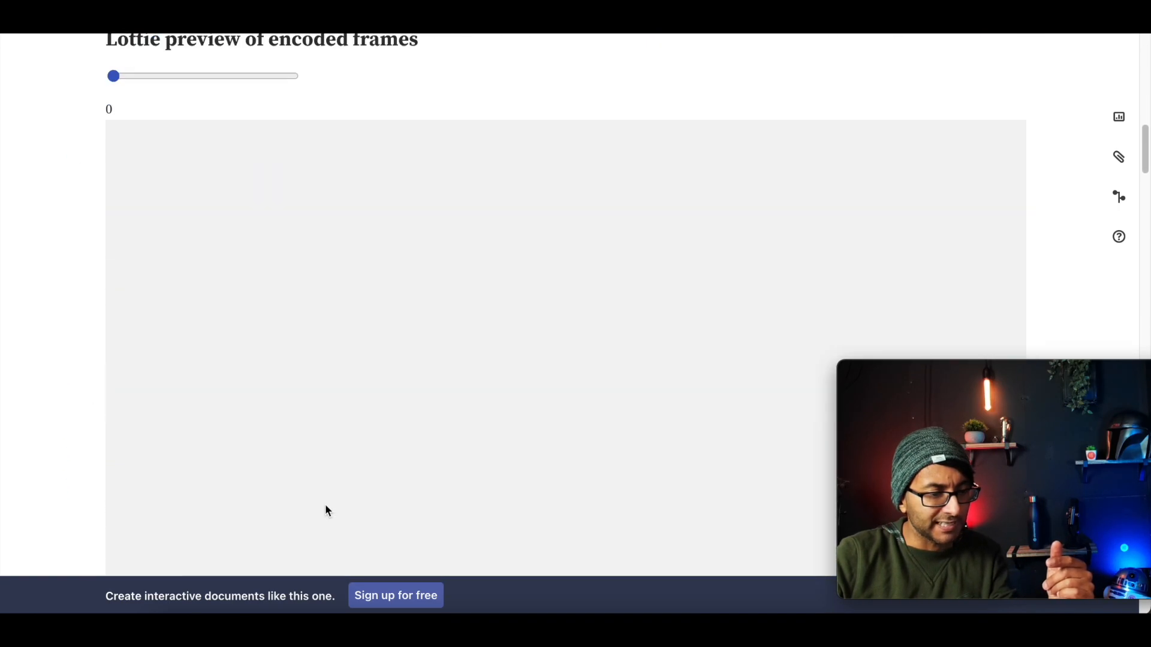
pyautogui.scroll(3)
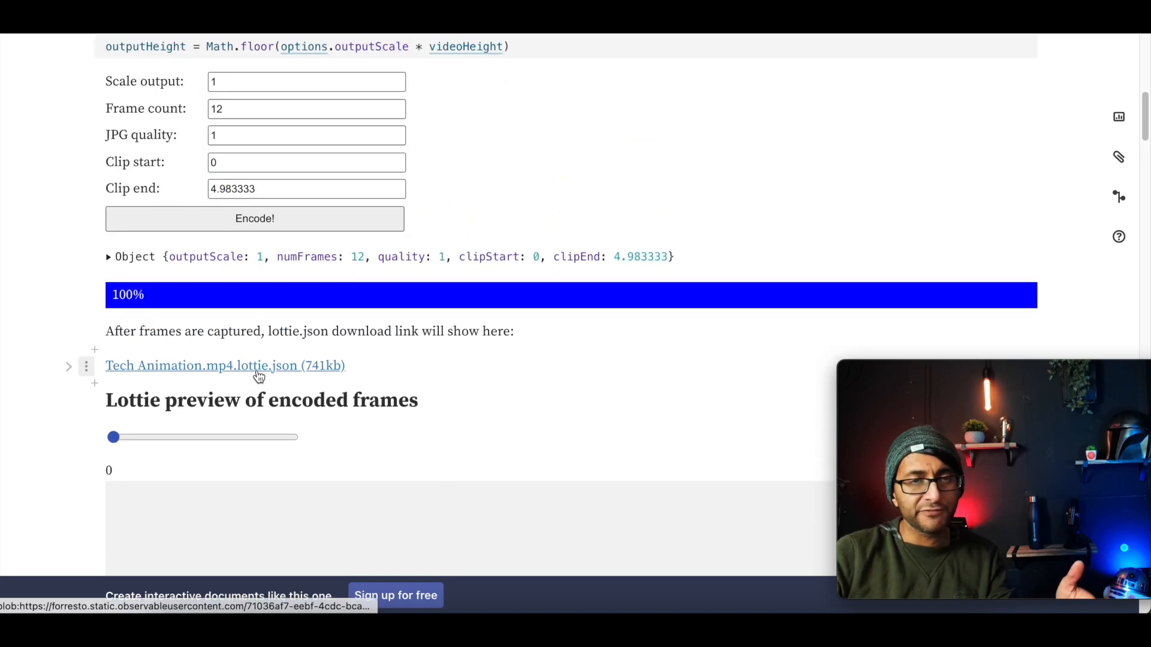
pyautogui.click(225, 366)
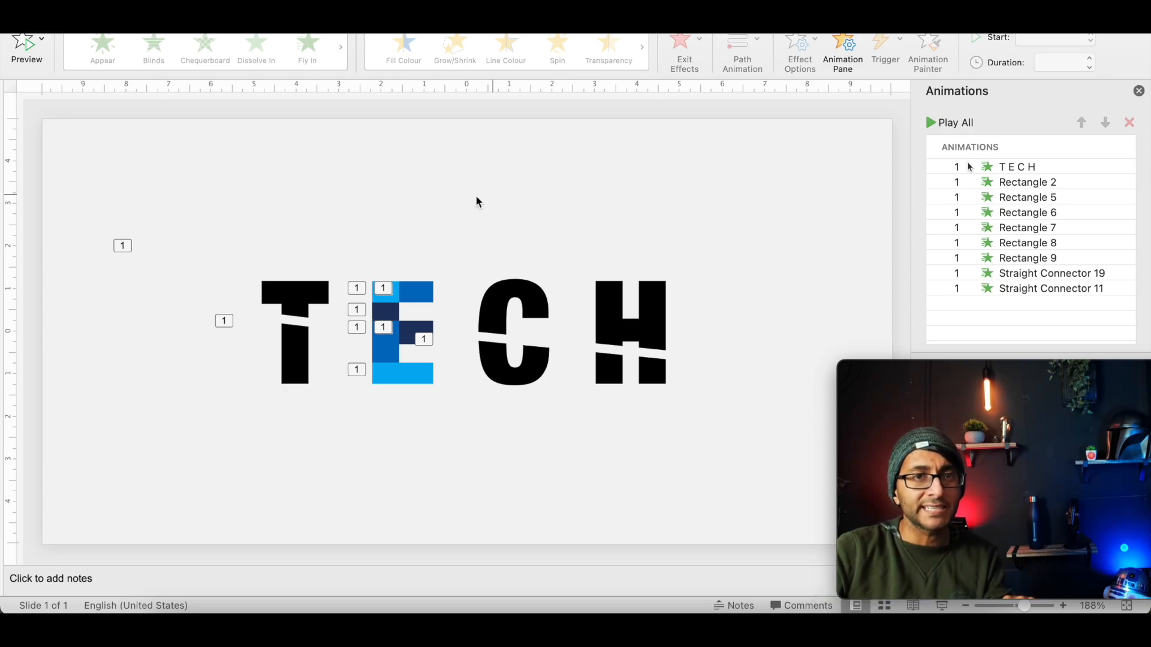
pyautogui.moveTo(483, 195)
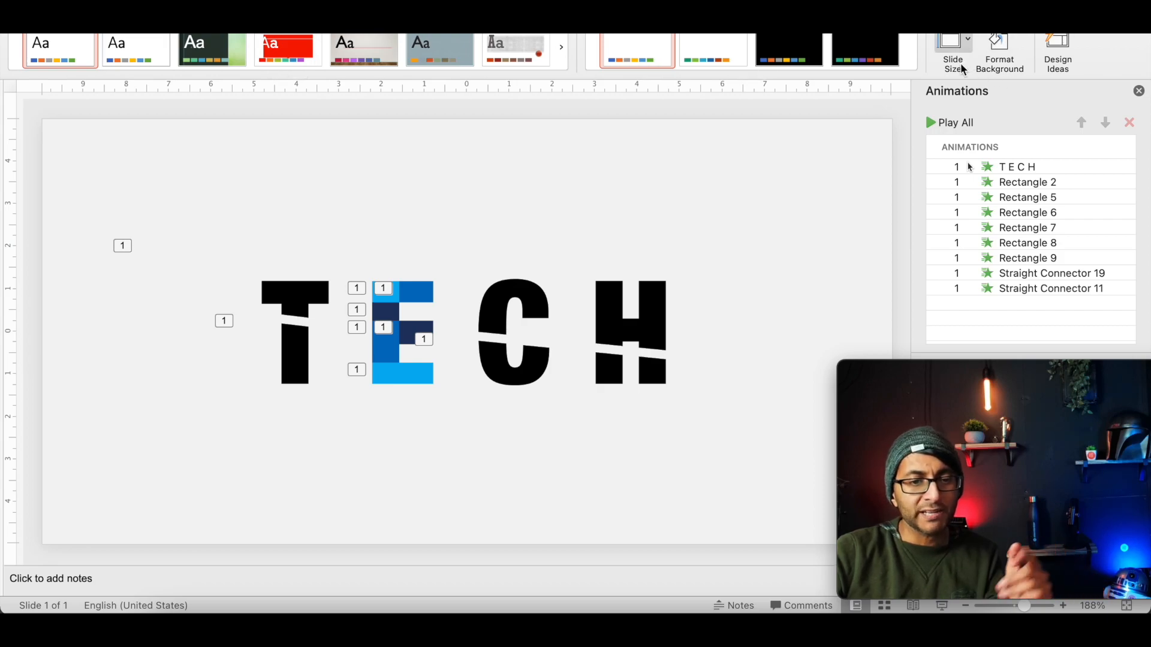
# Check in Page Setup that the slide is 20 × 10 cm and confirm
pyautogui.click(952, 49)
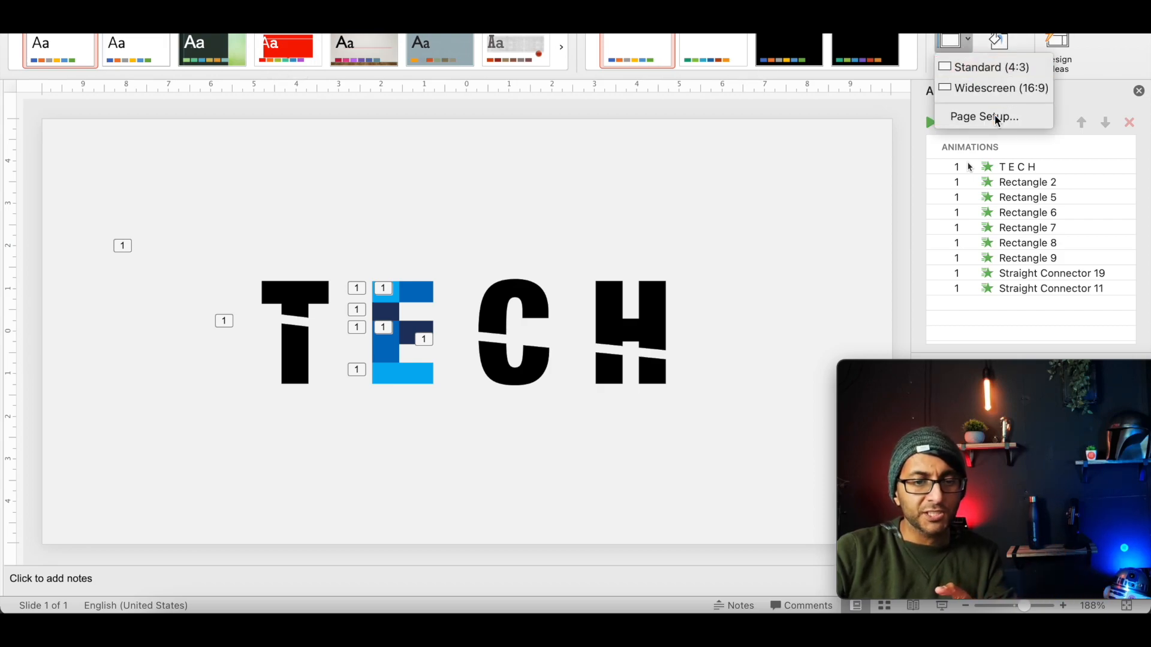
pyautogui.click(983, 115)
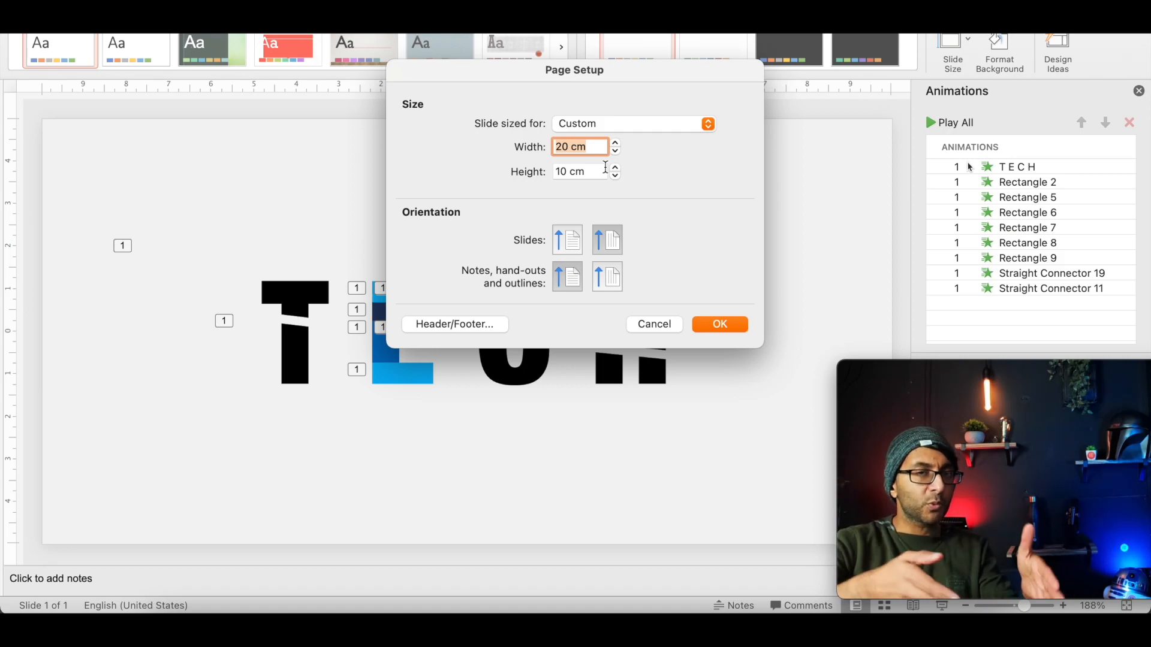
pyautogui.click(719, 324)
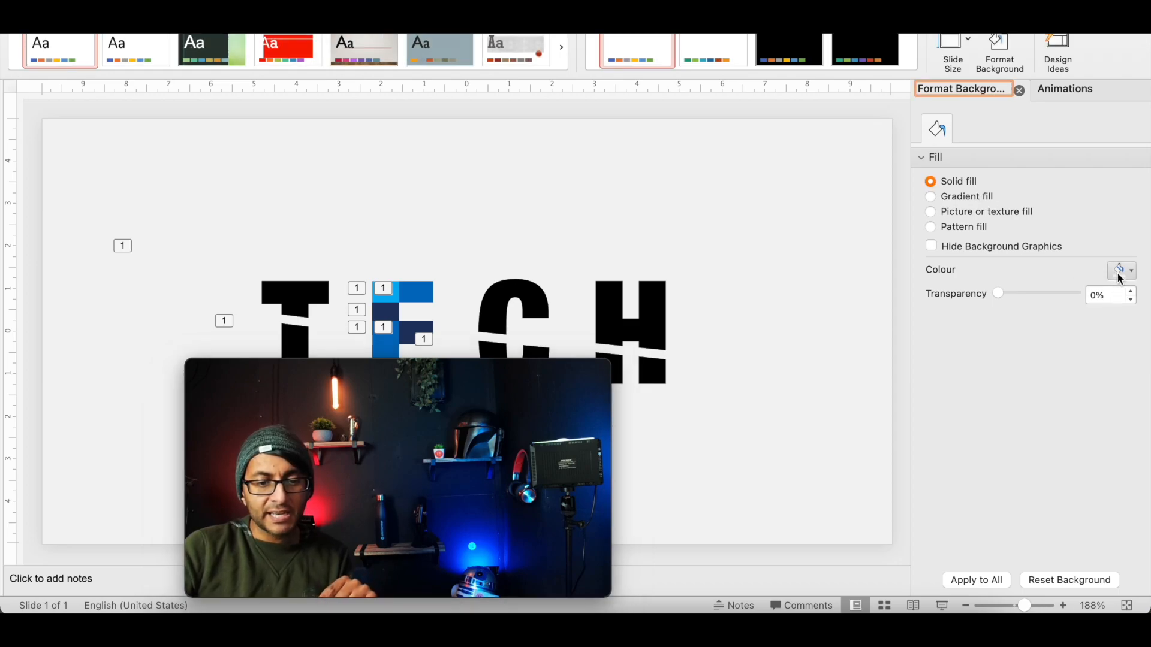
# Inspect the background colour in More Colours, confirming hex F3F3F3, then close the picker
pyautogui.click(1128, 270)
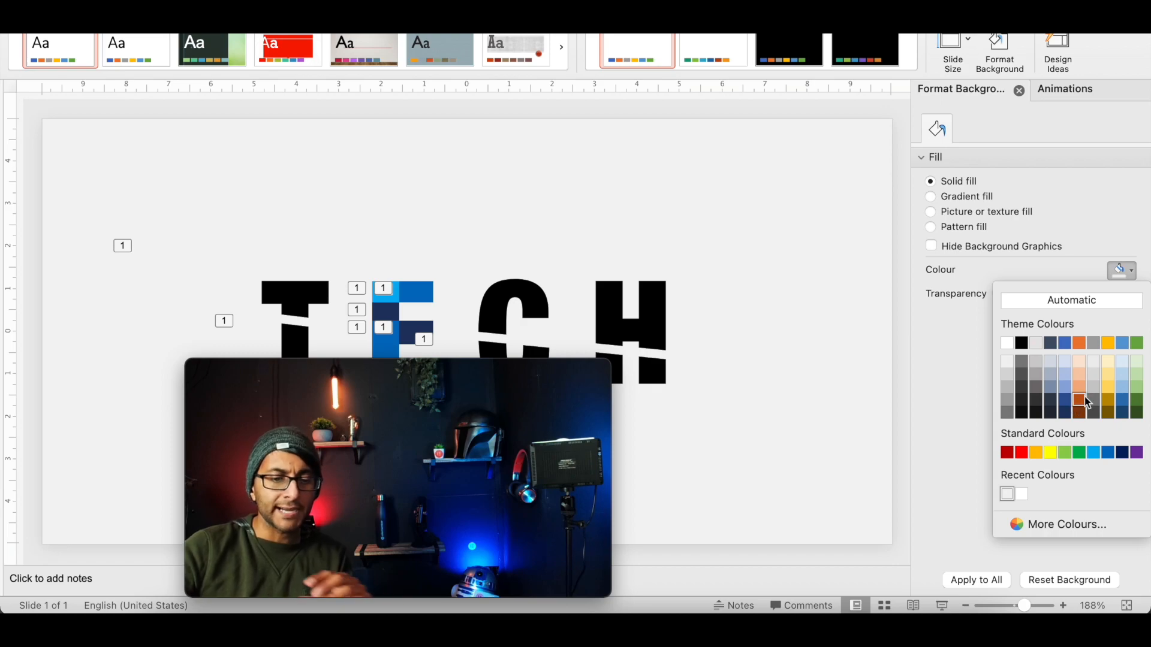
pyautogui.moveTo(1078, 400)
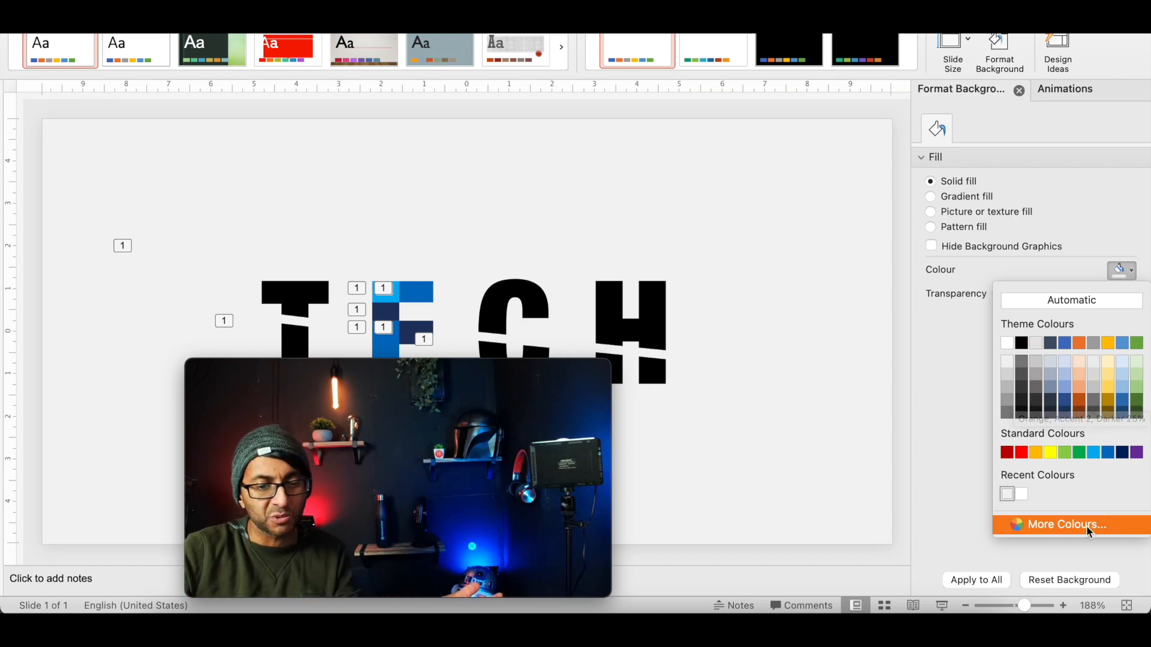
pyautogui.click(1064, 523)
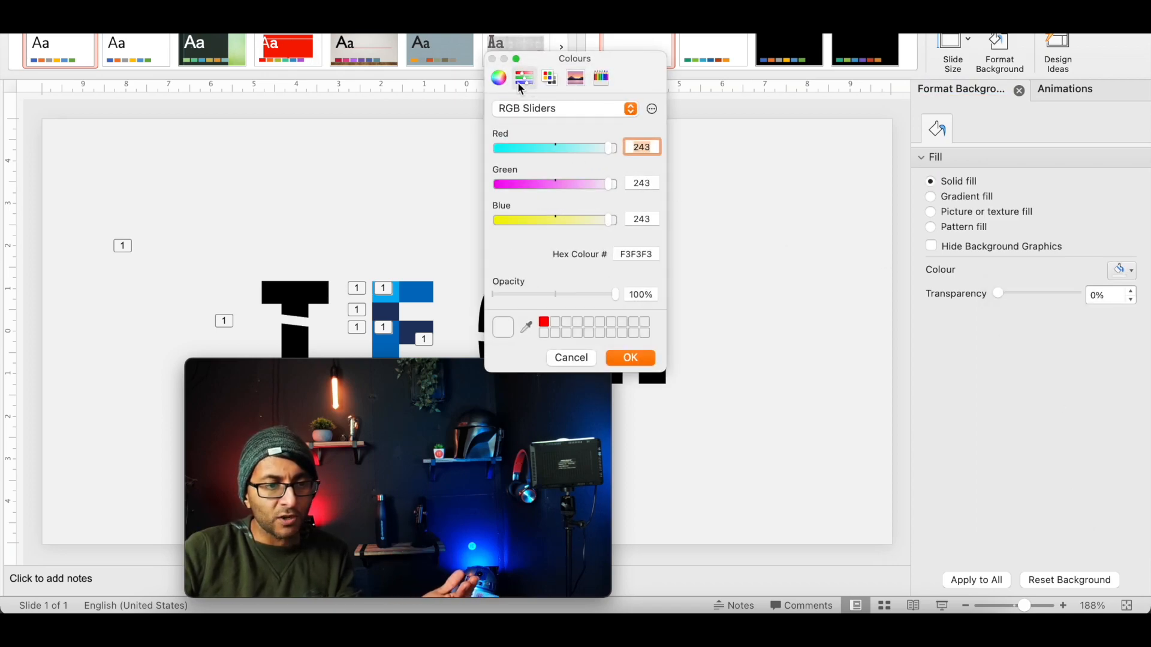
pyautogui.click(498, 77)
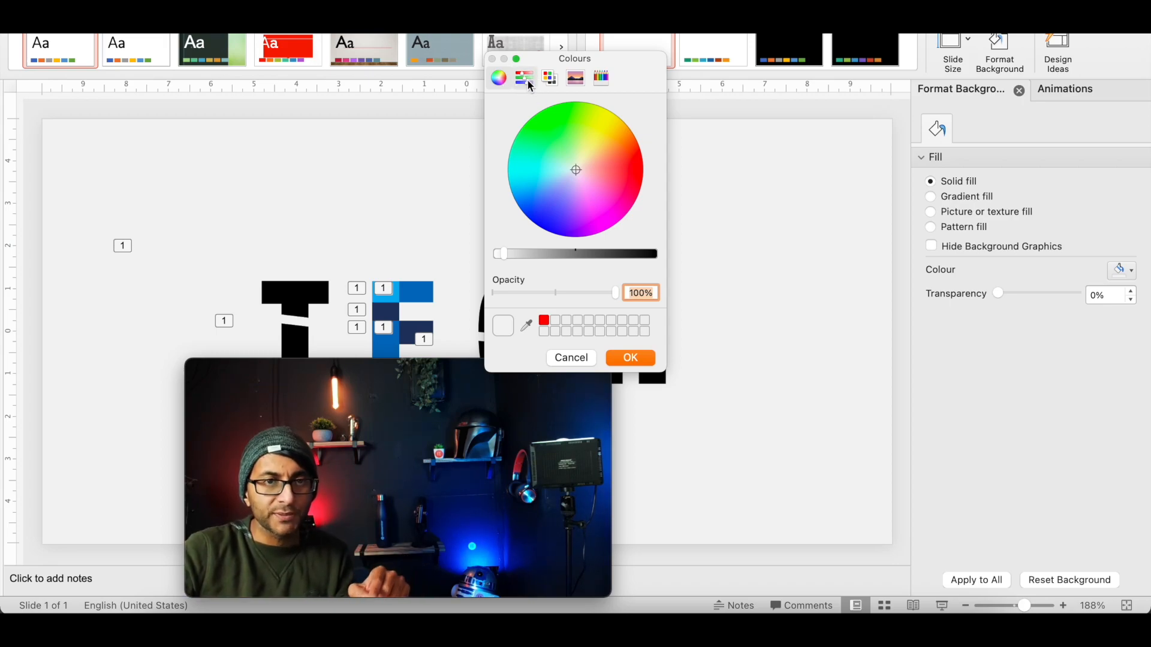
pyautogui.click(523, 77)
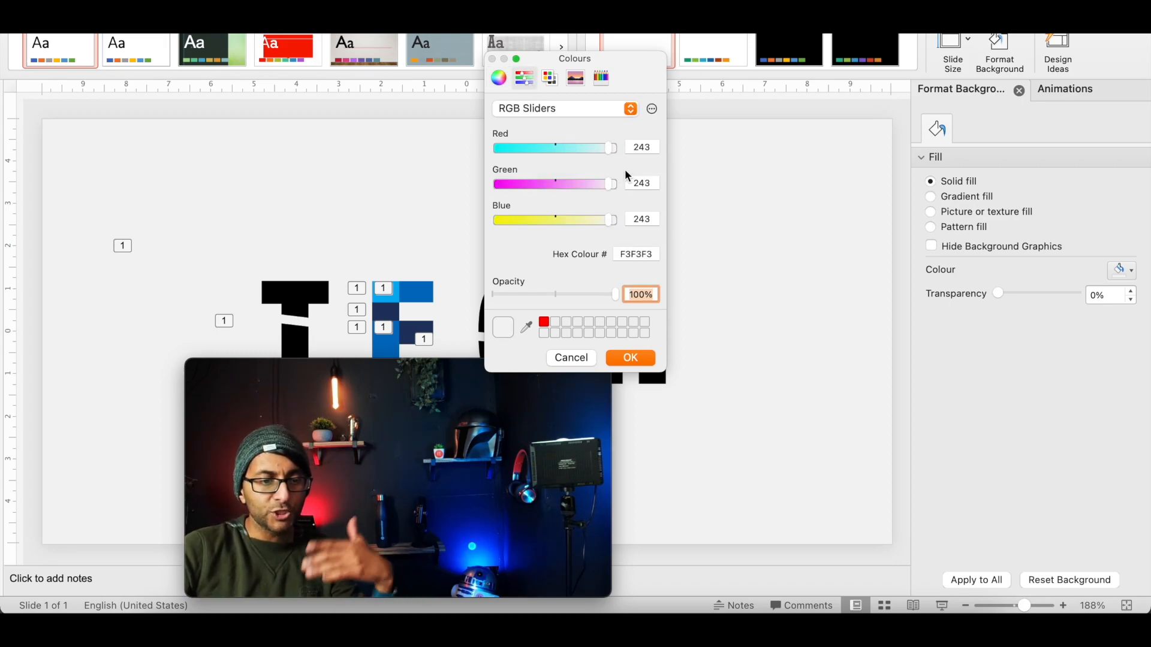
pyautogui.click(635, 254)
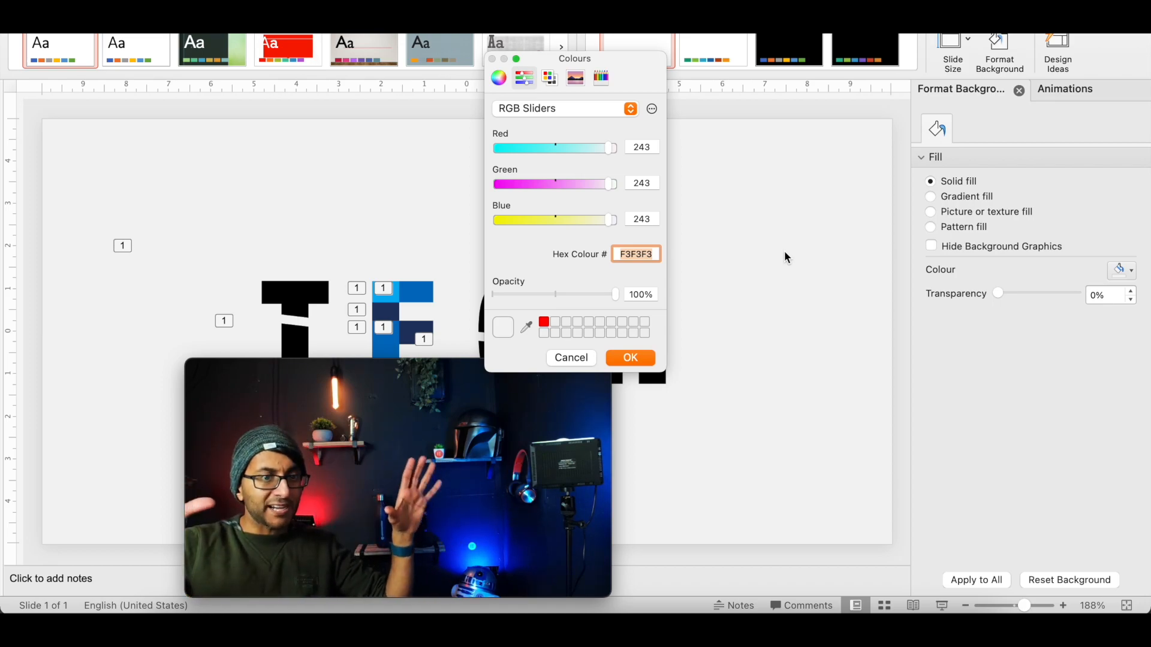
pyautogui.moveTo(688, 337)
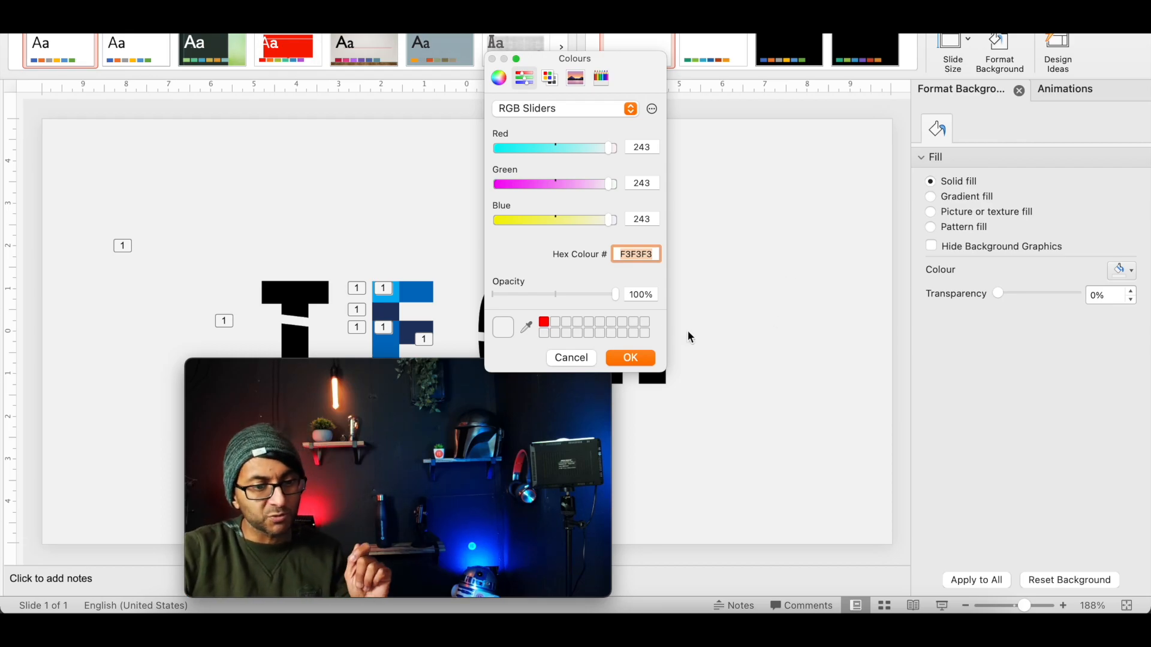
pyautogui.click(628, 357)
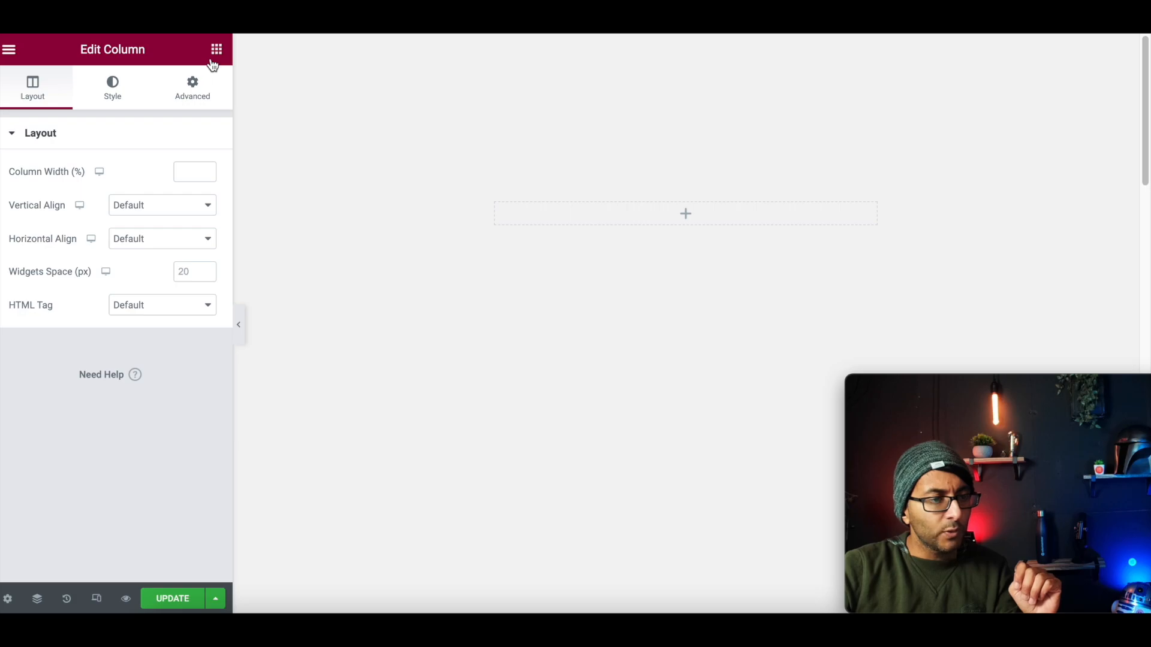
# Open the Elementor widgets panel to look for the Lottie widget
pyautogui.click(216, 49)
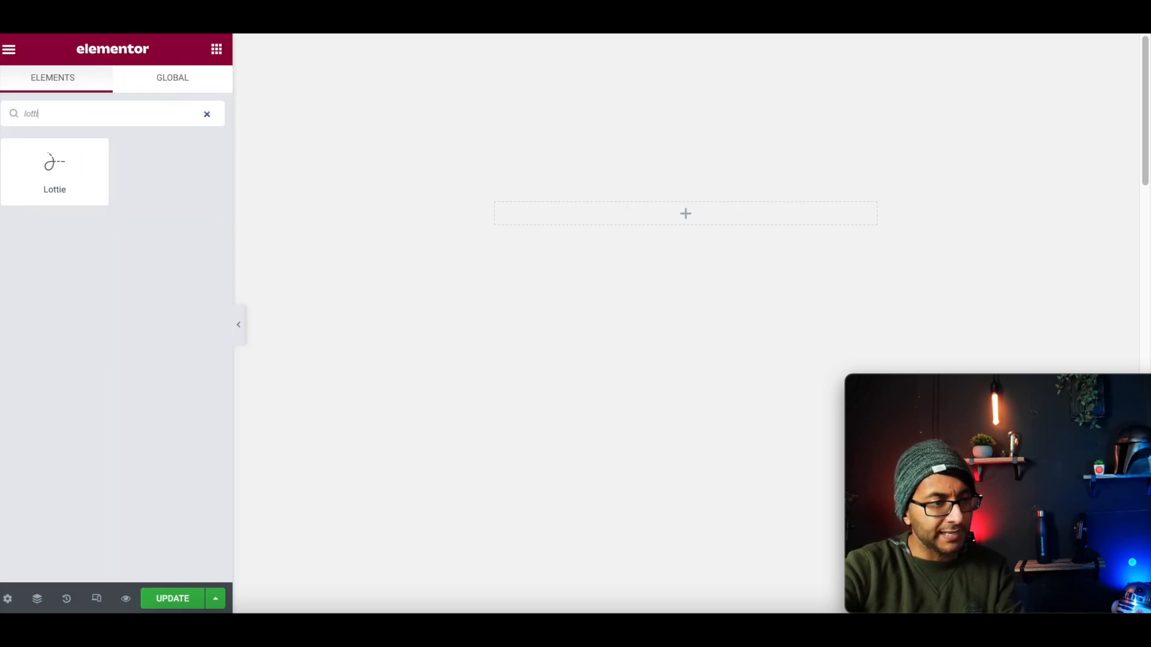
pyautogui.moveTo(75, 171)
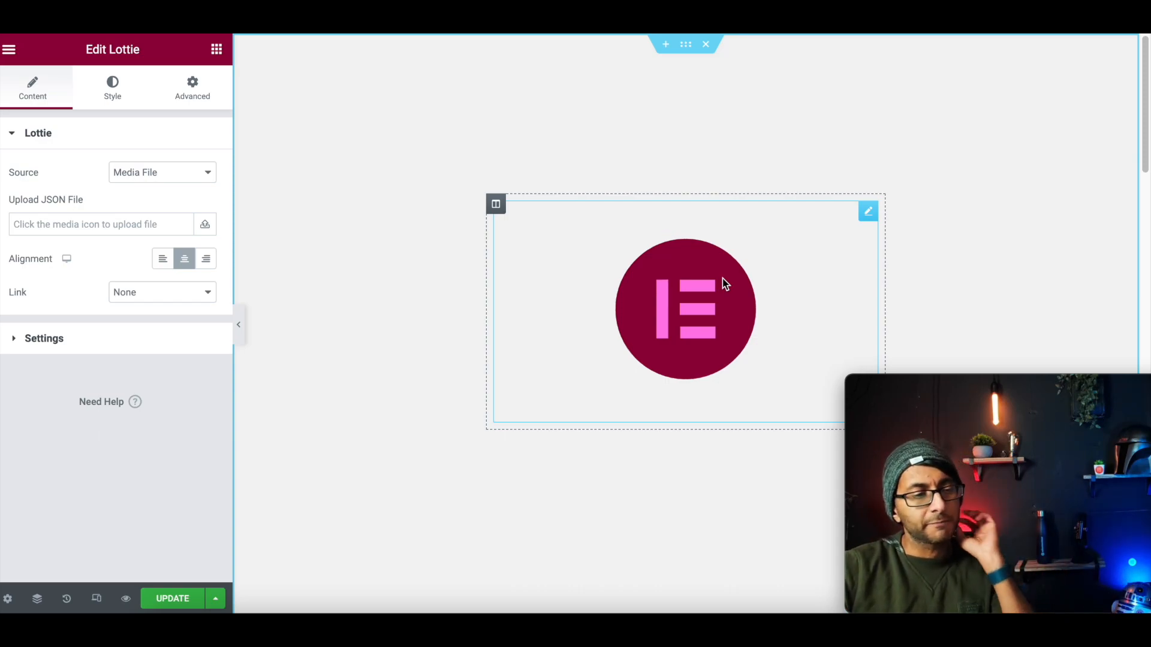
pyautogui.click(162, 172)
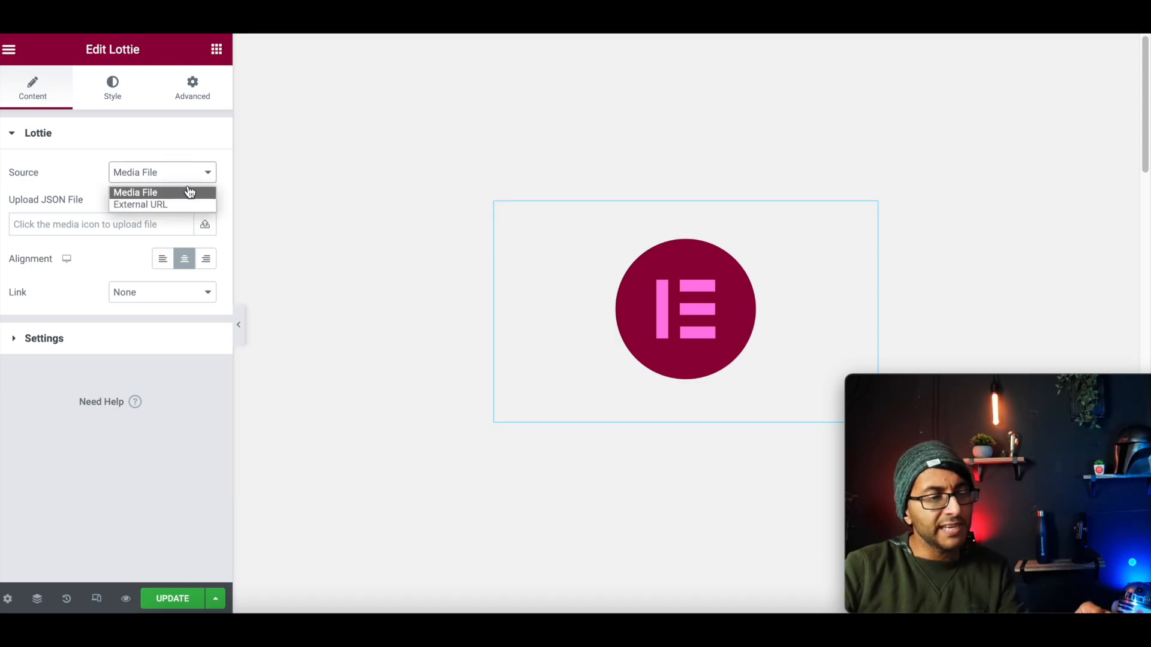
pyautogui.moveTo(140, 205)
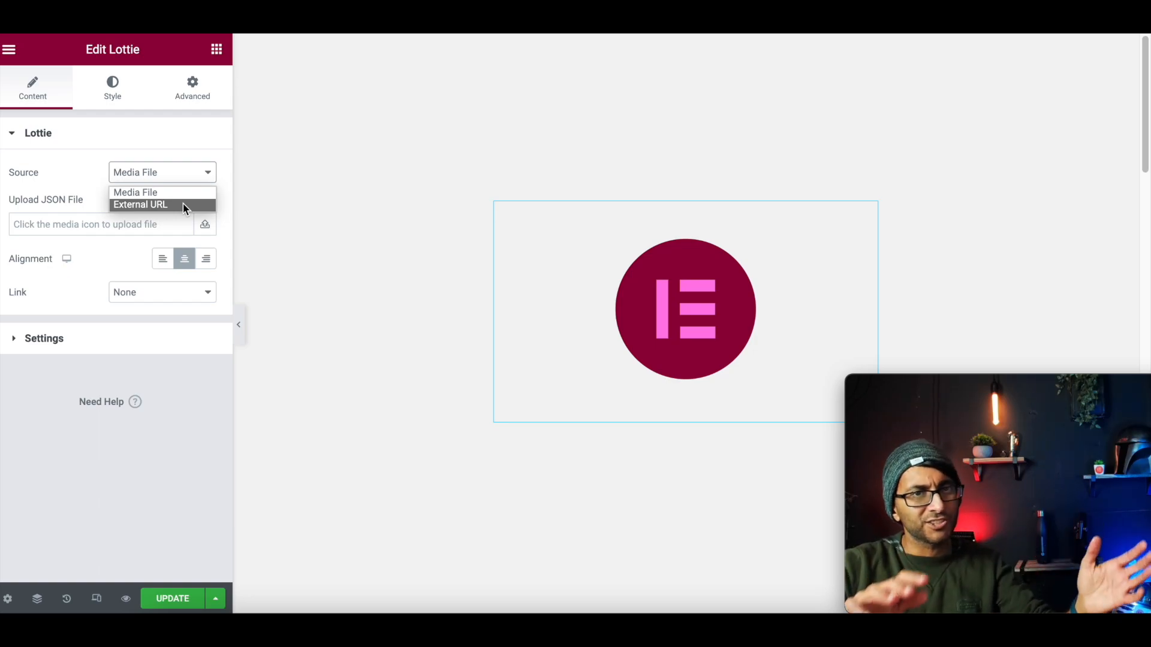
pyautogui.click(135, 192)
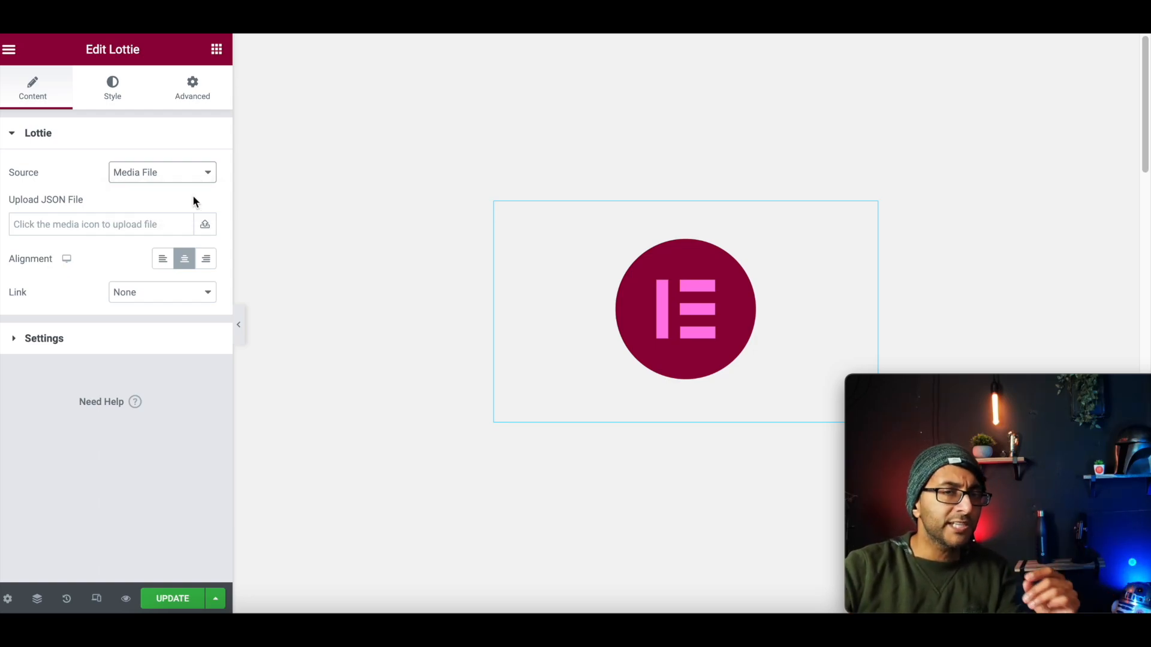
pyautogui.moveTo(196, 203)
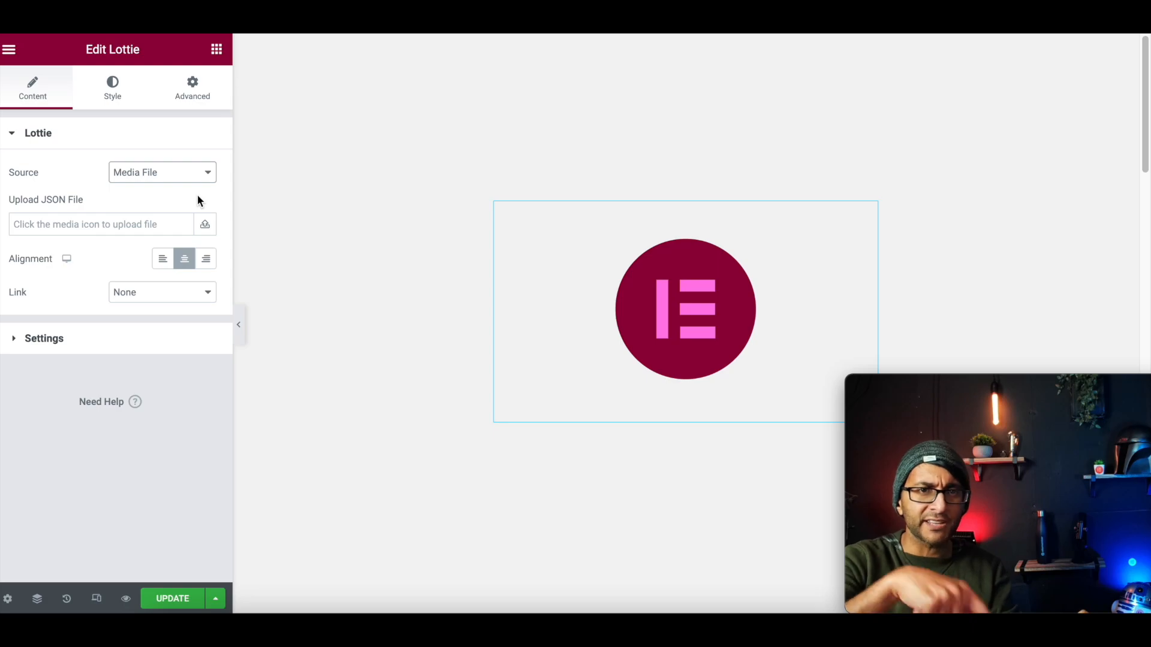
pyautogui.moveTo(173, 177)
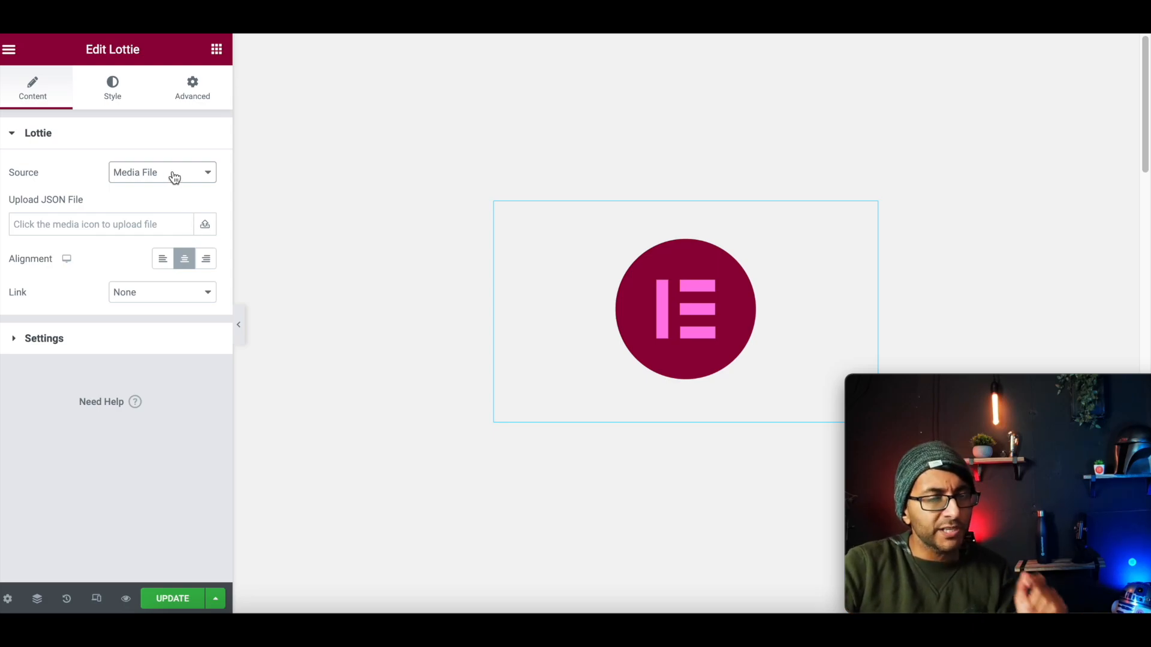
pyautogui.moveTo(206, 224)
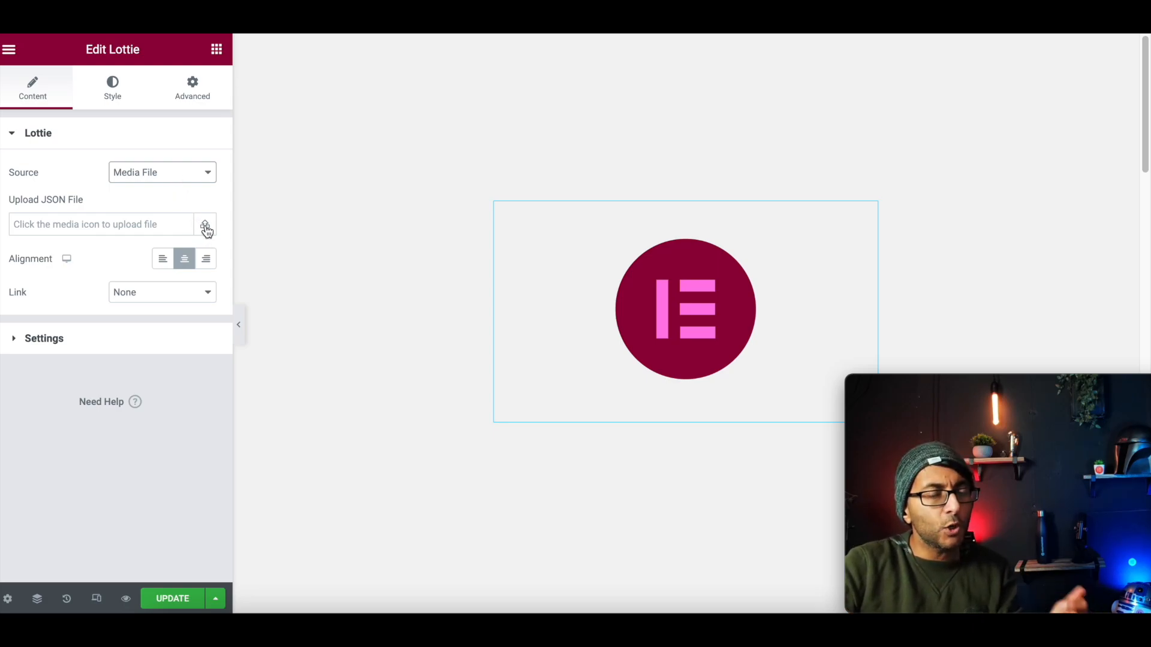
# Upload Tech-Animation.mp4.lottie.json to the media library and insert it into the widget
pyautogui.click(207, 225)
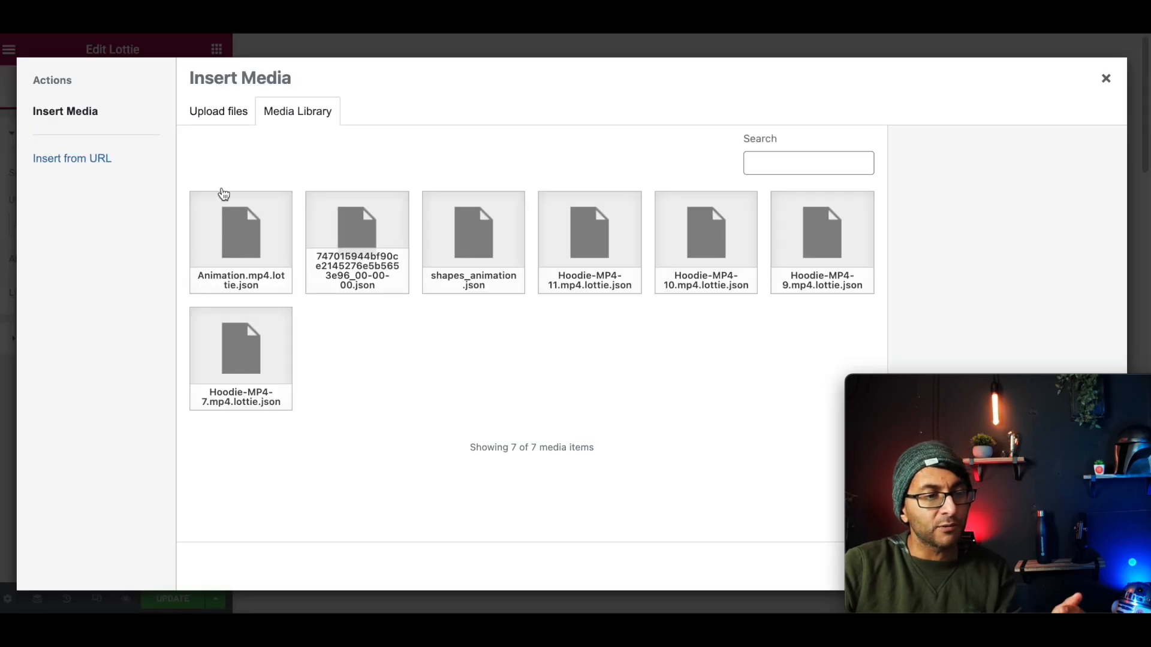
pyautogui.click(218, 111)
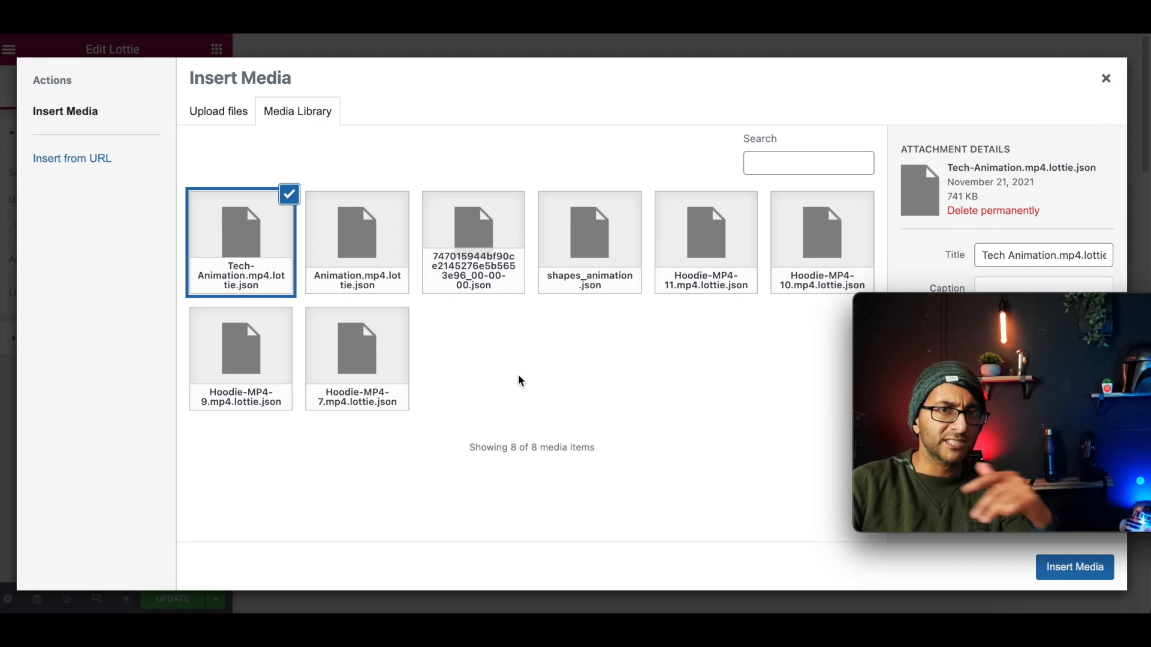
pyautogui.moveTo(741, 435)
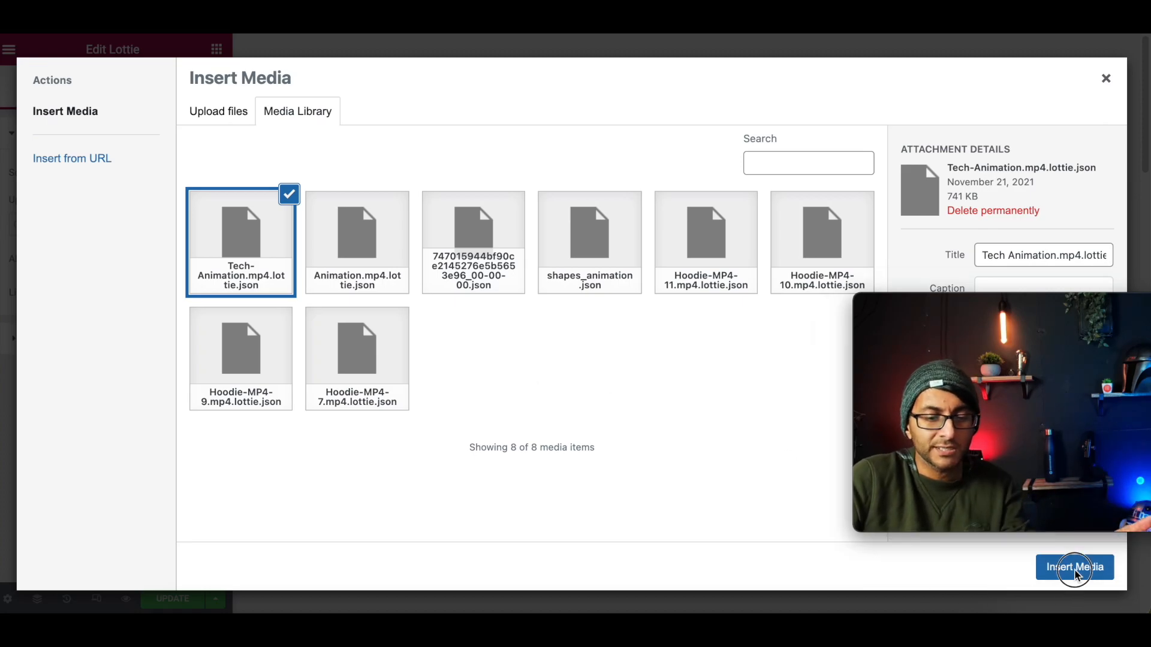
pyautogui.click(1074, 567)
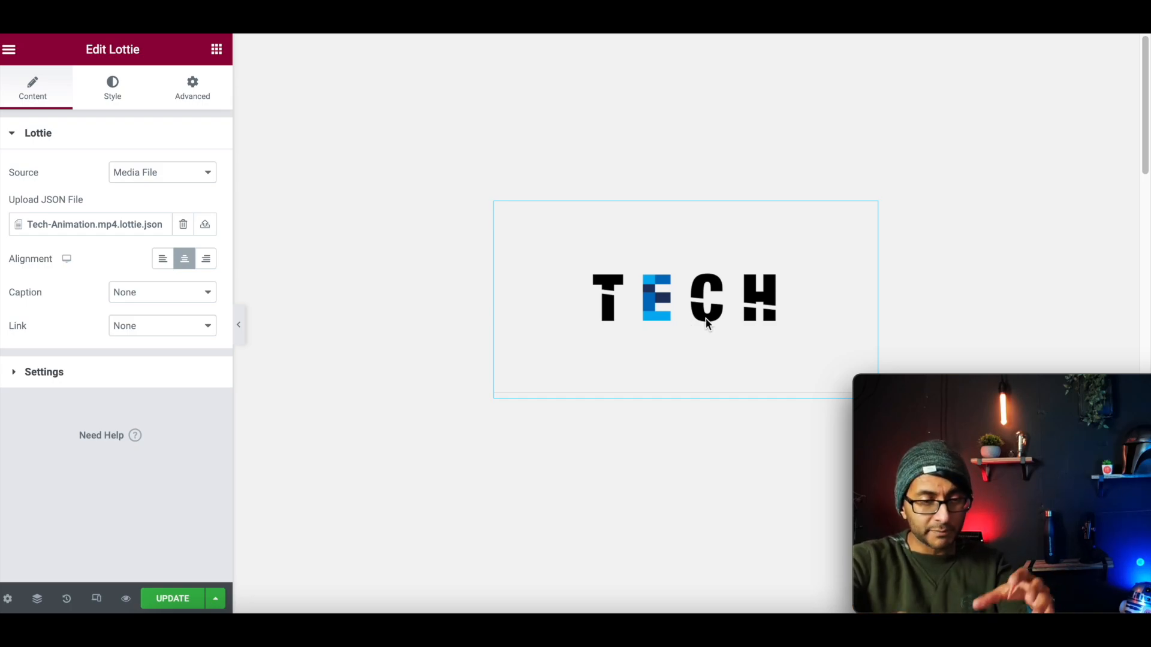
pyautogui.moveTo(179, 323)
pyautogui.write('1000')
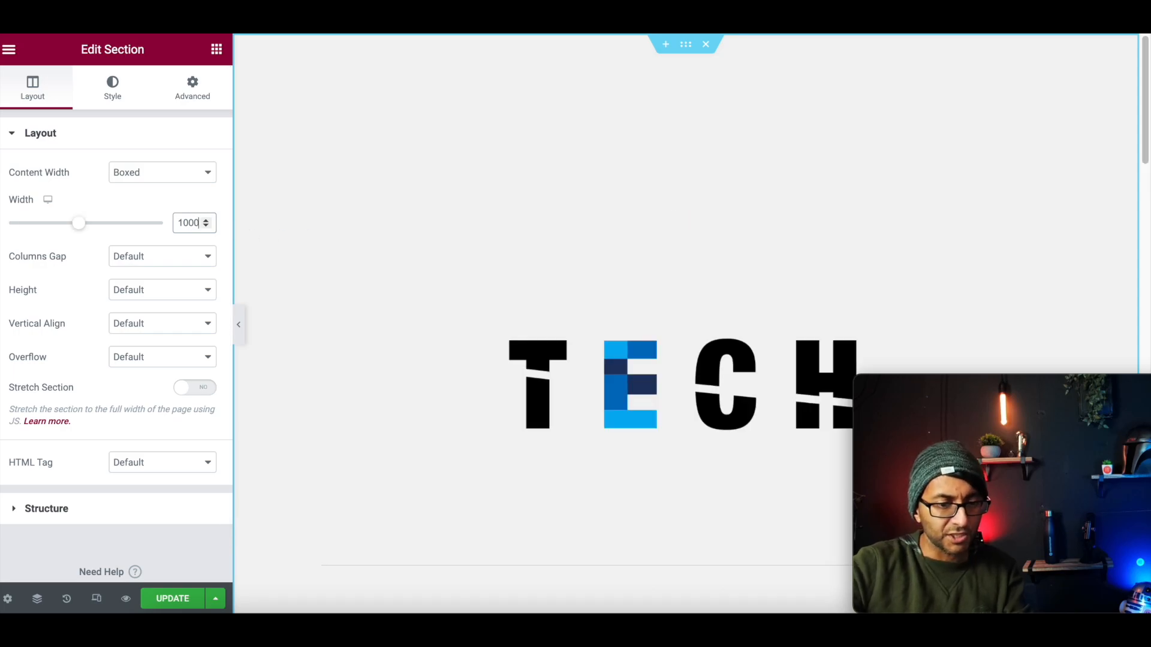
# Change the section's Layout width from 1000 to 600
pyautogui.click(418, 408)
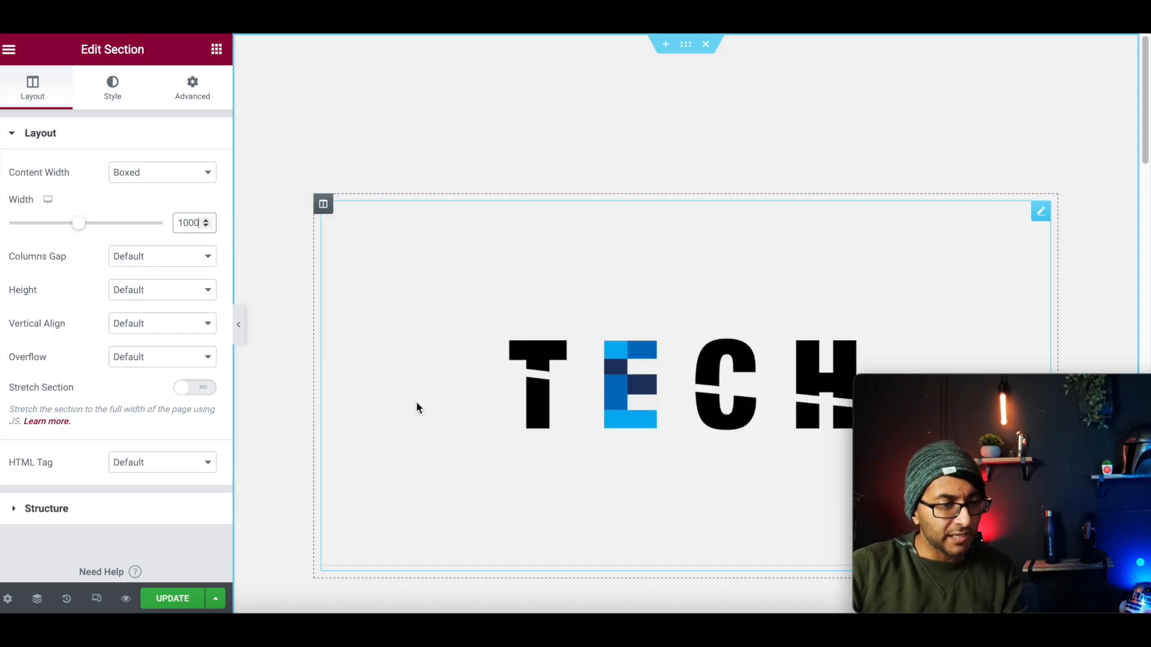
pyautogui.tripleClick(187, 222)
pyautogui.write('600')
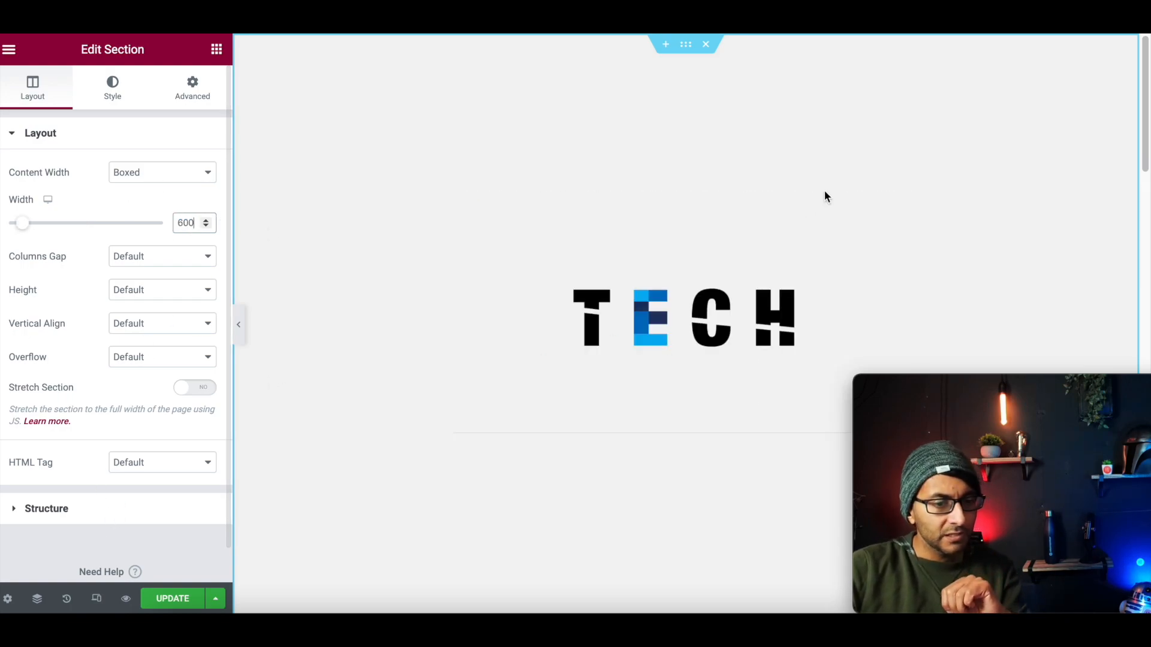
pyautogui.click(684, 318)
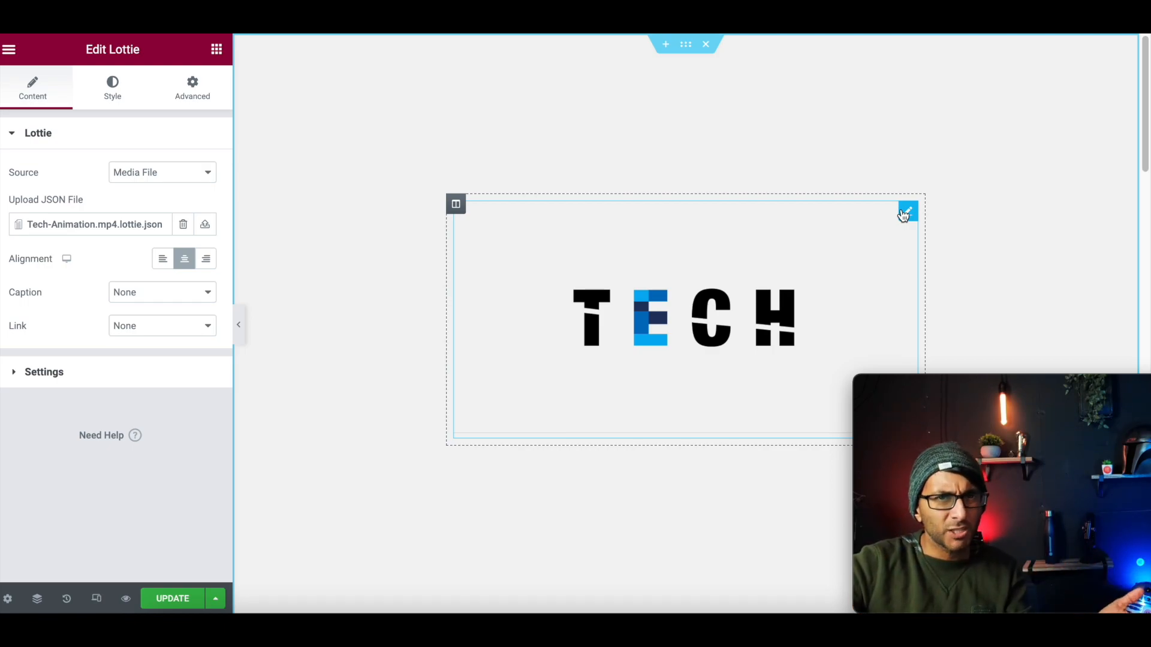
# Try the On Click and On Hover triggers, then set the trigger back to Viewport
pyautogui.click(44, 371)
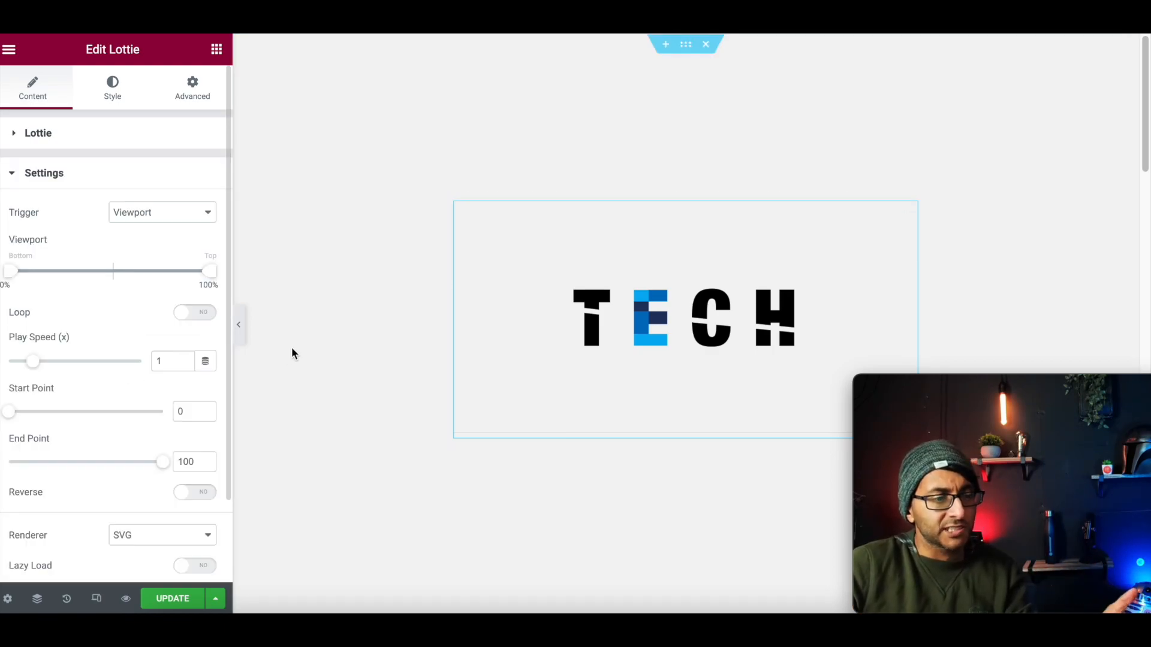
pyautogui.click(161, 212)
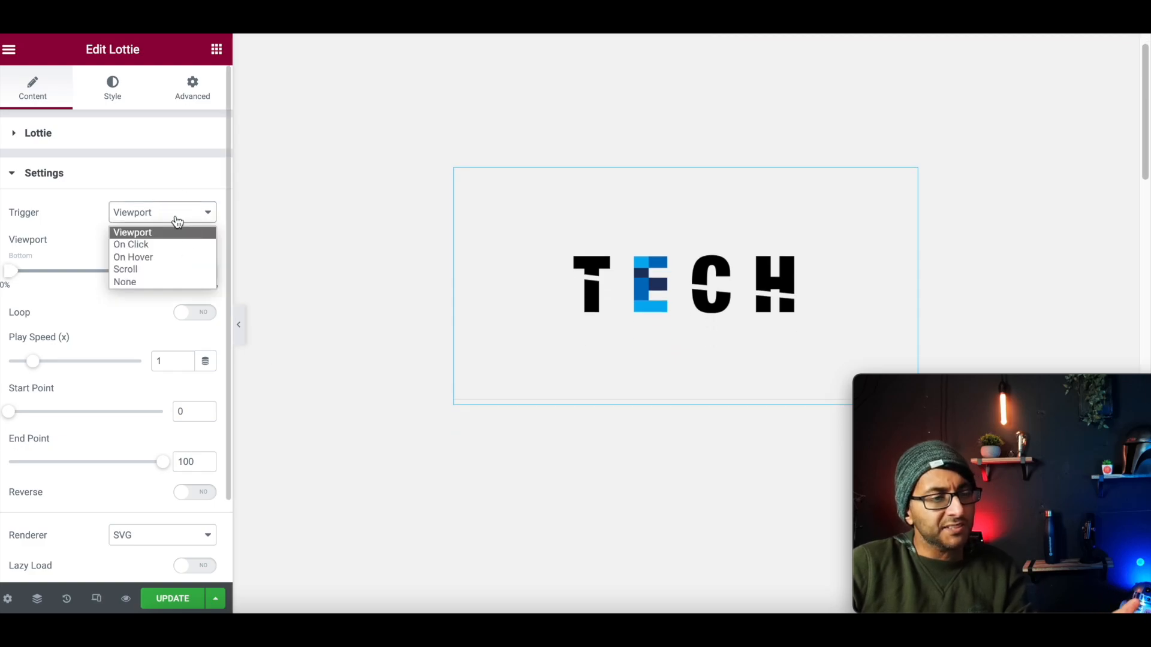
pyautogui.moveTo(175, 235)
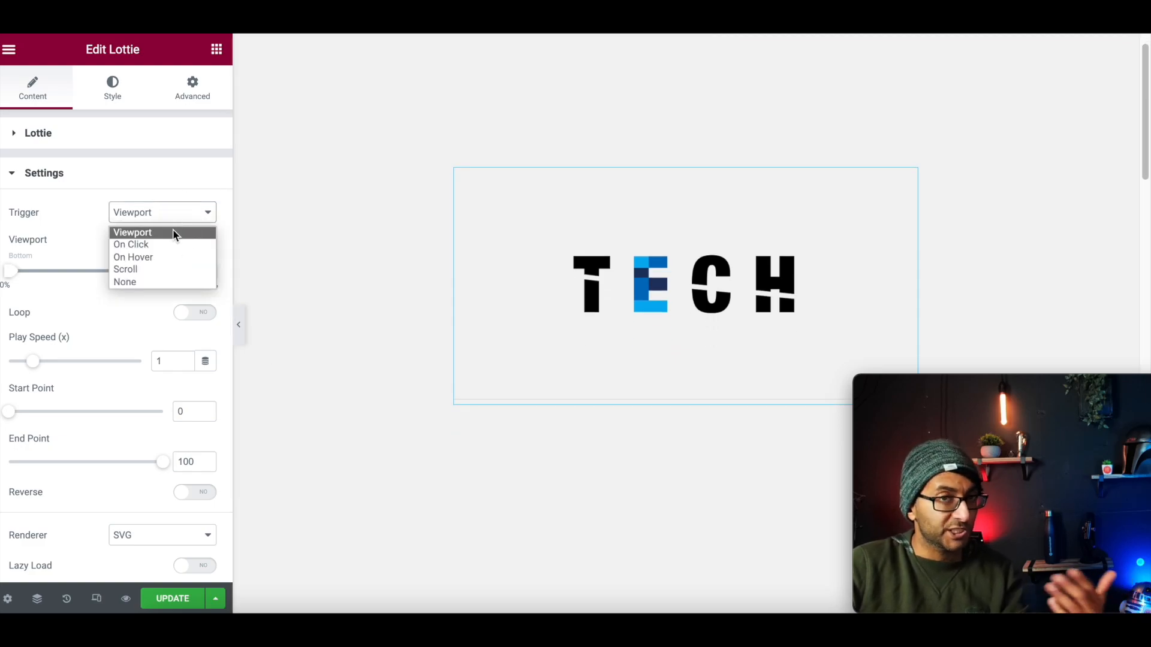
pyautogui.click(130, 245)
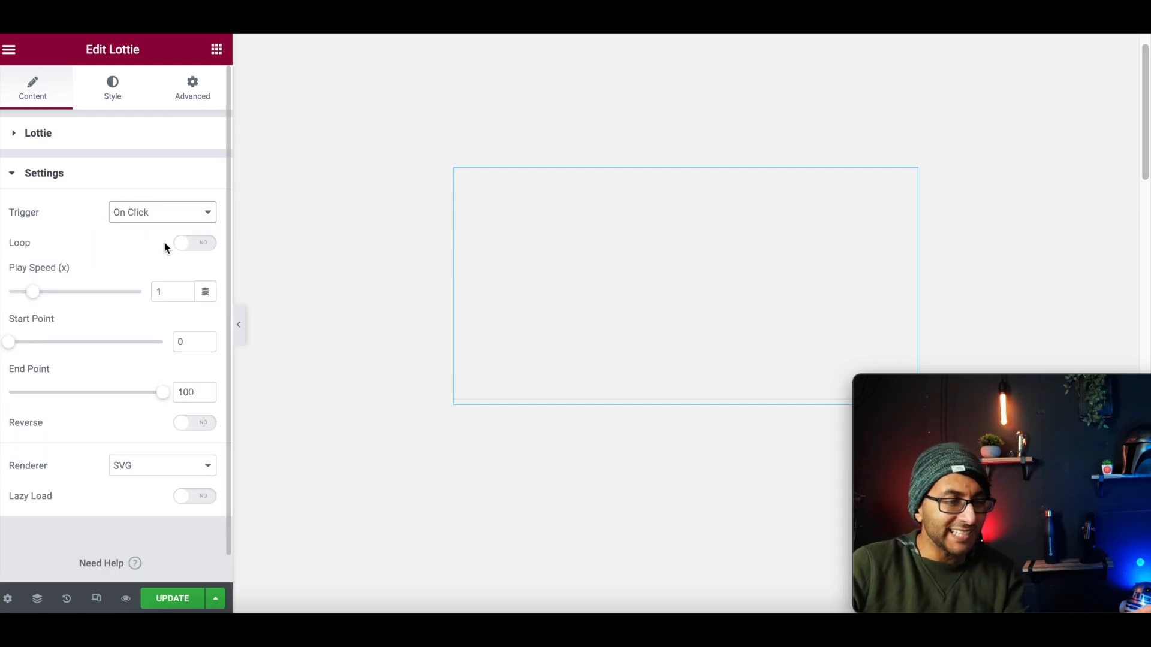
pyautogui.moveTo(186, 230)
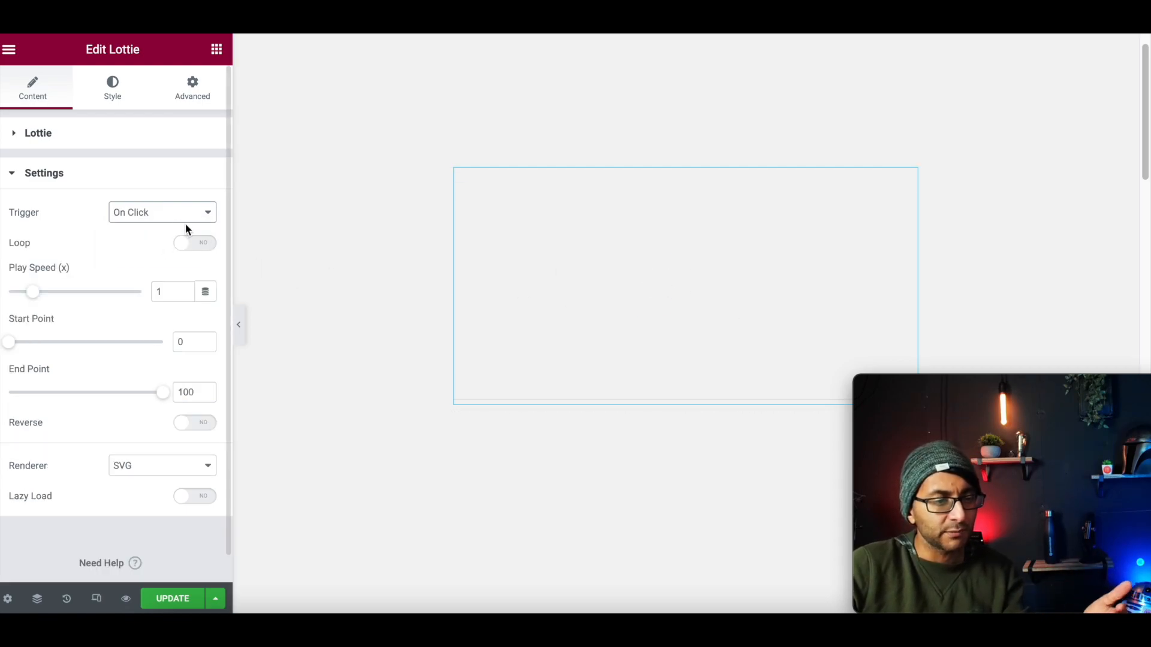
pyautogui.click(161, 212)
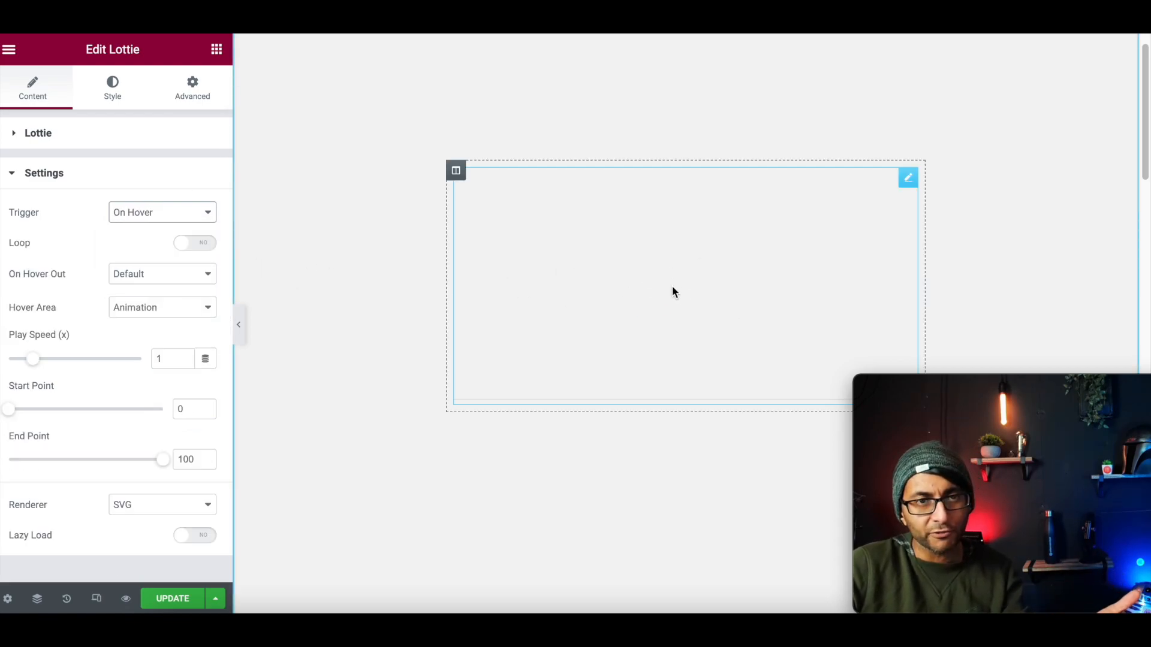
pyautogui.click(161, 212)
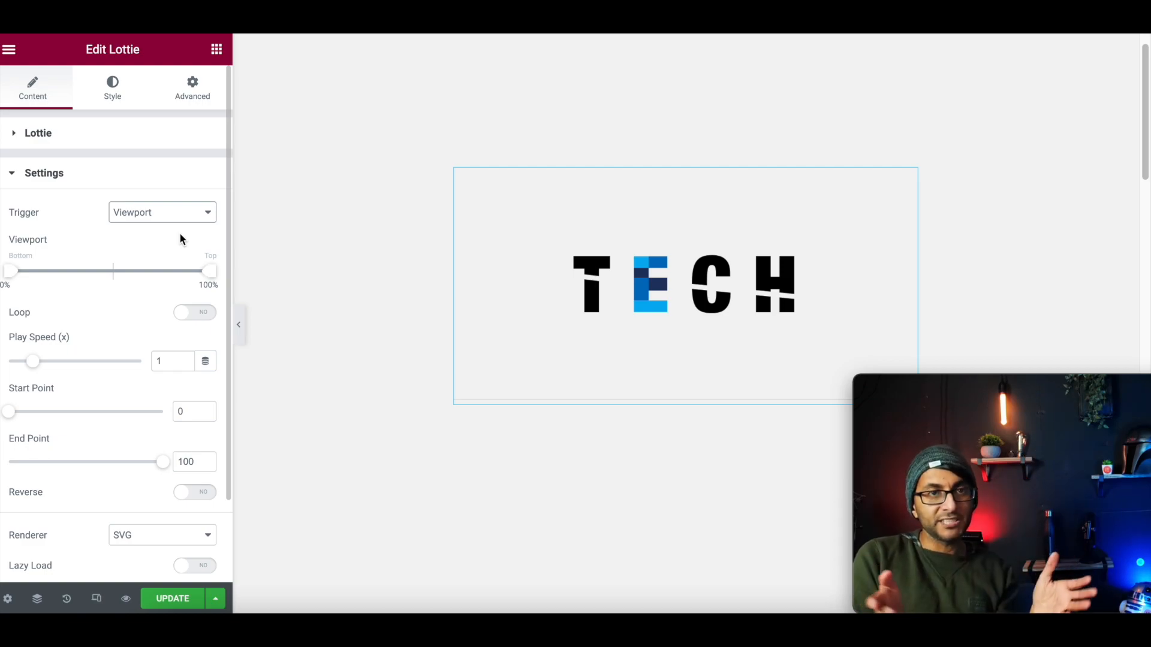
pyautogui.moveTo(166, 317)
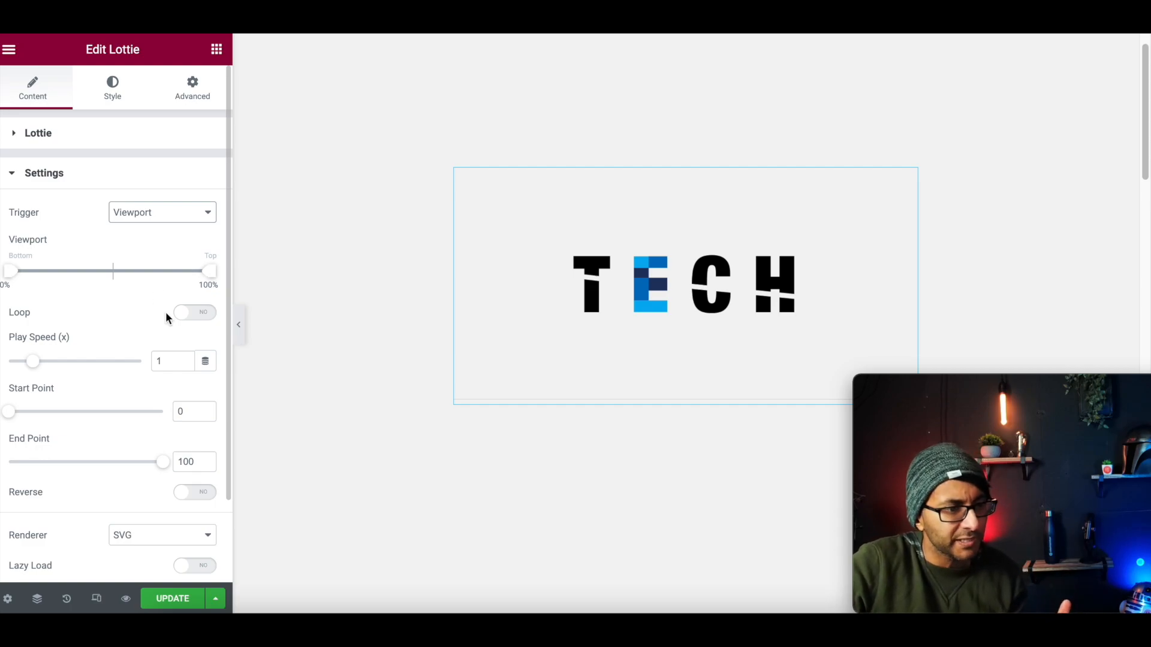
# Turn Loop on for the TECH Lottie, preview Reverse, then switch Reverse off
pyautogui.click(194, 312)
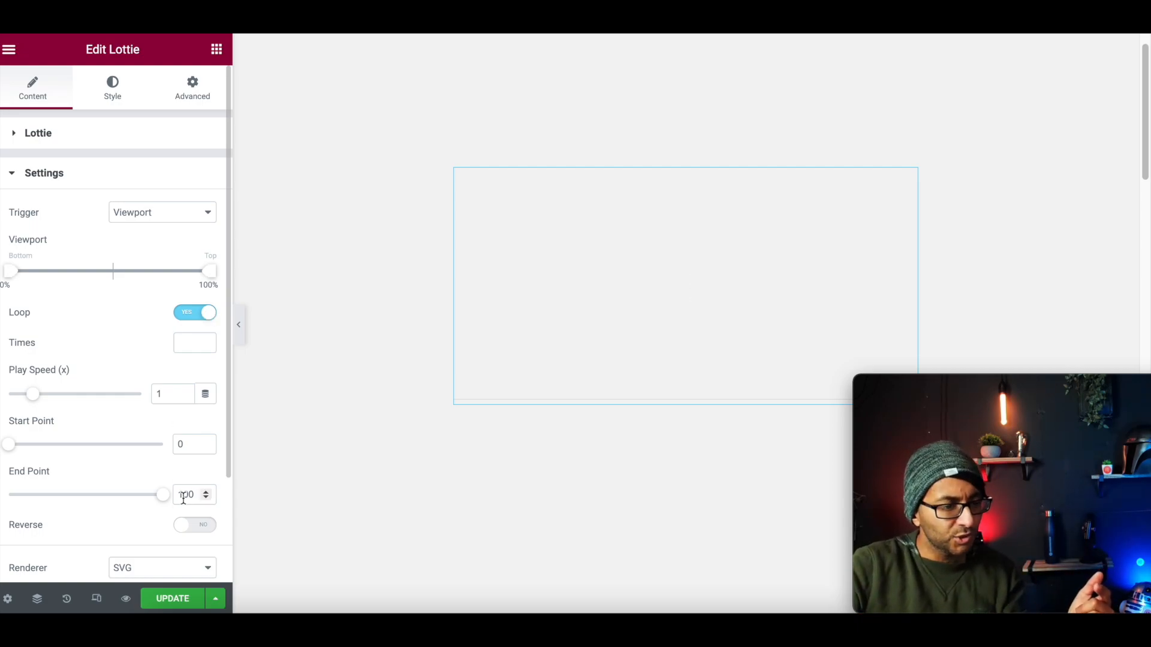
pyautogui.click(196, 525)
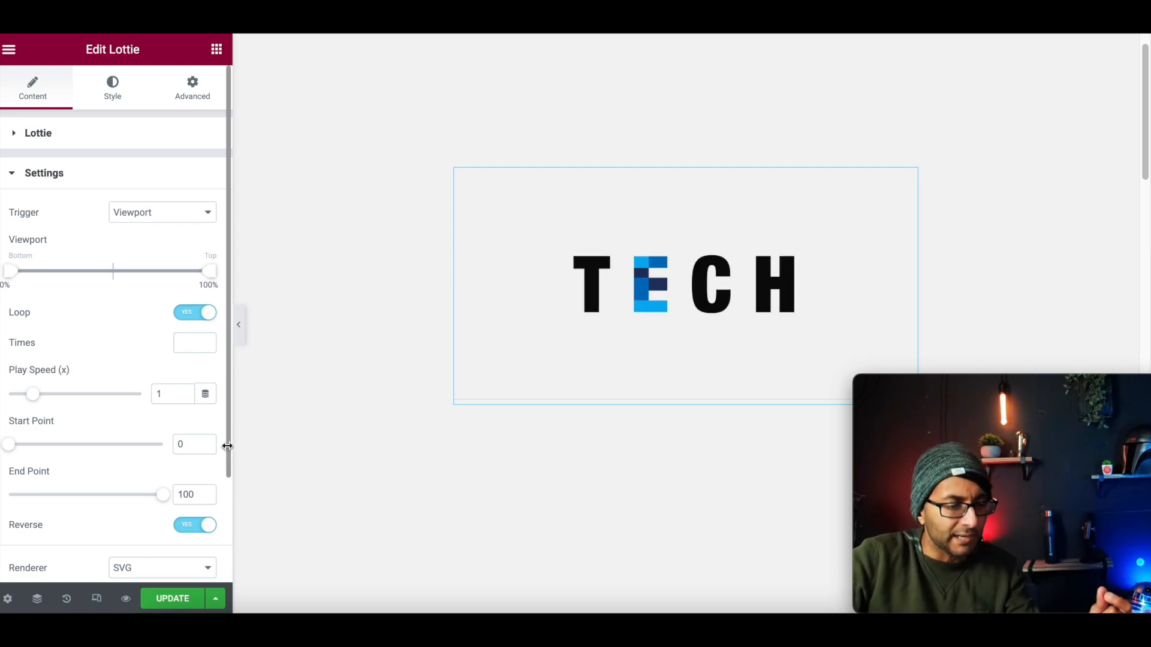
pyautogui.click(194, 524)
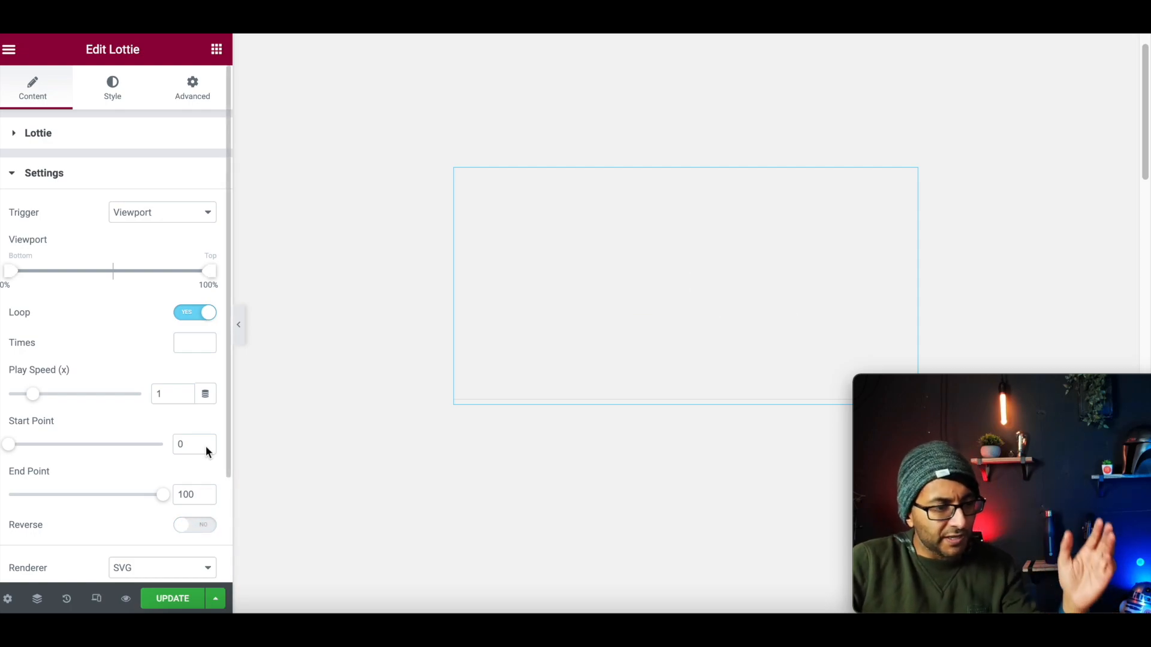
pyautogui.moveTo(186, 405)
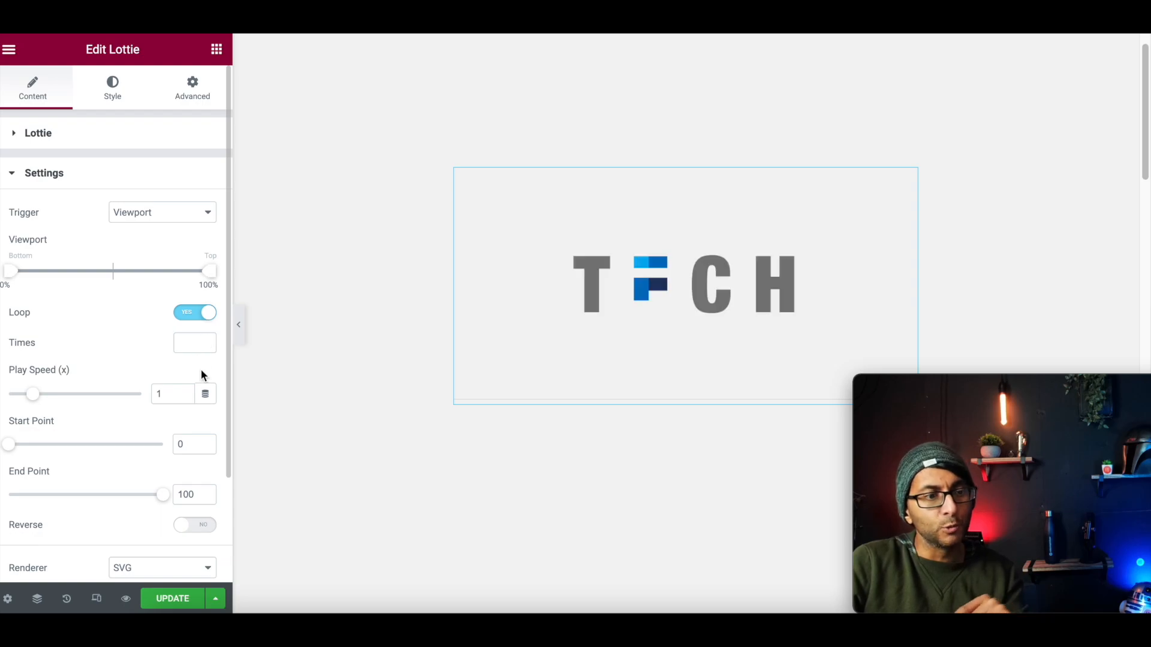
# Turn Reverse back on and raise Play Speed step by step up to 5x
pyautogui.click(194, 525)
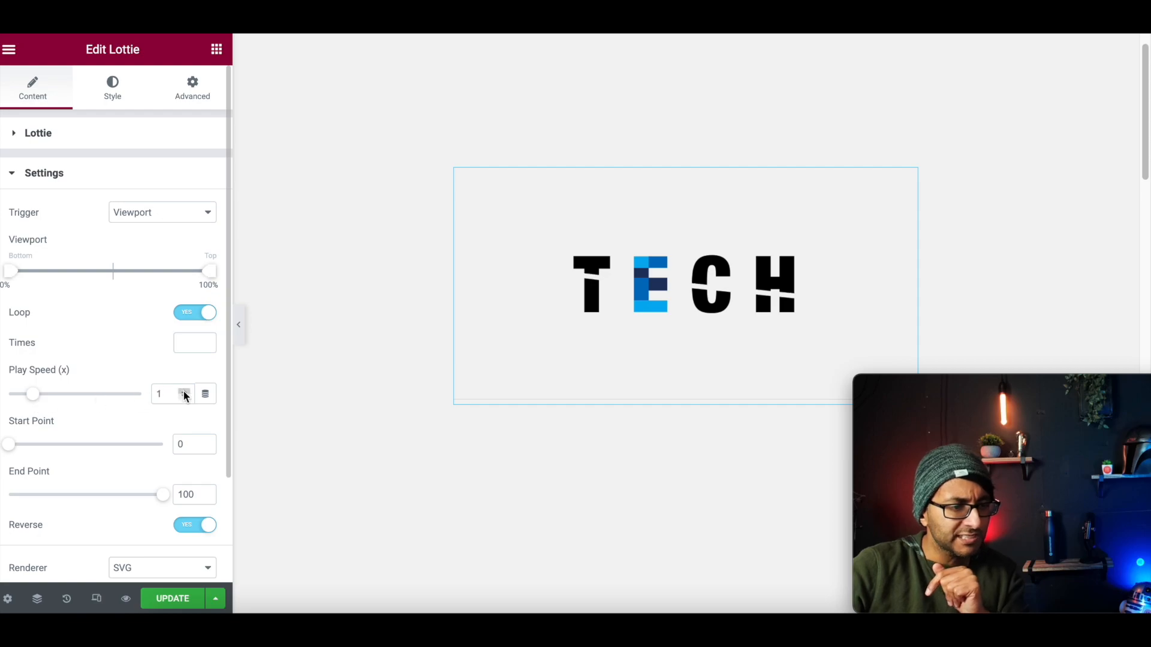
pyautogui.click(184, 393)
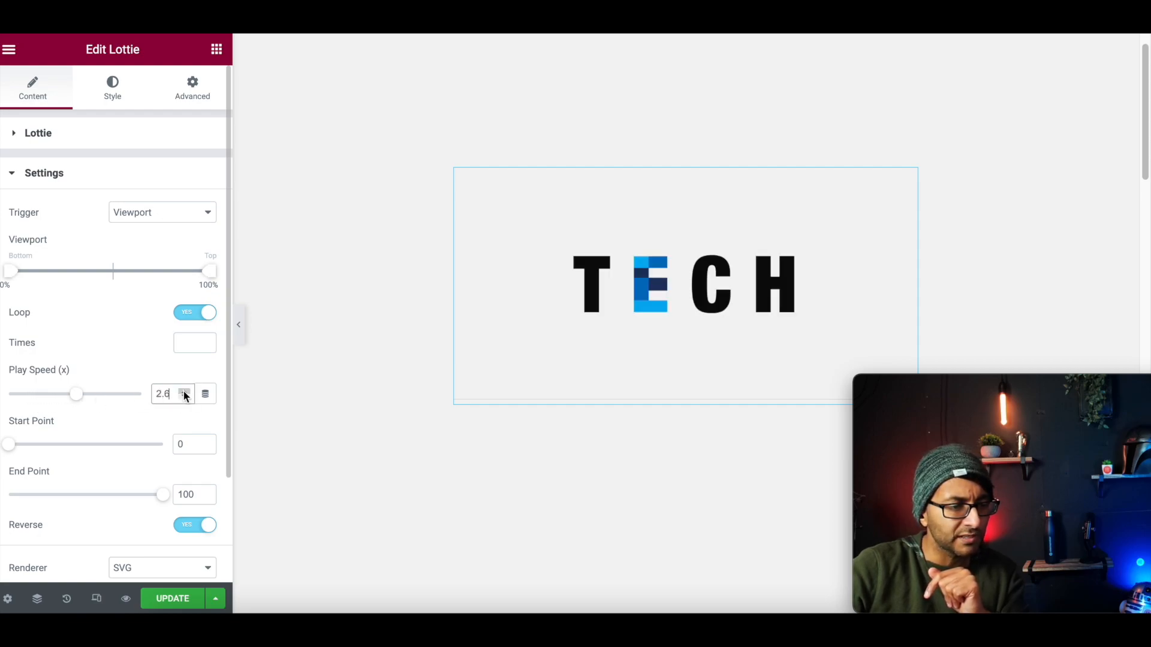
pyautogui.click(184, 389)
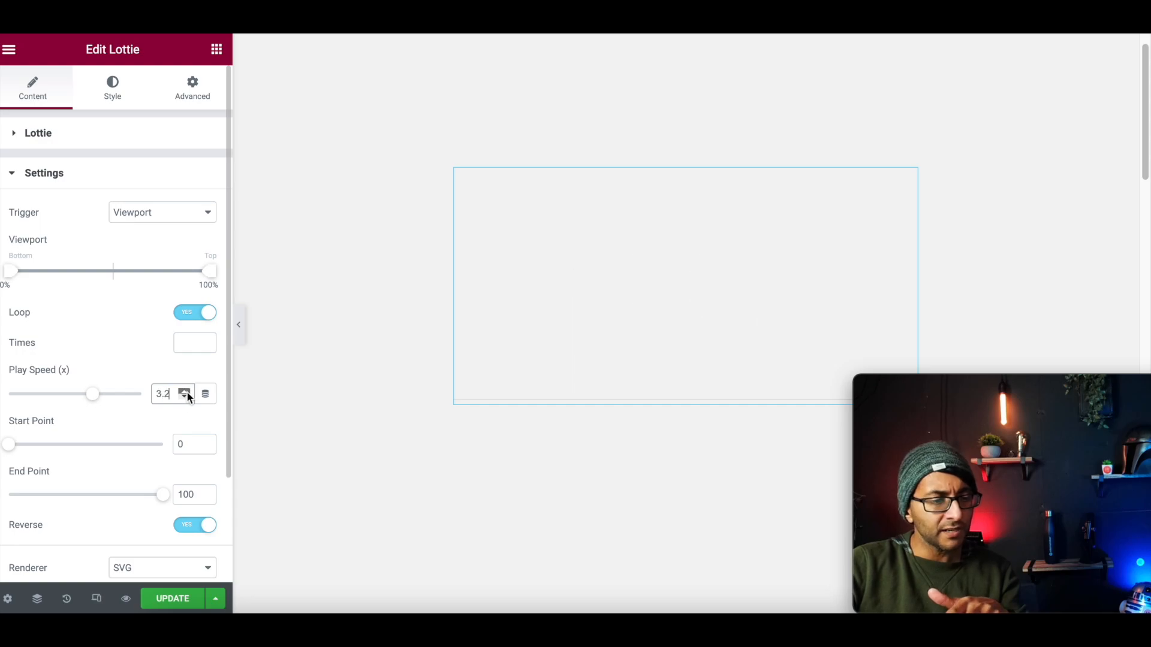
pyautogui.click(184, 390)
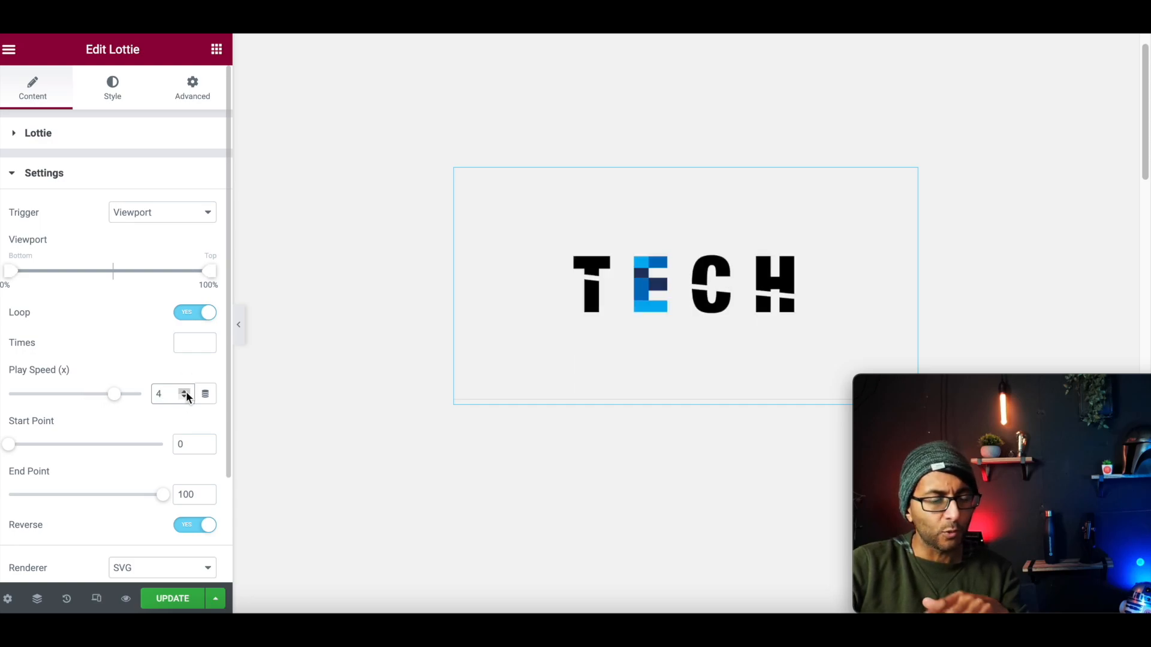
pyautogui.click(184, 390)
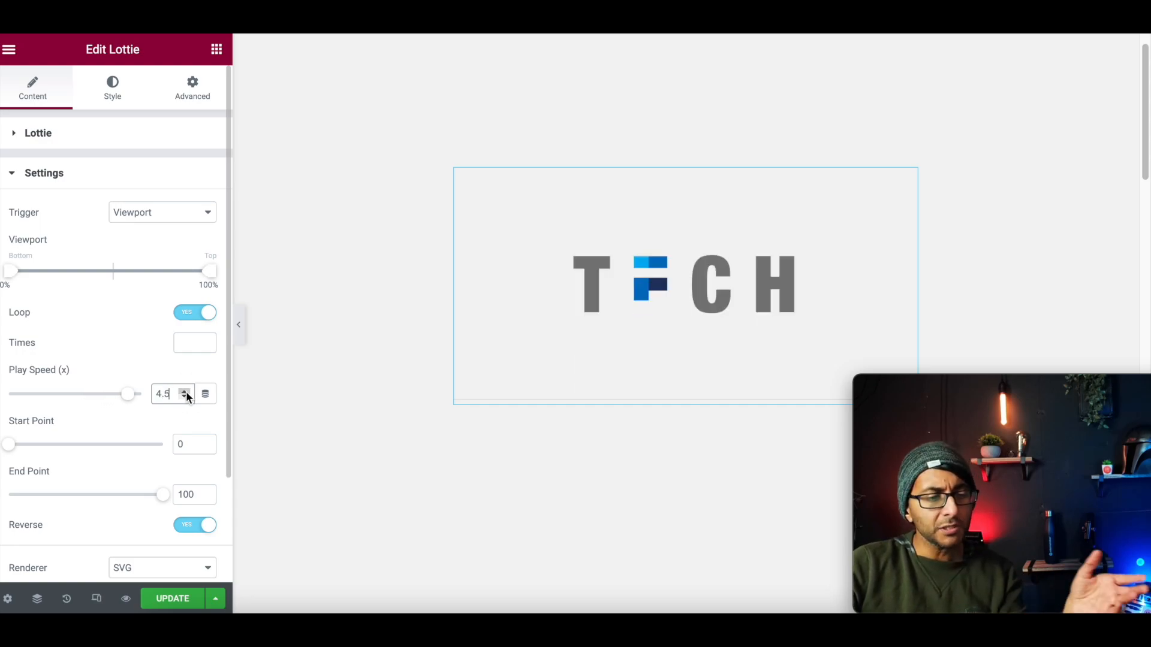
pyautogui.click(184, 389)
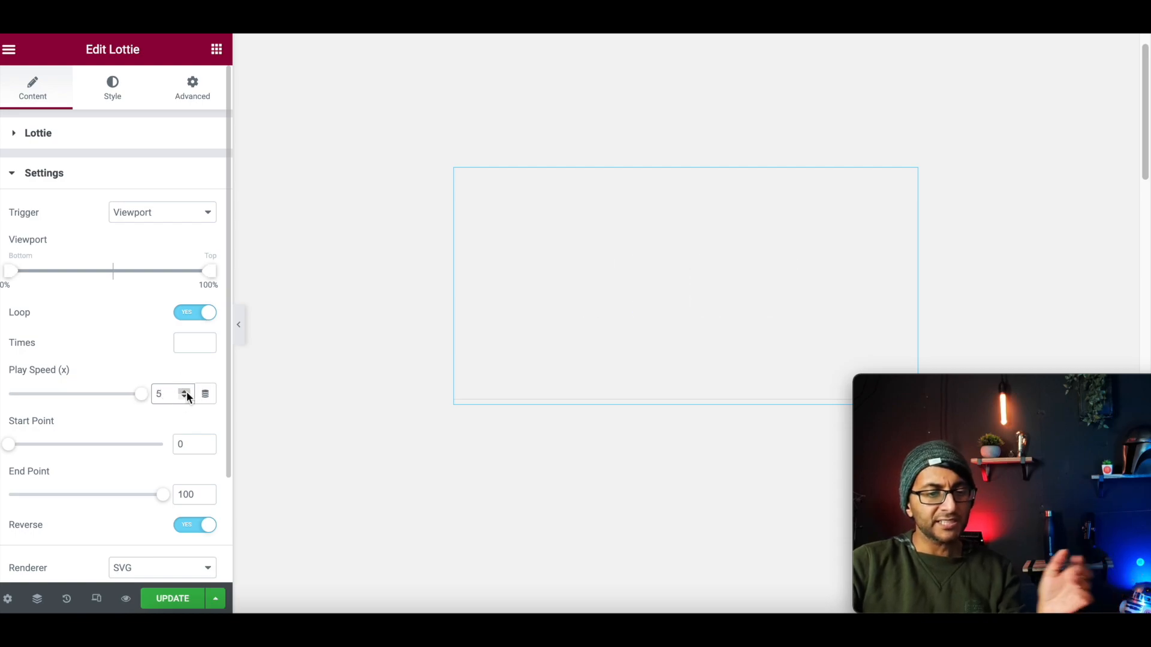
# Lower the Play Speed back down to 3.5x
pyautogui.click(185, 398)
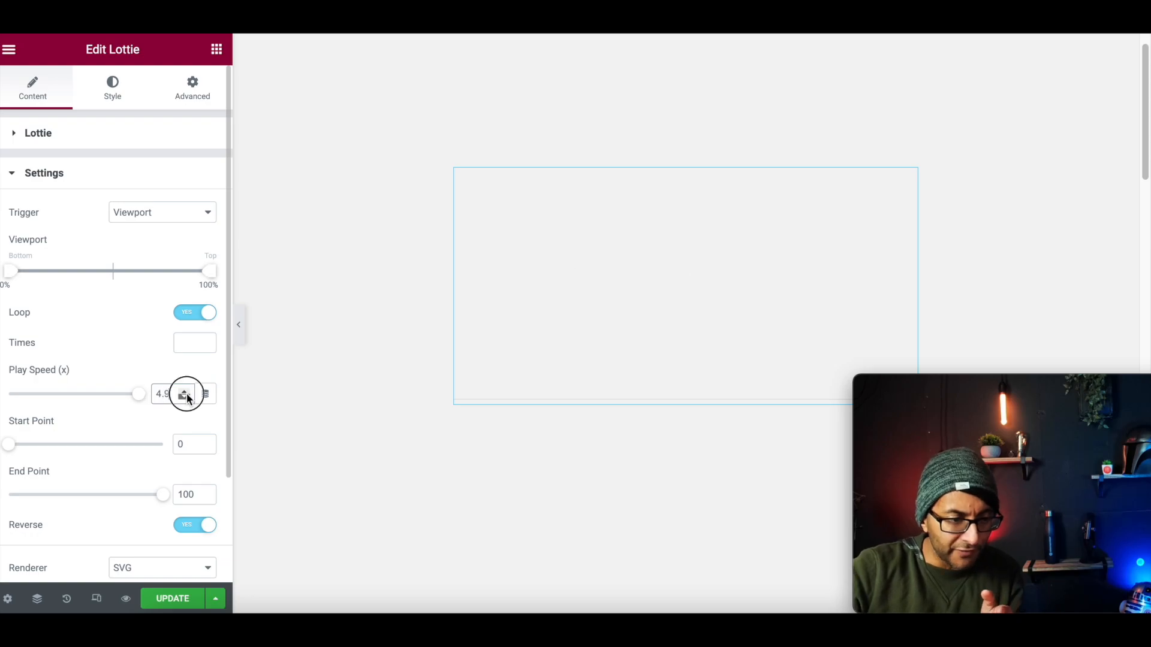
pyautogui.click(184, 399)
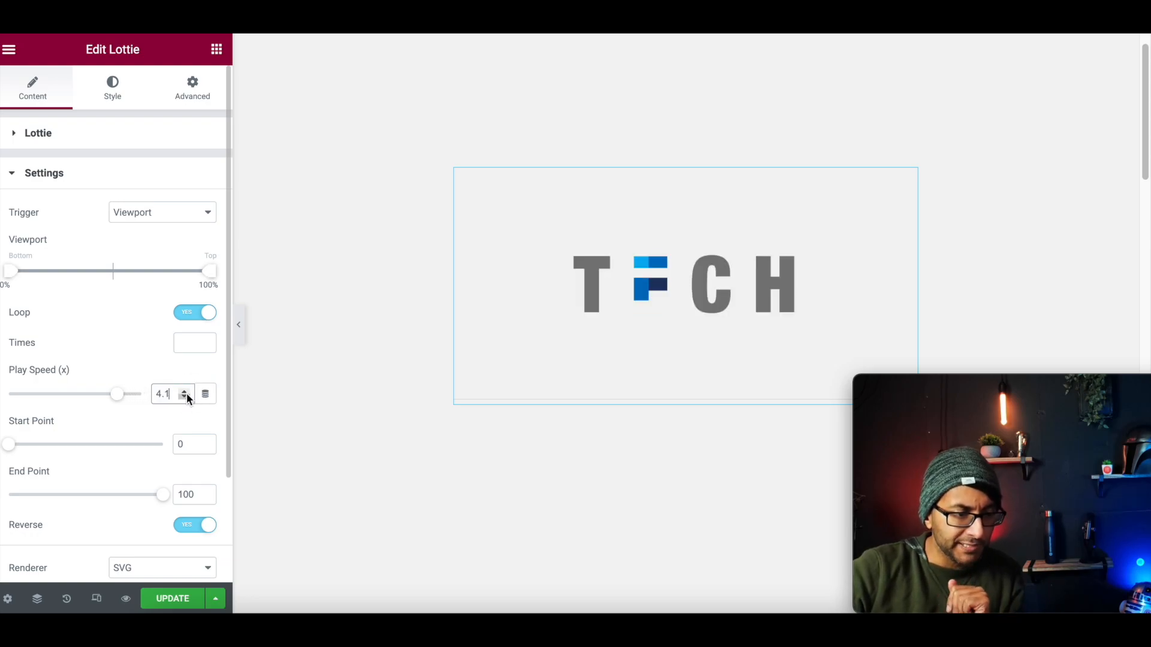
pyautogui.click(184, 397)
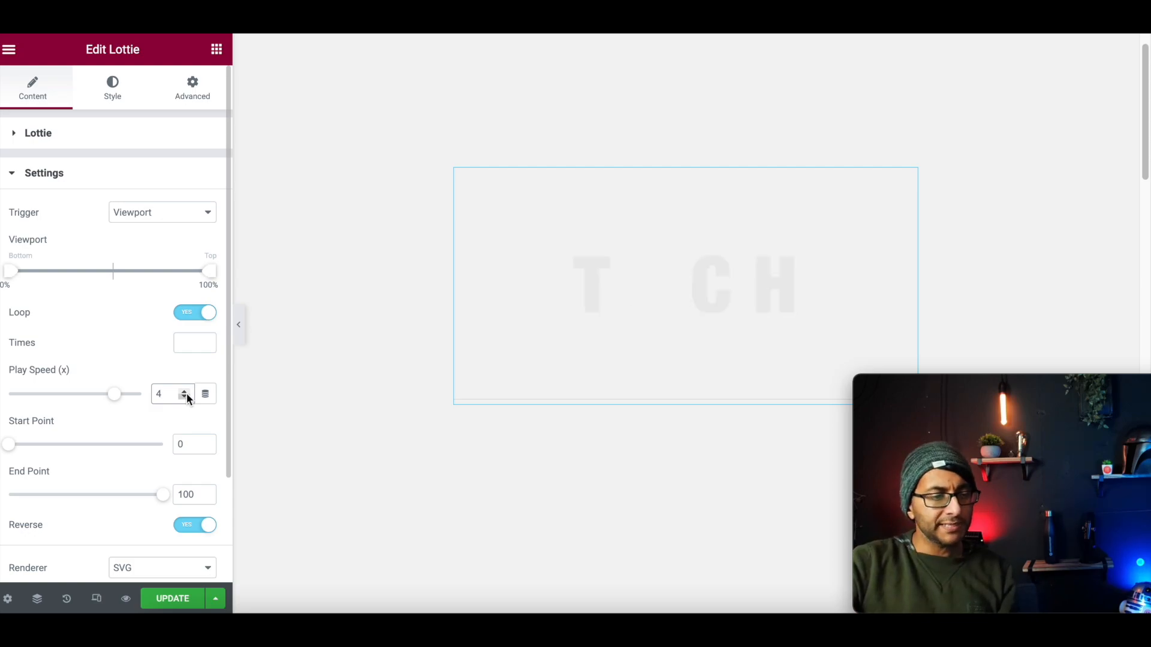
pyautogui.click(185, 397)
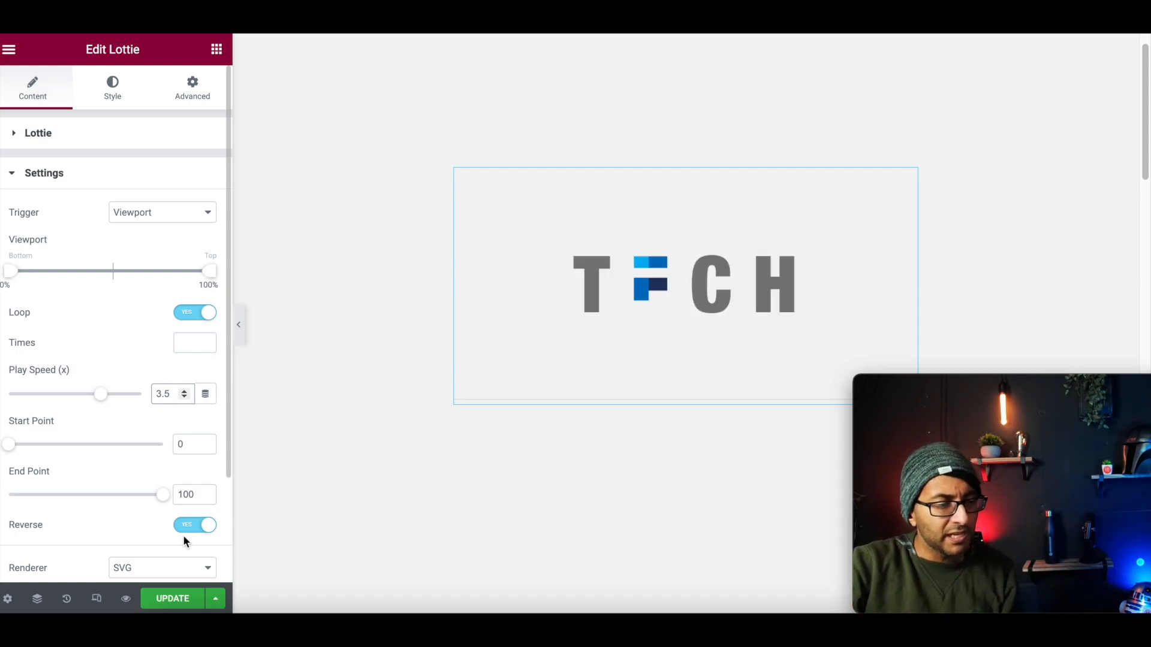
# Switch Loop off so the TECH animation plays once forward
pyautogui.click(196, 312)
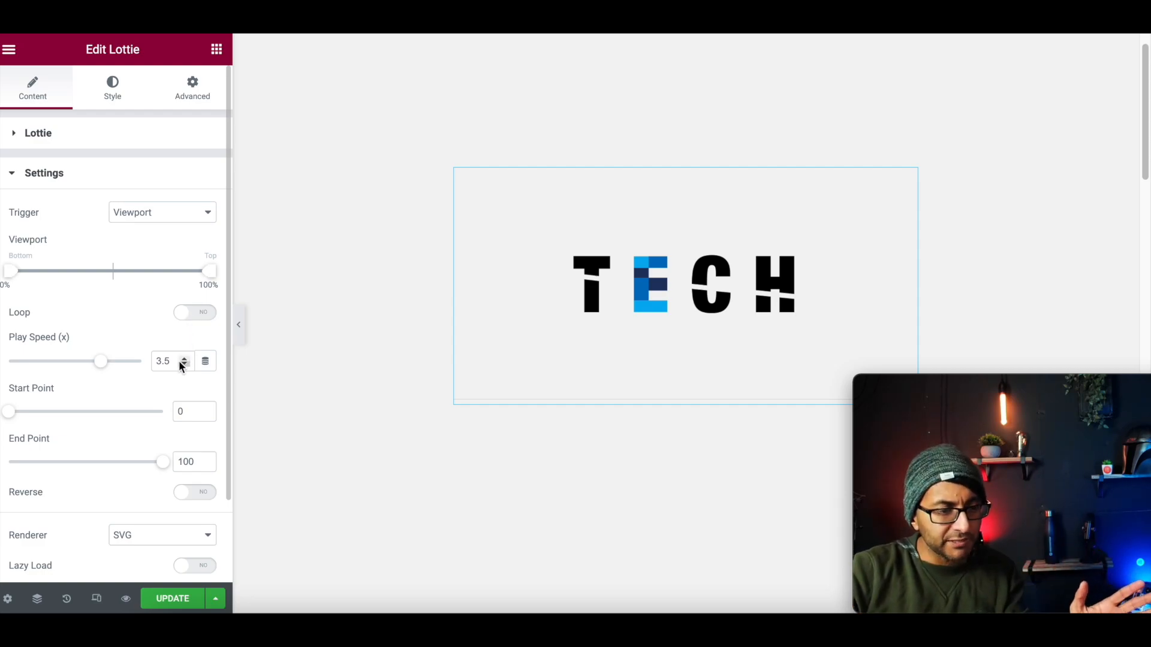
pyautogui.scroll(-3)
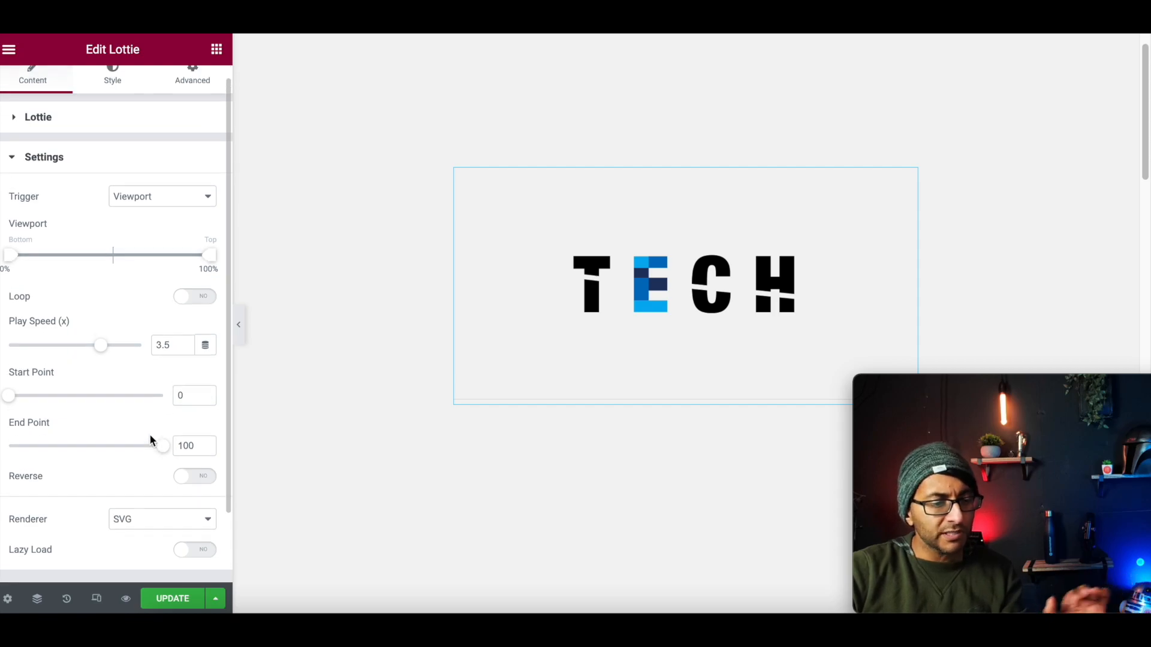
pyautogui.scroll(-3)
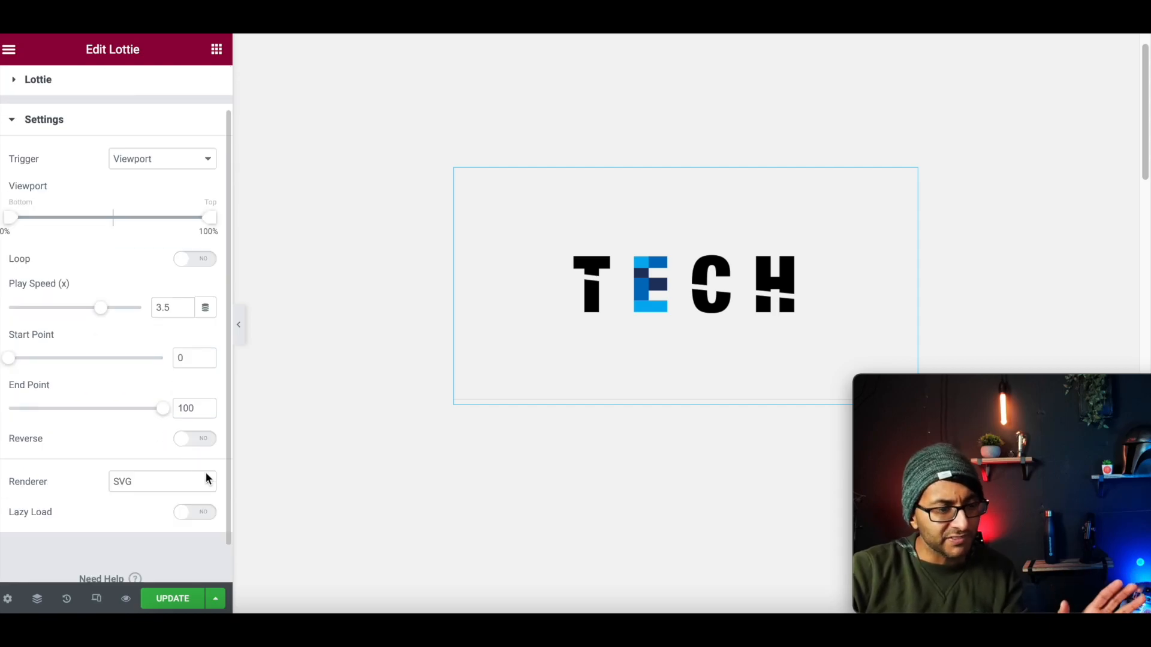
# Try the Canvas renderer, return to SVG, and update the page
pyautogui.click(160, 481)
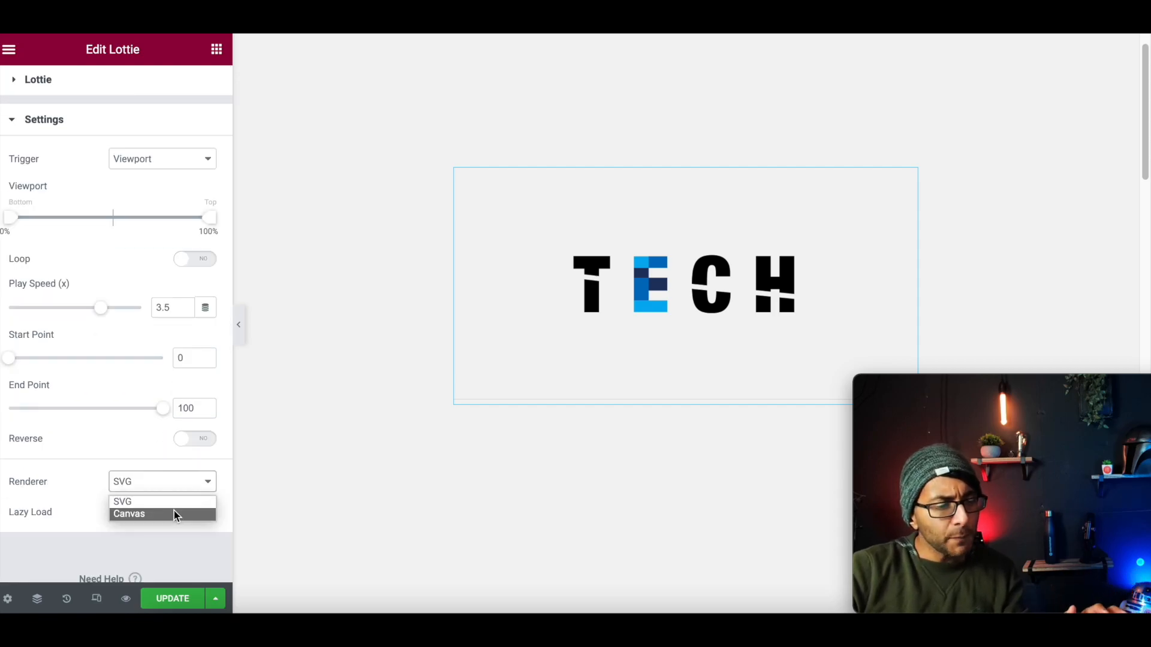
pyautogui.click(130, 514)
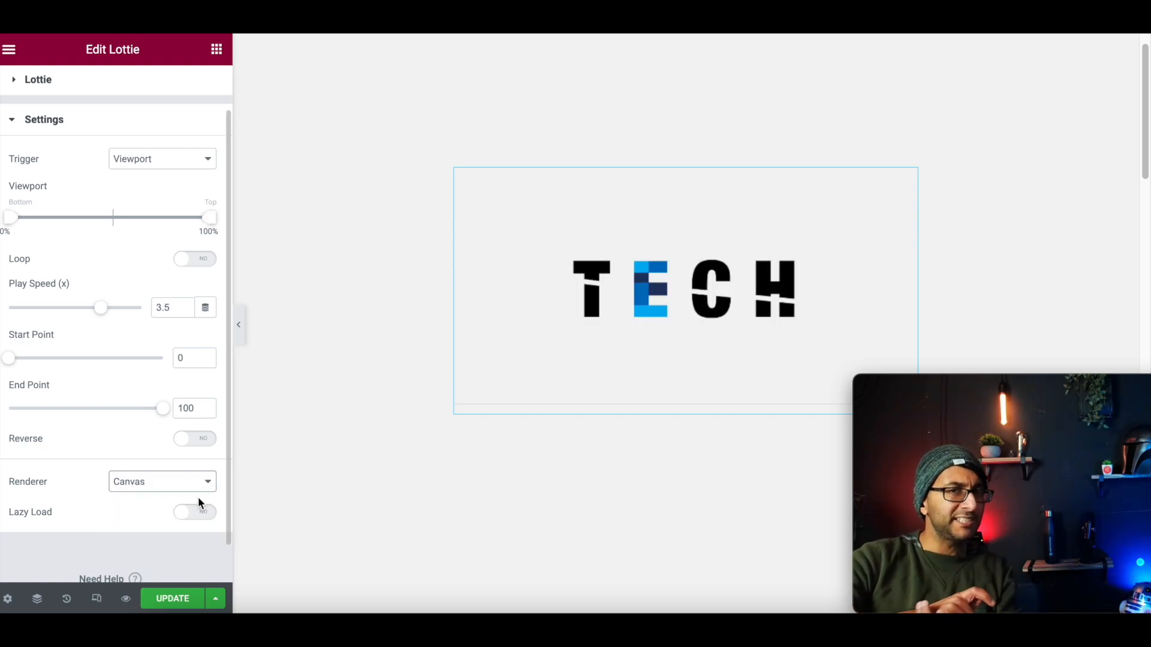
pyautogui.click(160, 481)
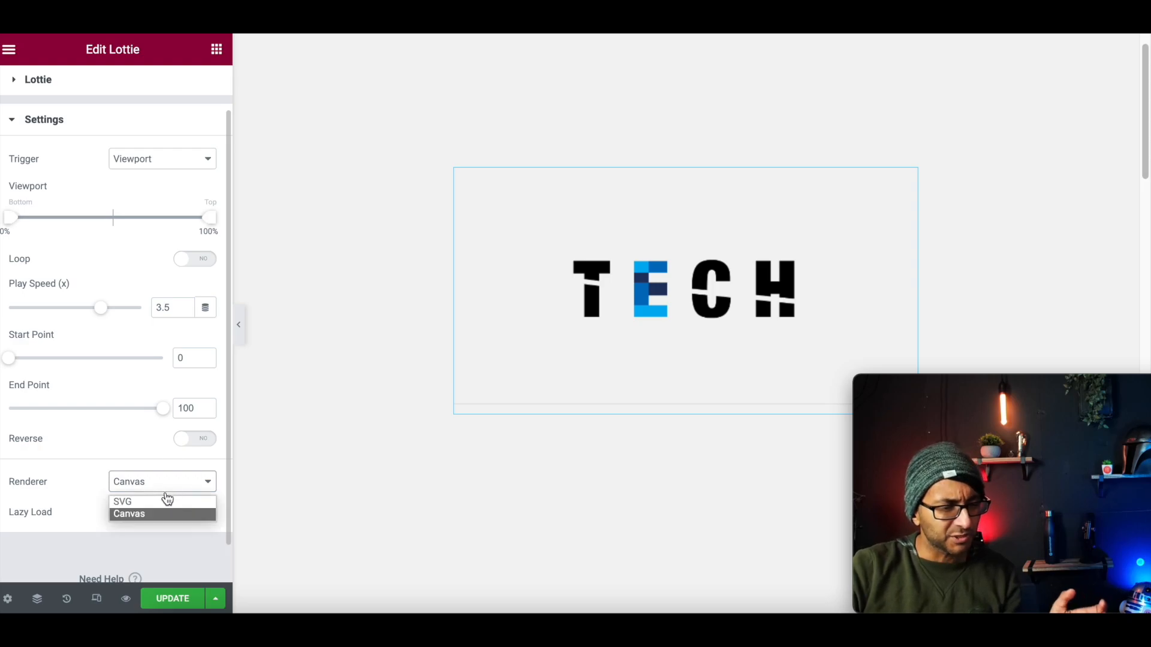
pyautogui.click(122, 501)
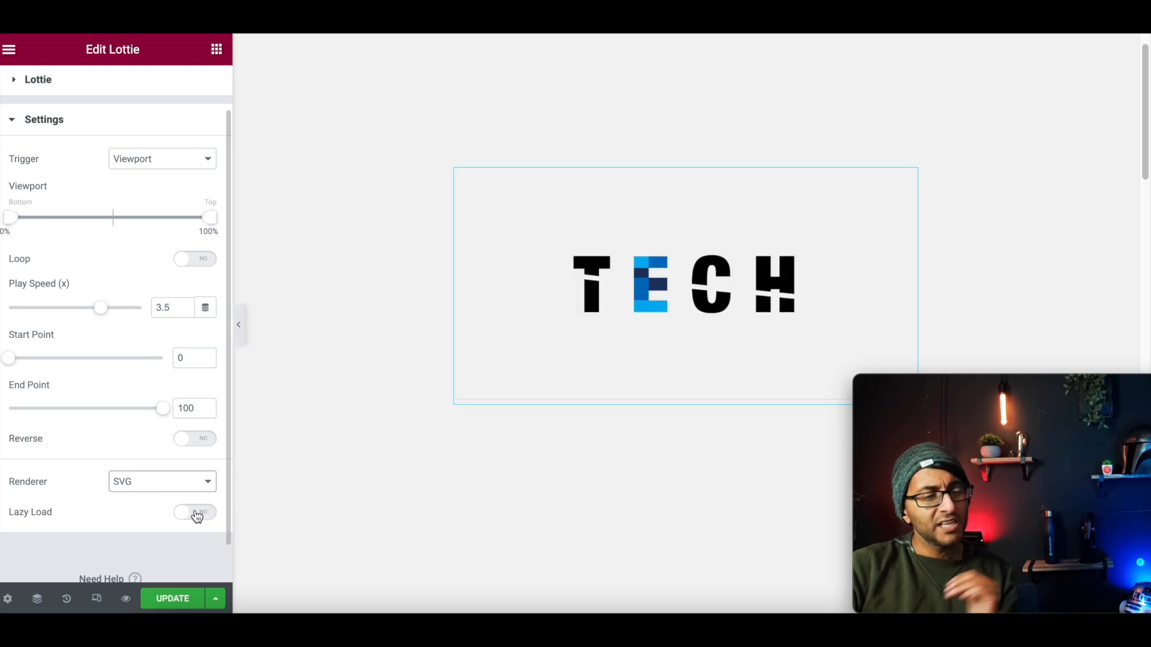
pyautogui.click(172, 598)
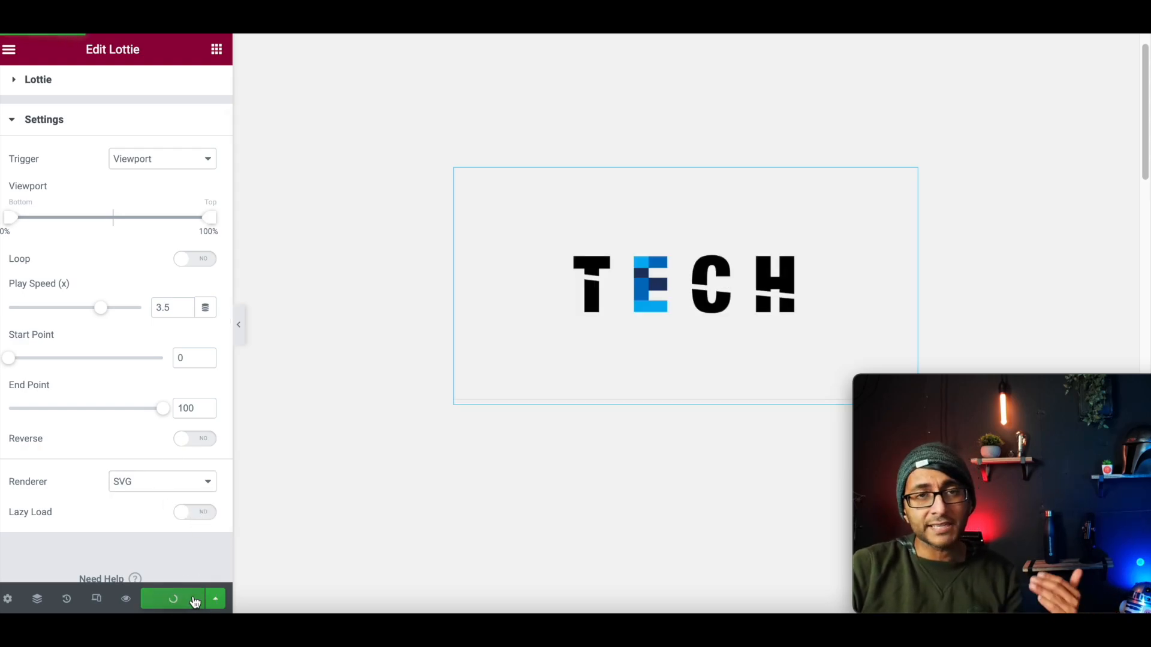
# View the published page to watch the TECH Lottie animation play
pyautogui.click(173, 598)
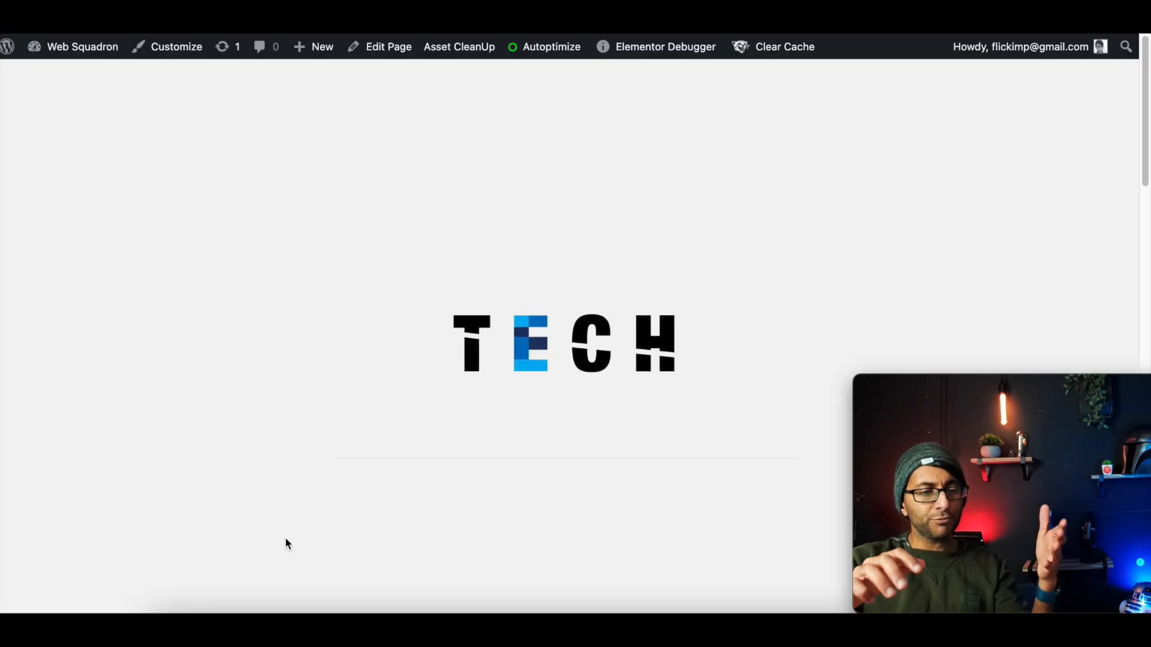
pyautogui.moveTo(676, 420)
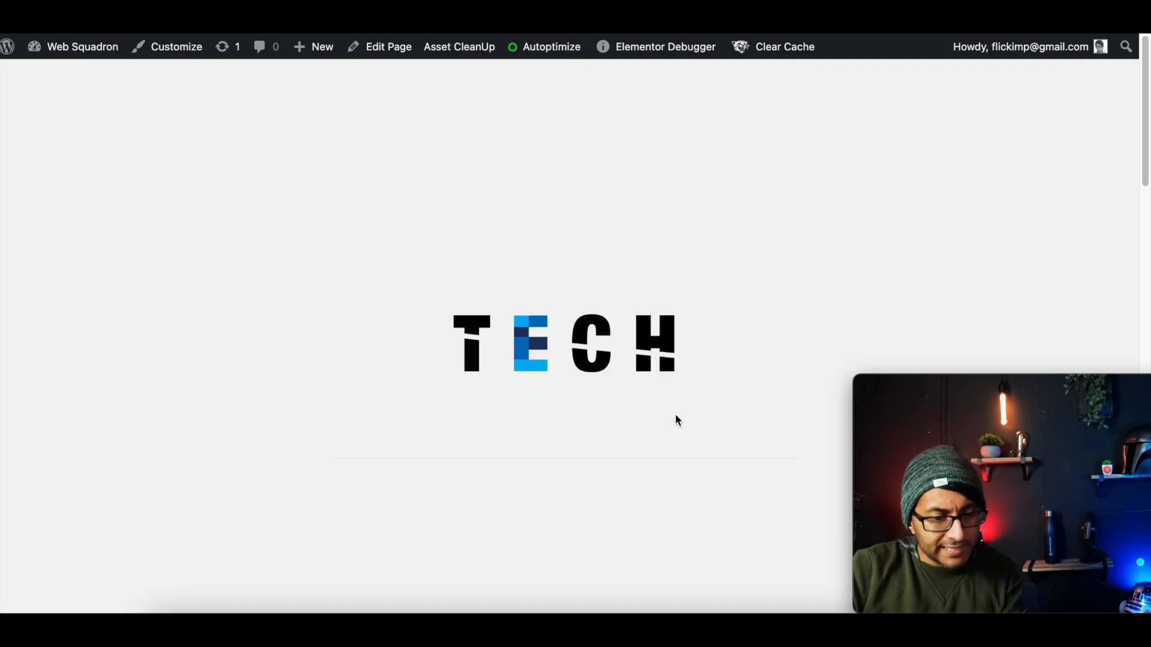
pyautogui.moveTo(550, 465)
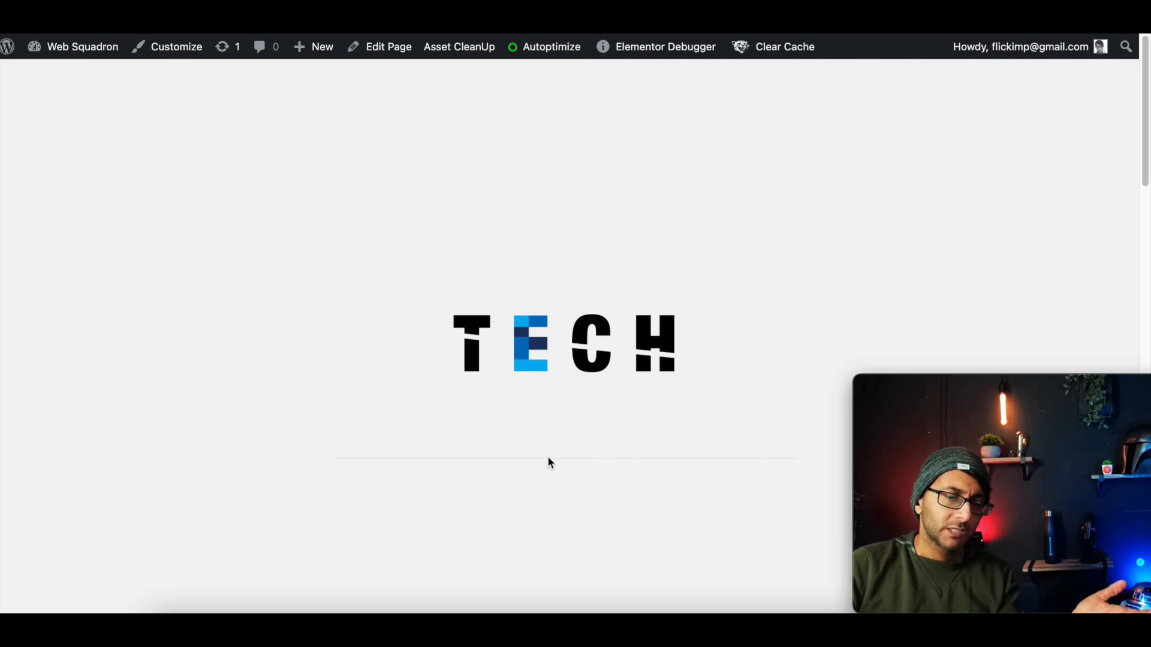
pyautogui.moveTo(541, 466)
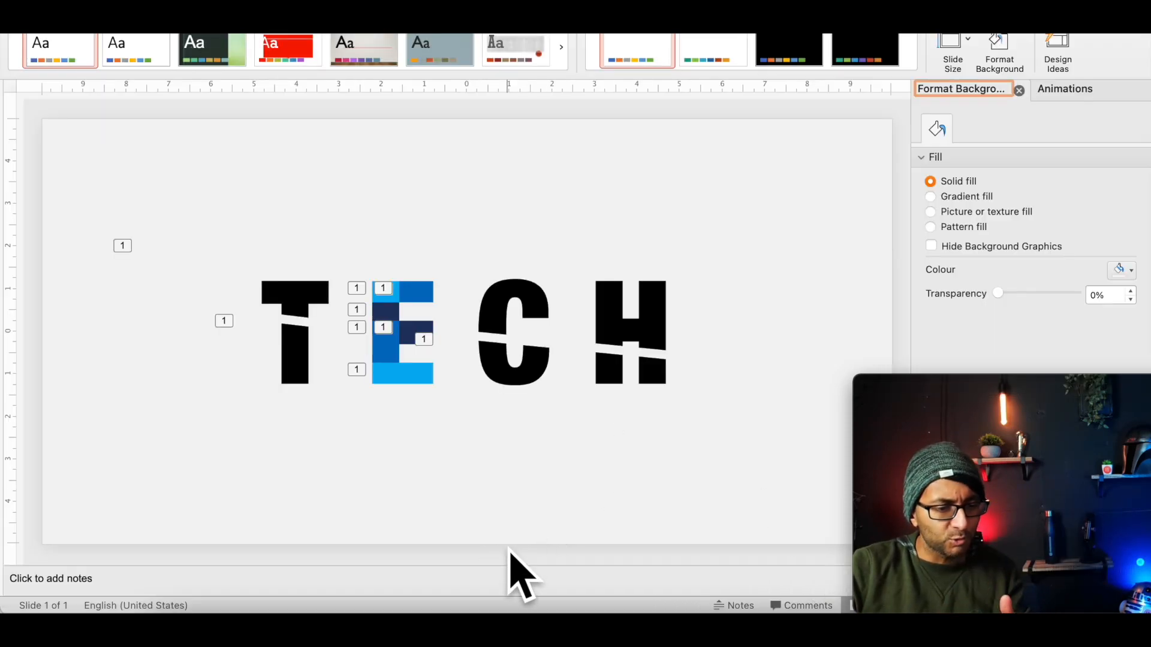
pyautogui.moveTo(812, 490)
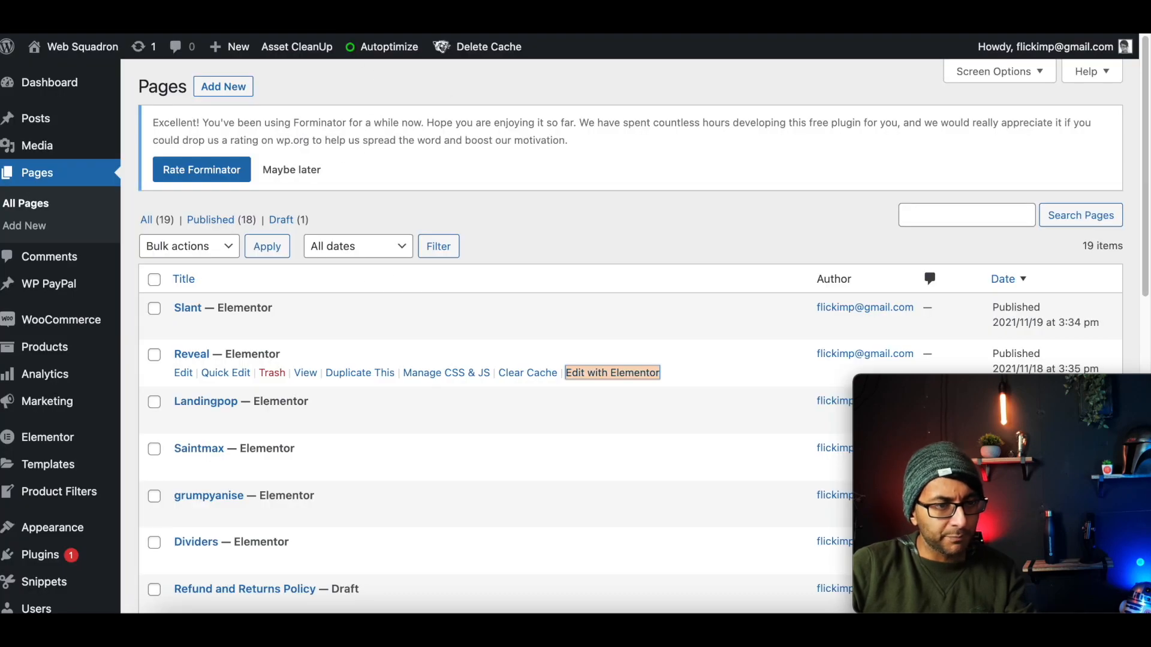
# Open the Reveal page in Elementor via Edit with Elementor
pyautogui.click(611, 373)
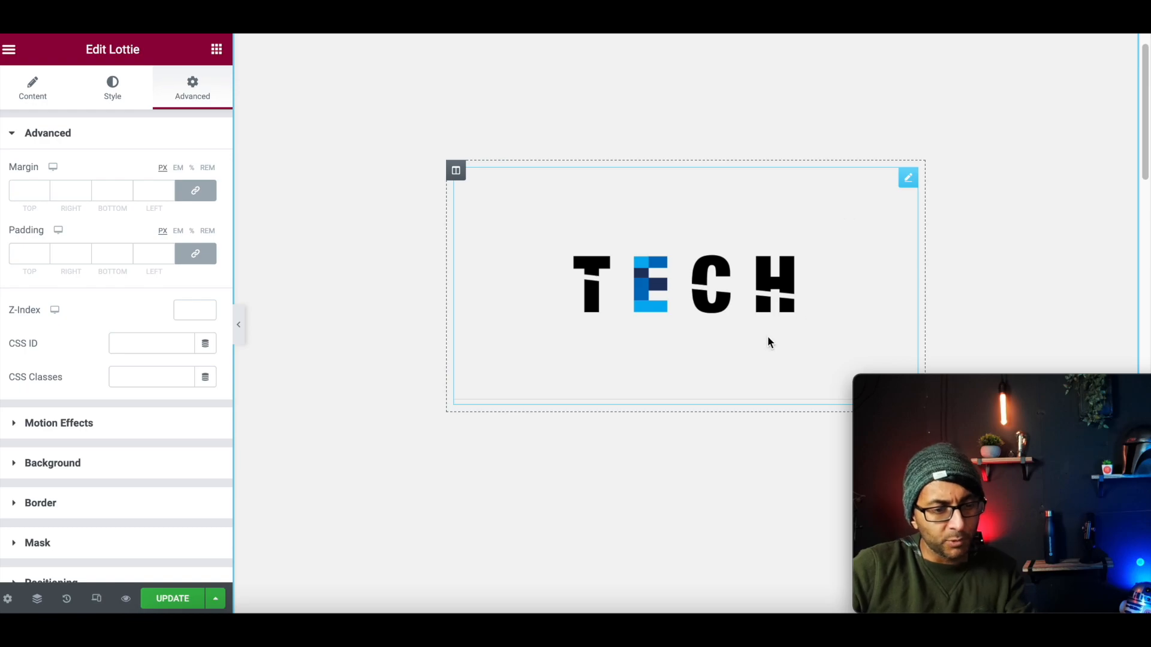
pyautogui.moveTo(724, 406)
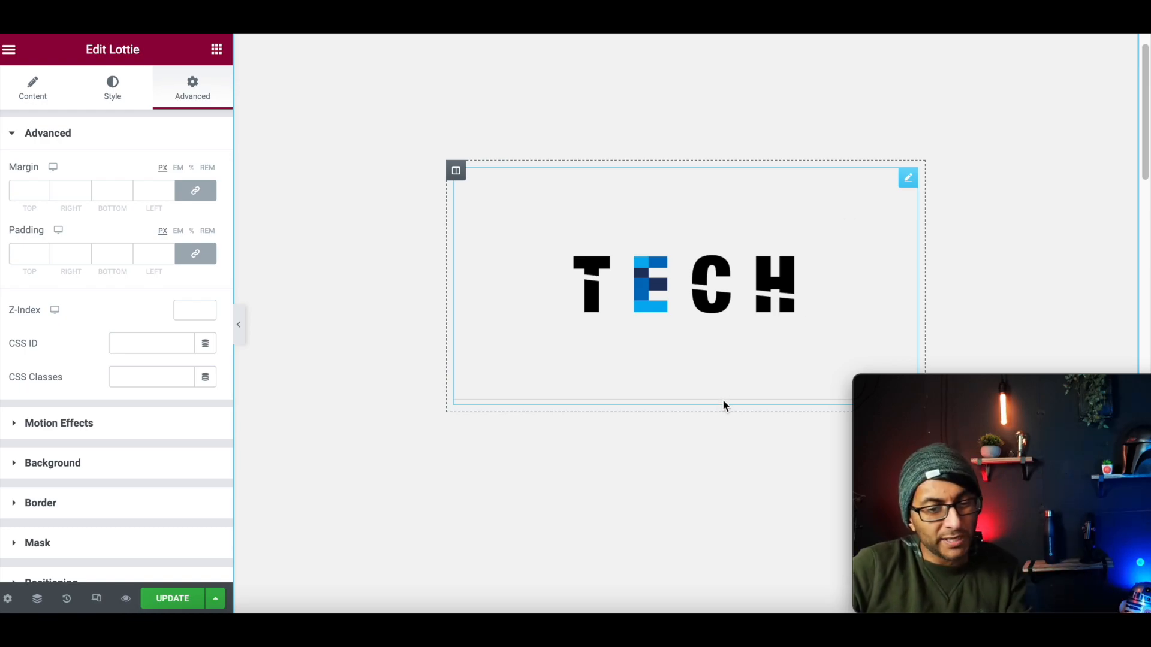
# Click the canvas, then preview the Reveal page changes on the front end
pyautogui.click(697, 424)
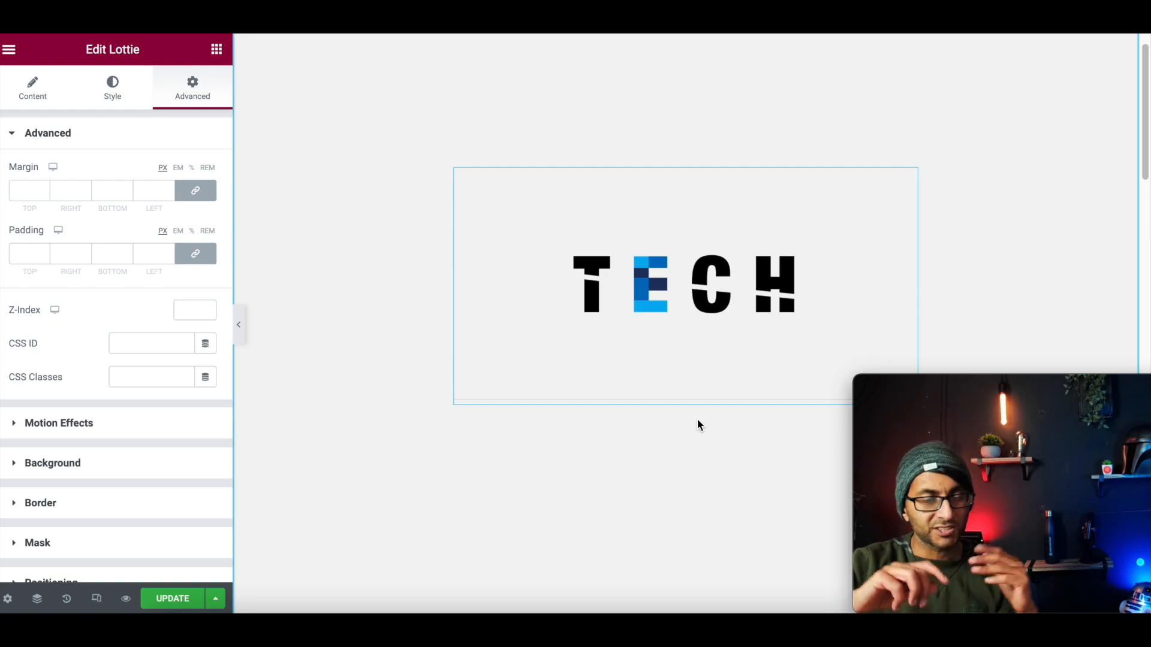
pyautogui.moveTo(339, 359)
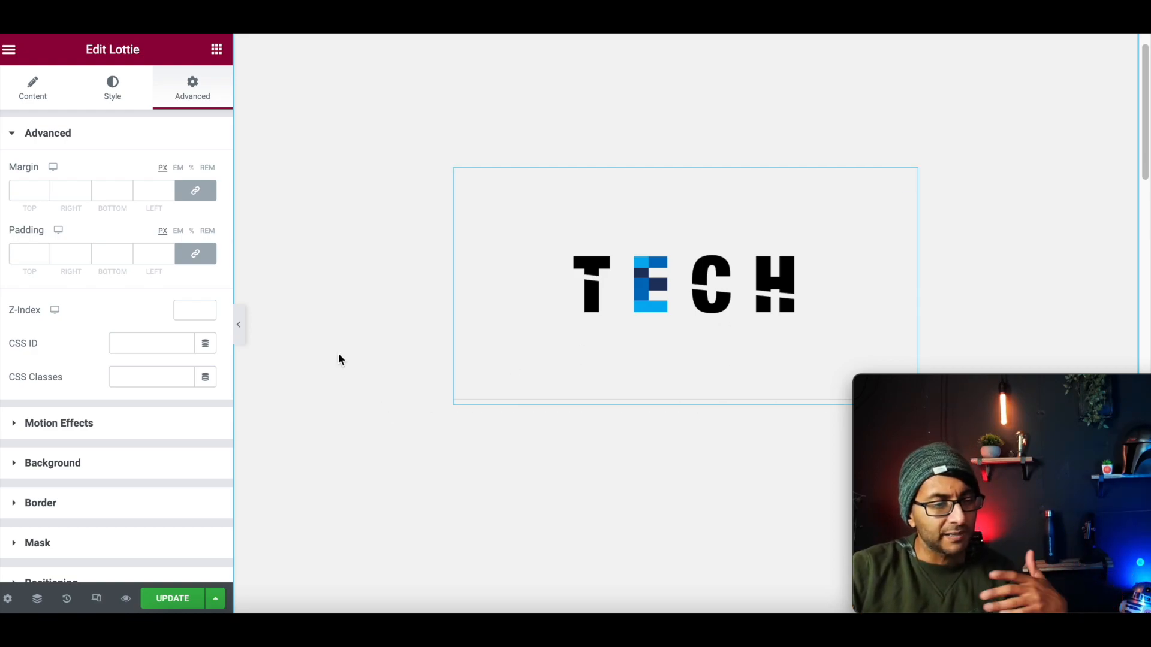
pyautogui.moveTo(127, 598)
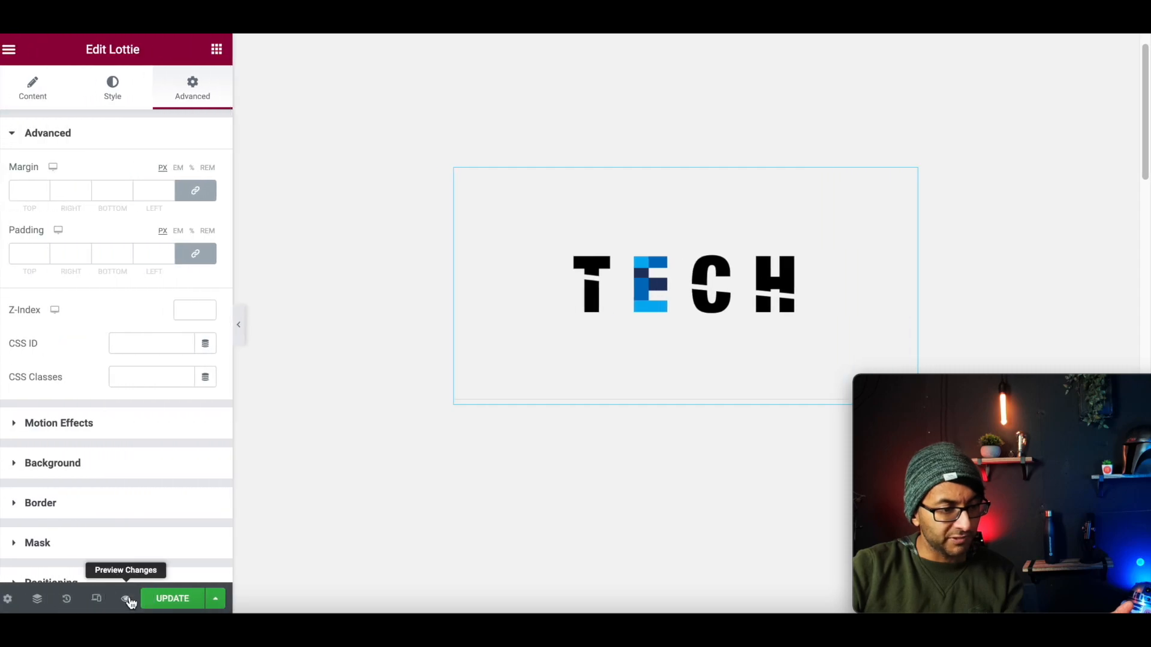
pyautogui.click(125, 599)
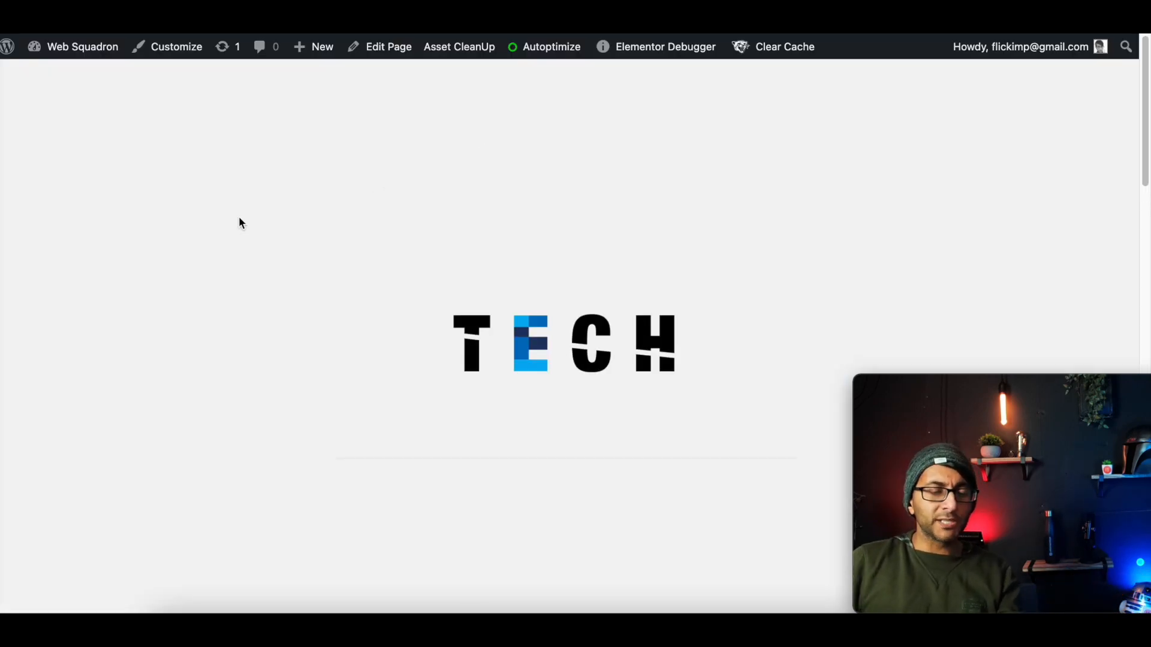
pyautogui.moveTo(580, 396)
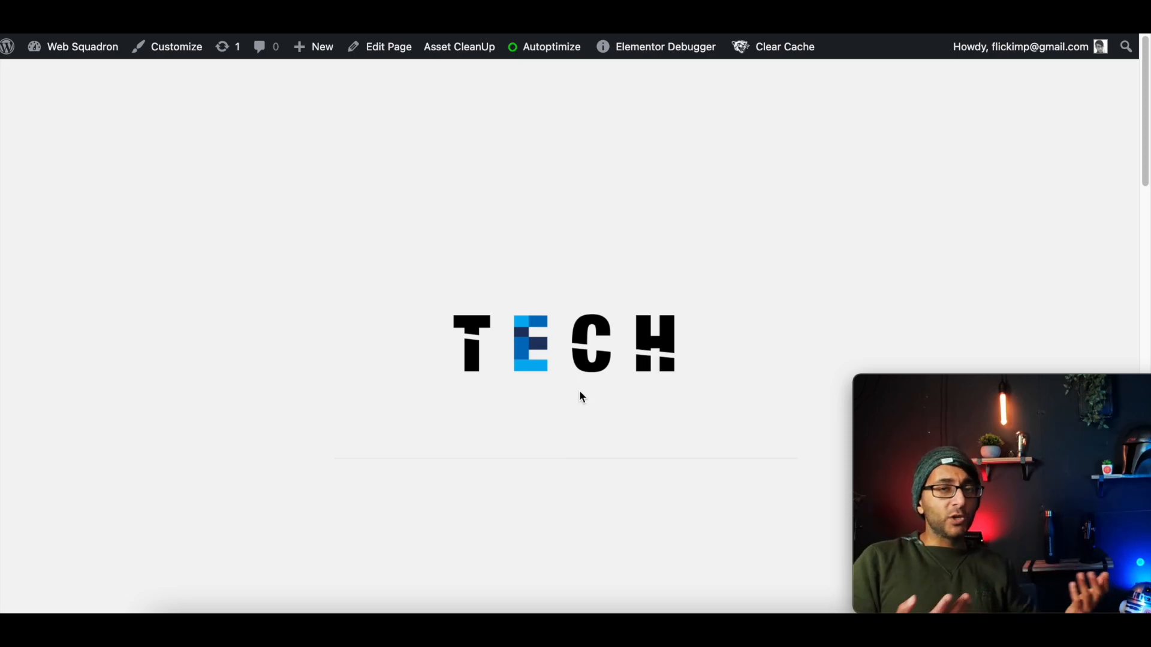